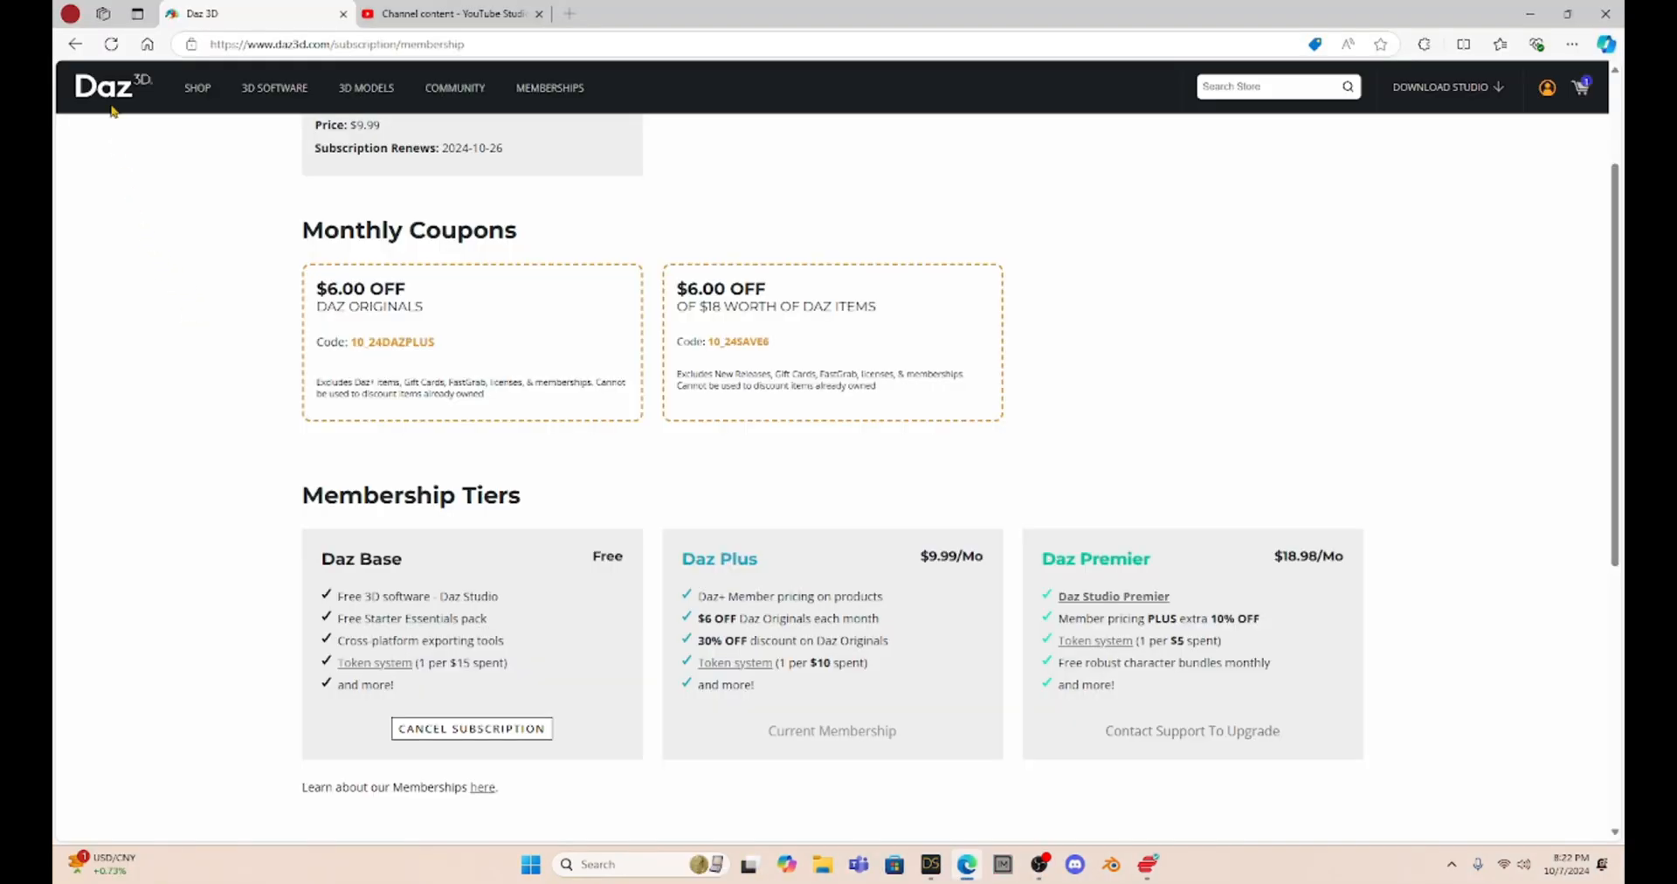
mouse_move(155, 195)
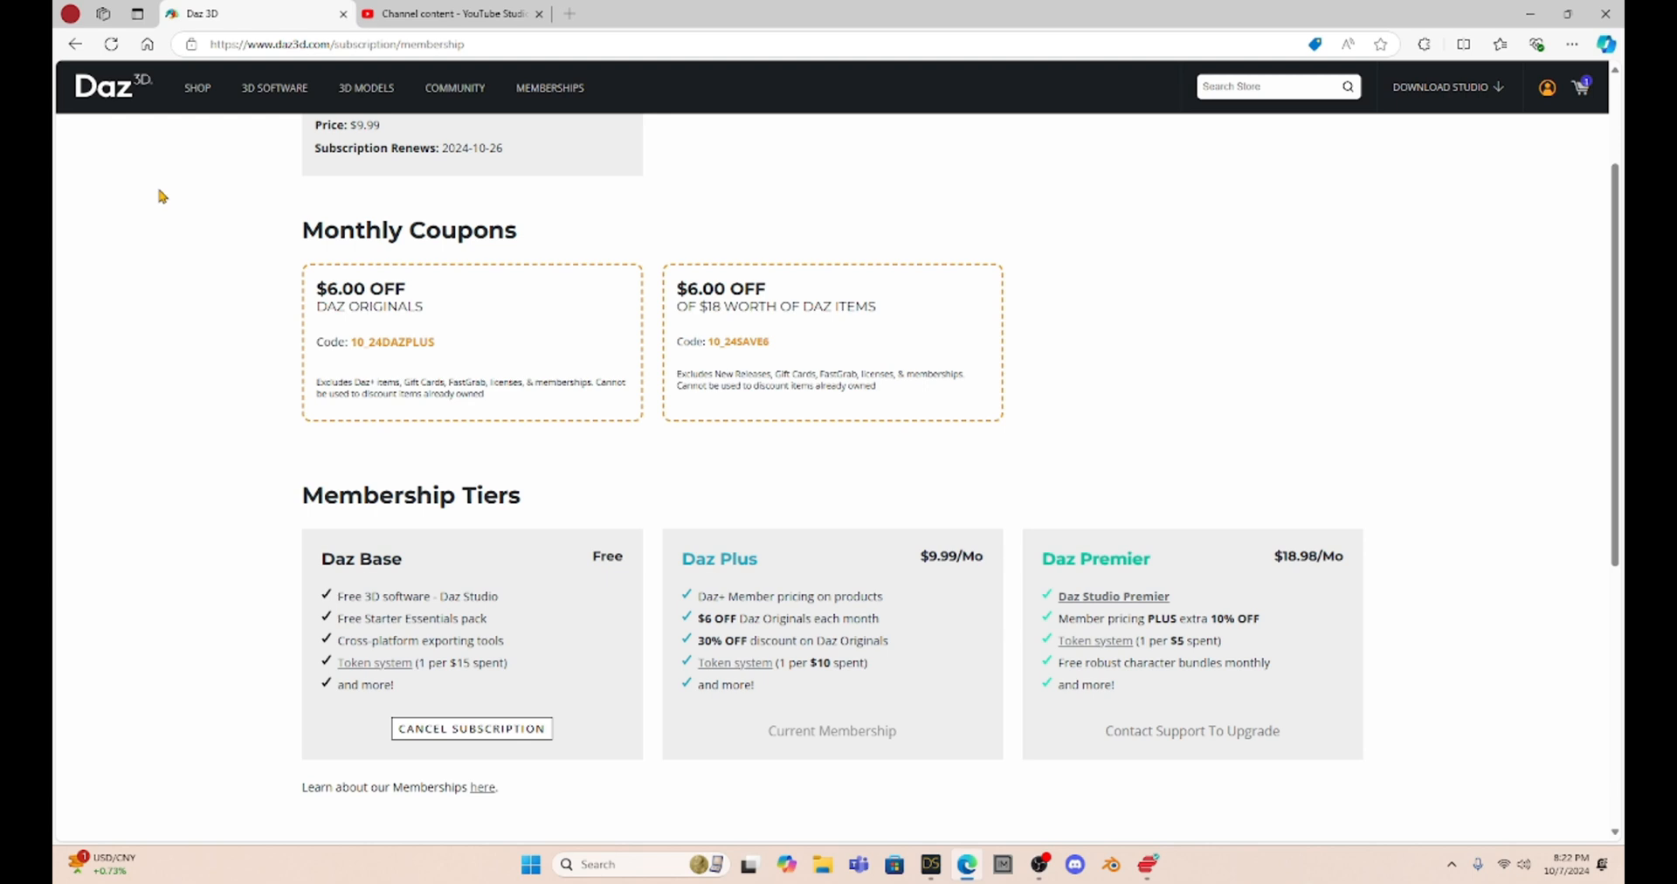
Step: Open the full Daz memberships page describing the Base, Daz+ and Premier tiers
scroll(up, 3)
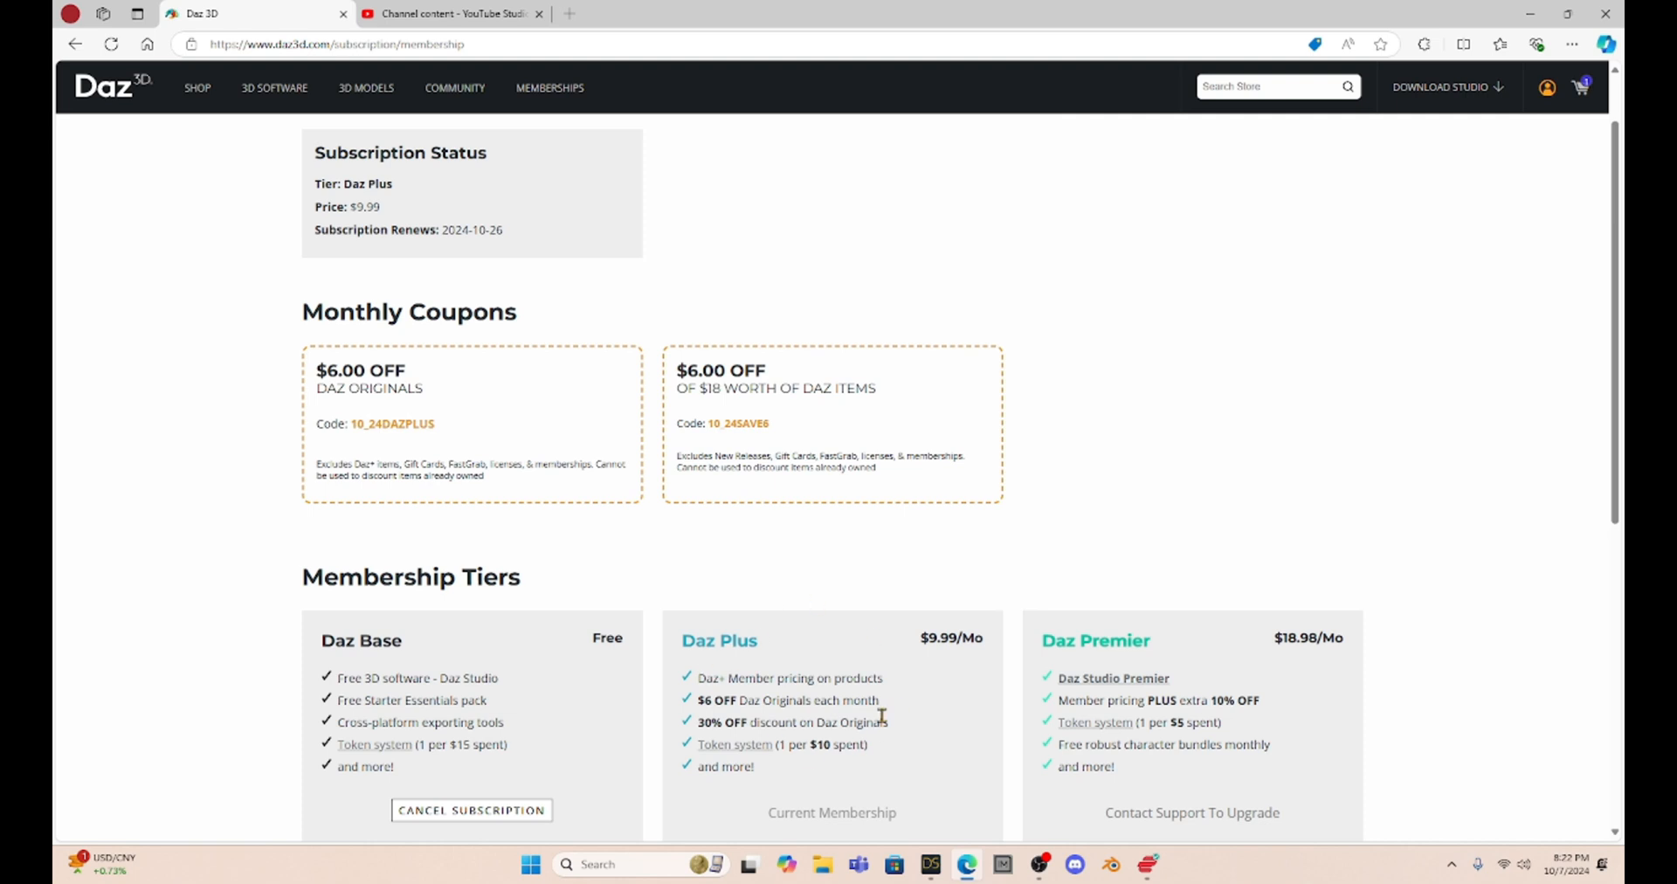
mouse_move(782, 578)
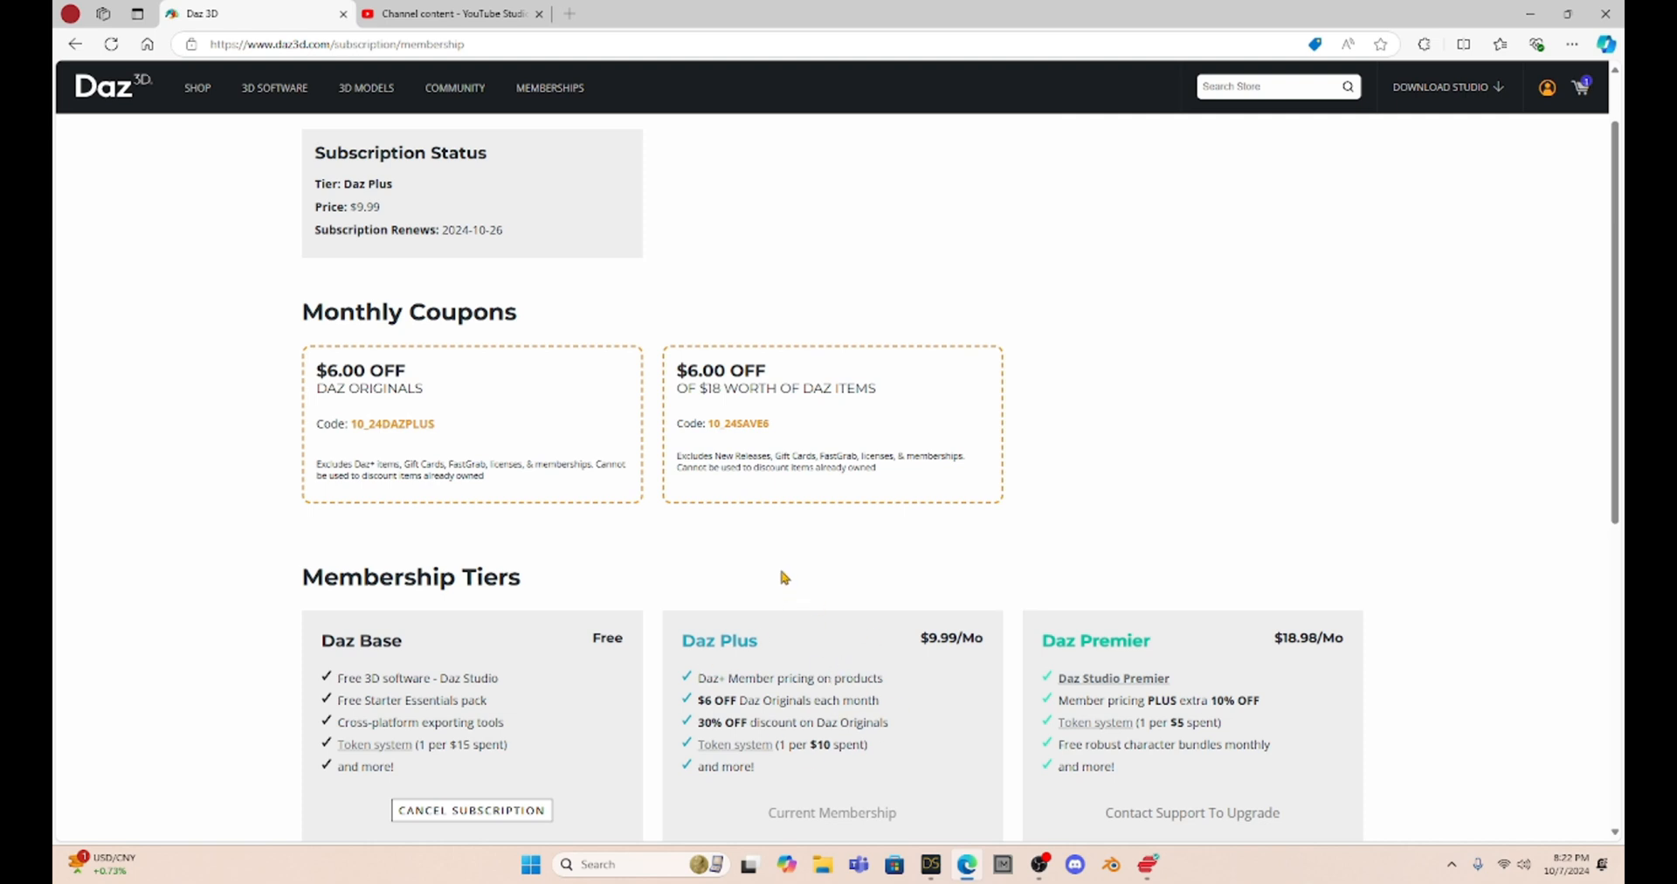
mouse_move(894, 246)
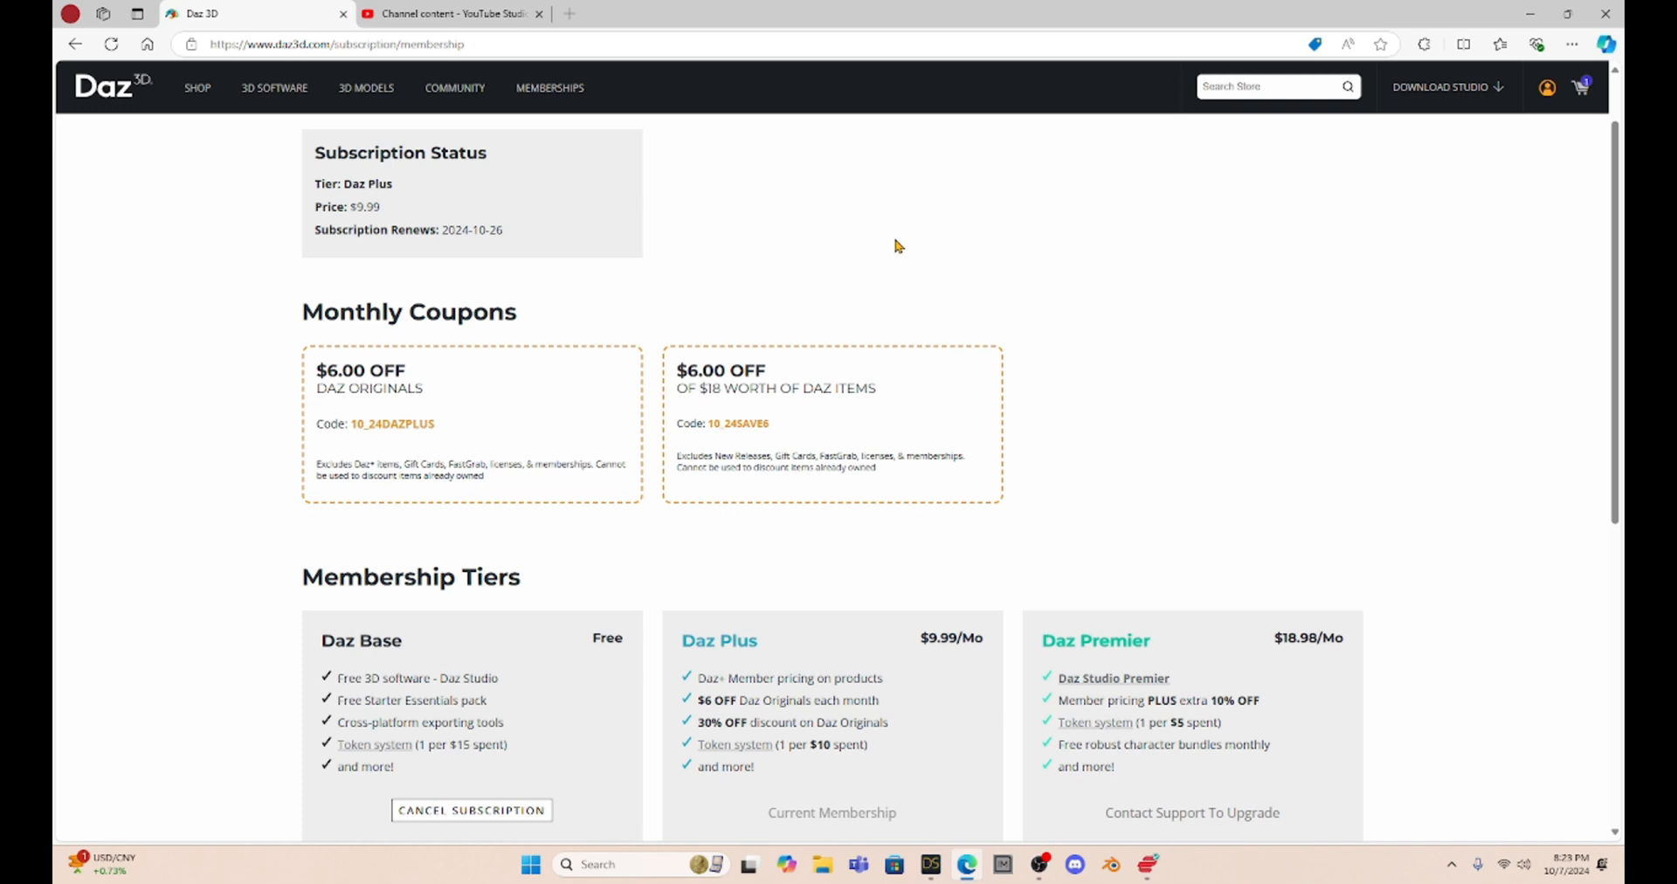
mouse_move(237, 282)
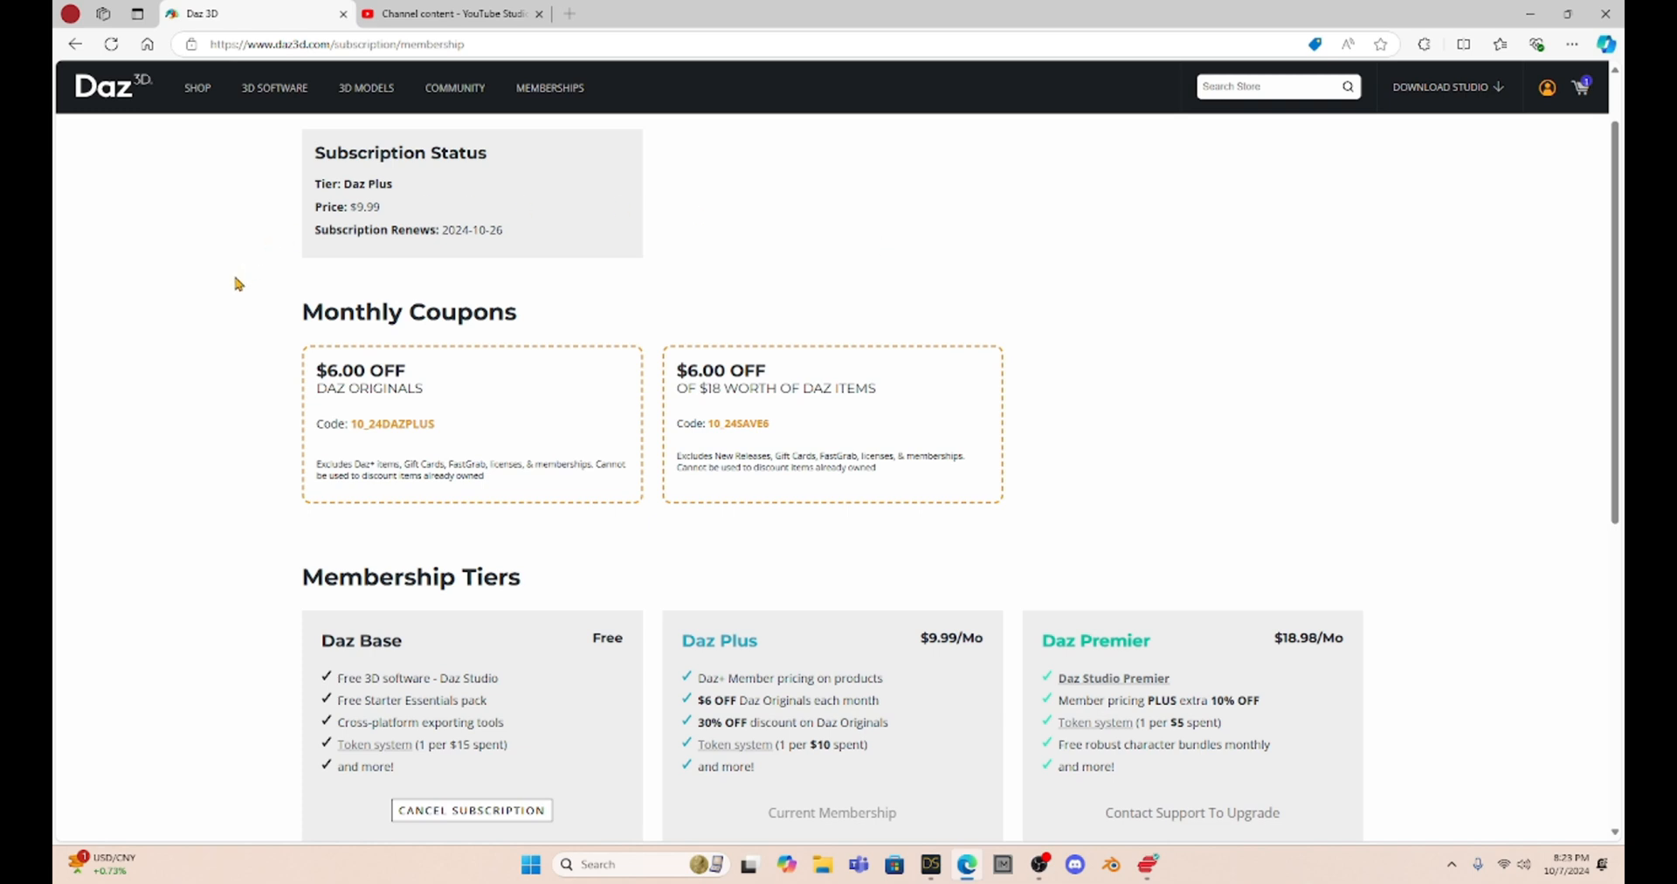
scroll(down, 3)
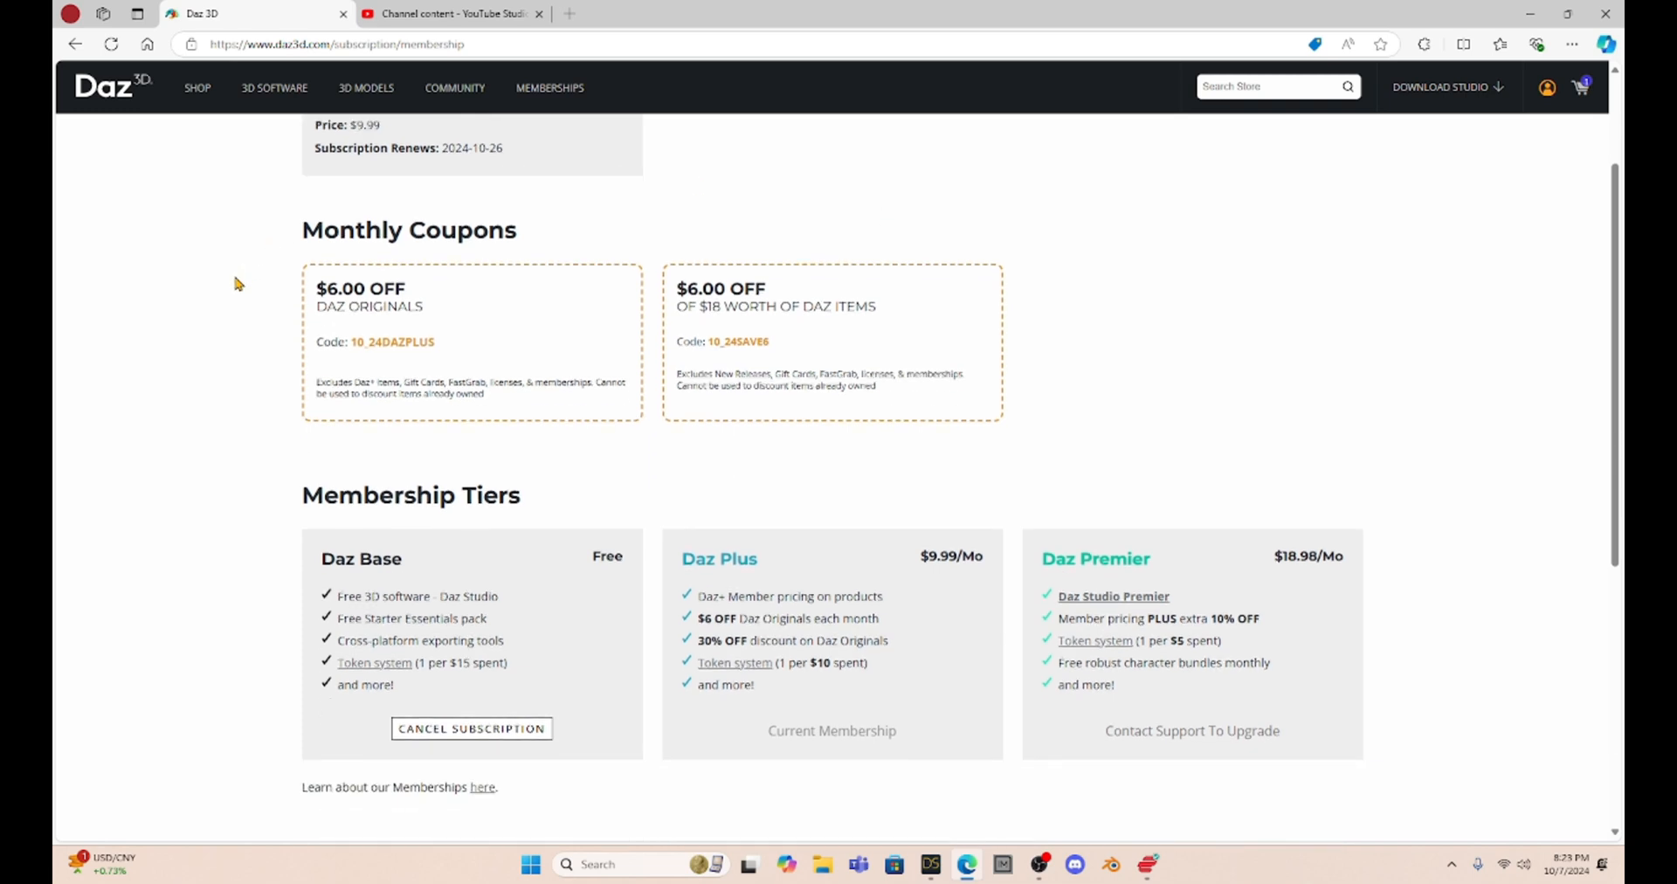
mouse_move(392, 613)
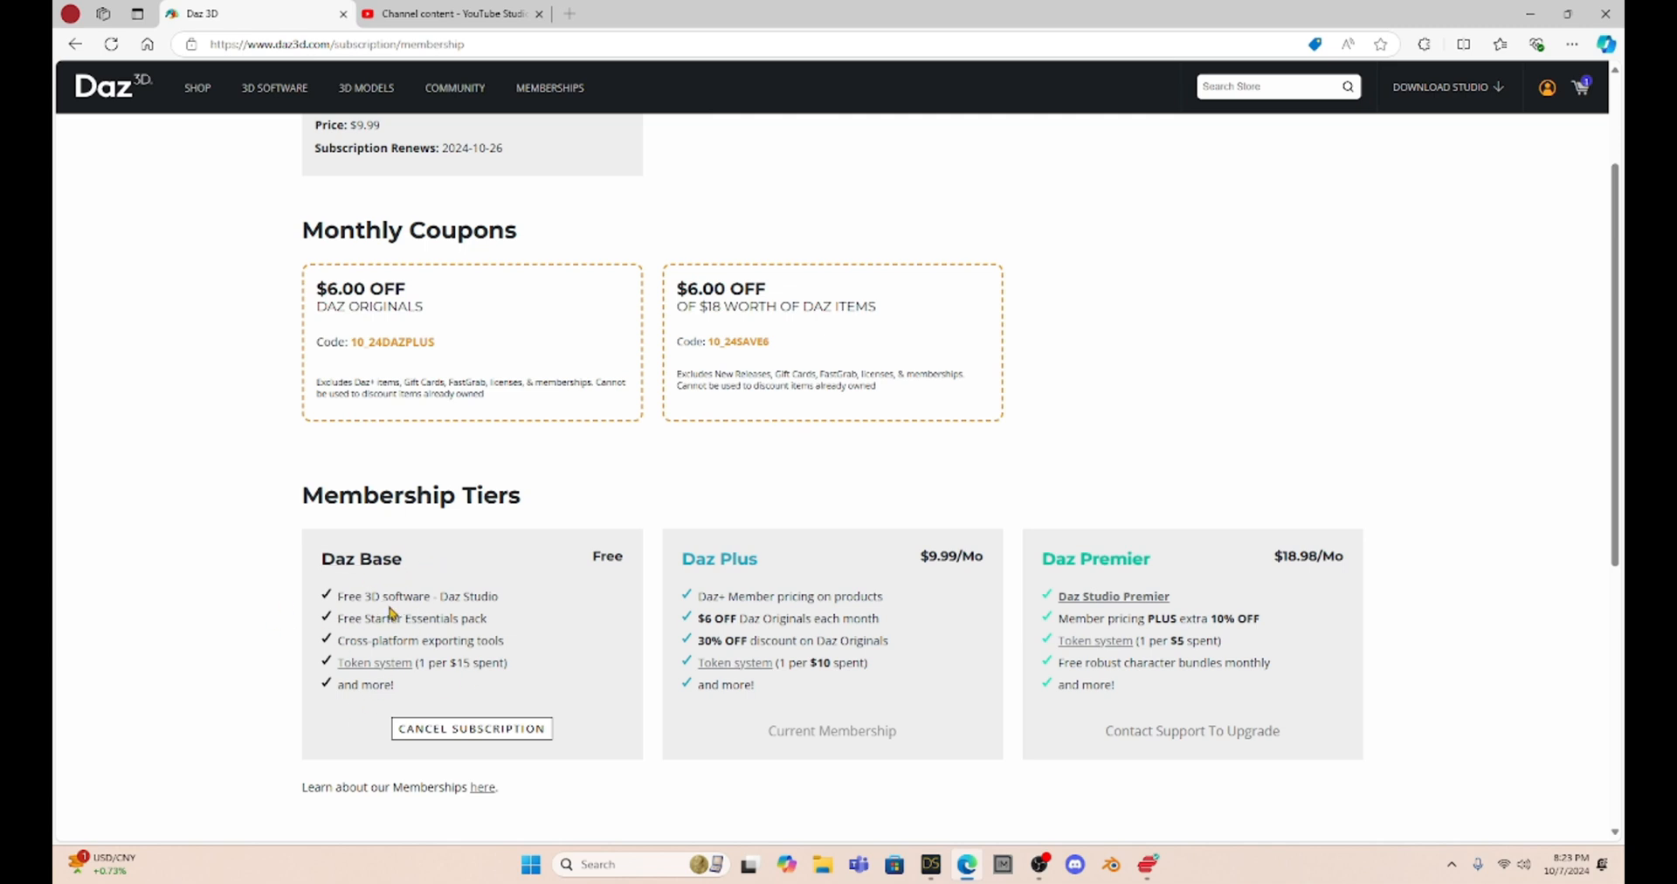
mouse_move(427, 640)
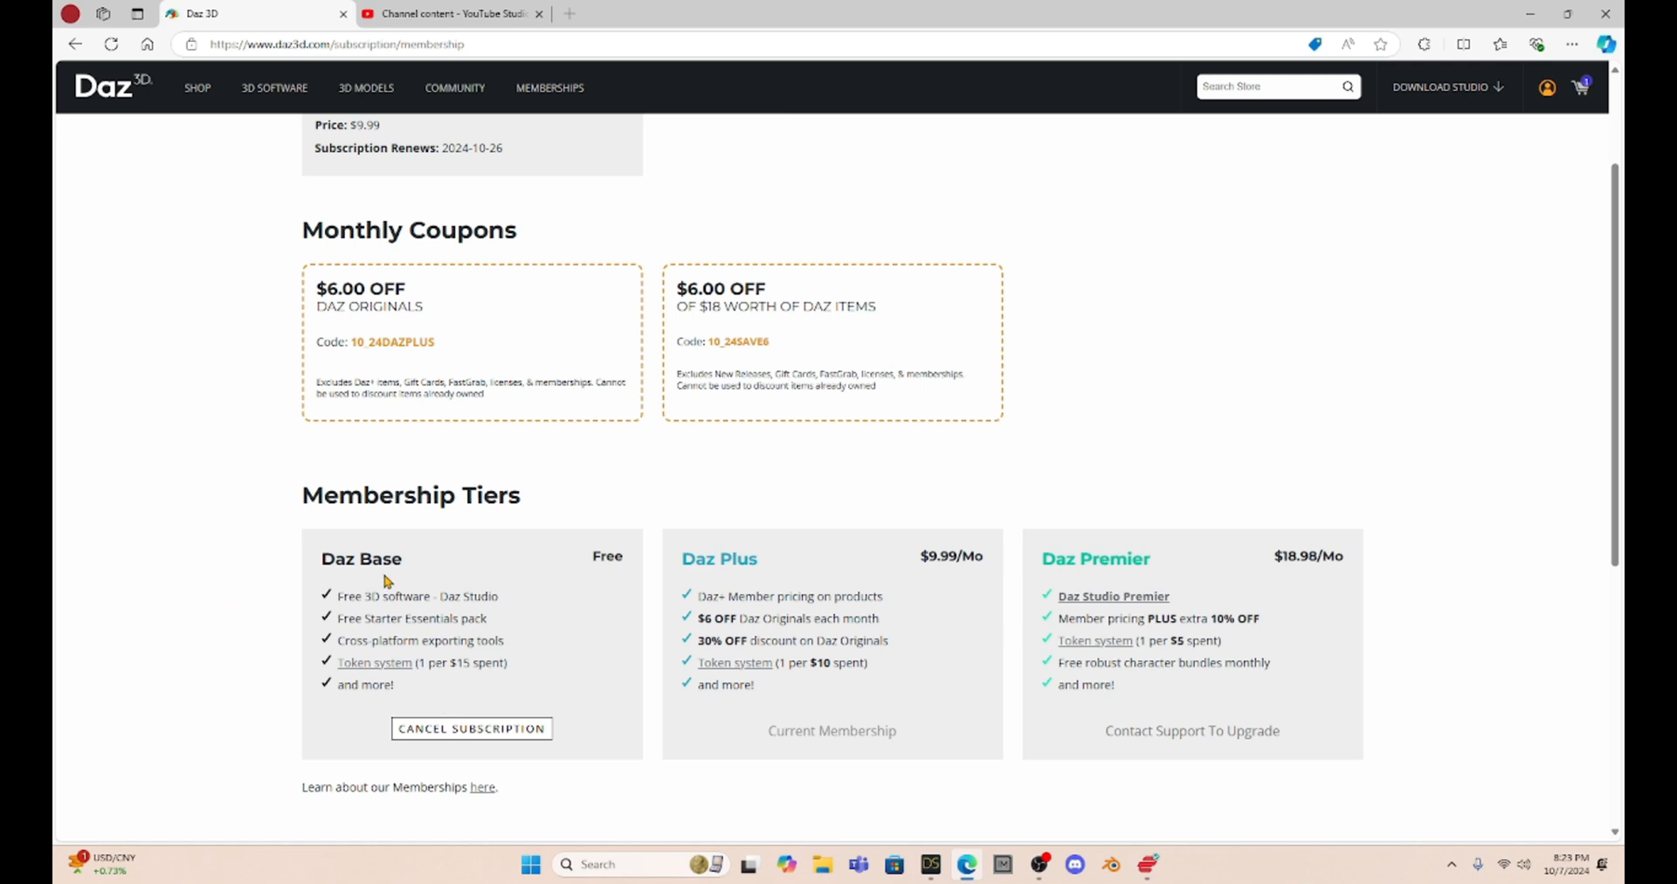
mouse_move(889, 633)
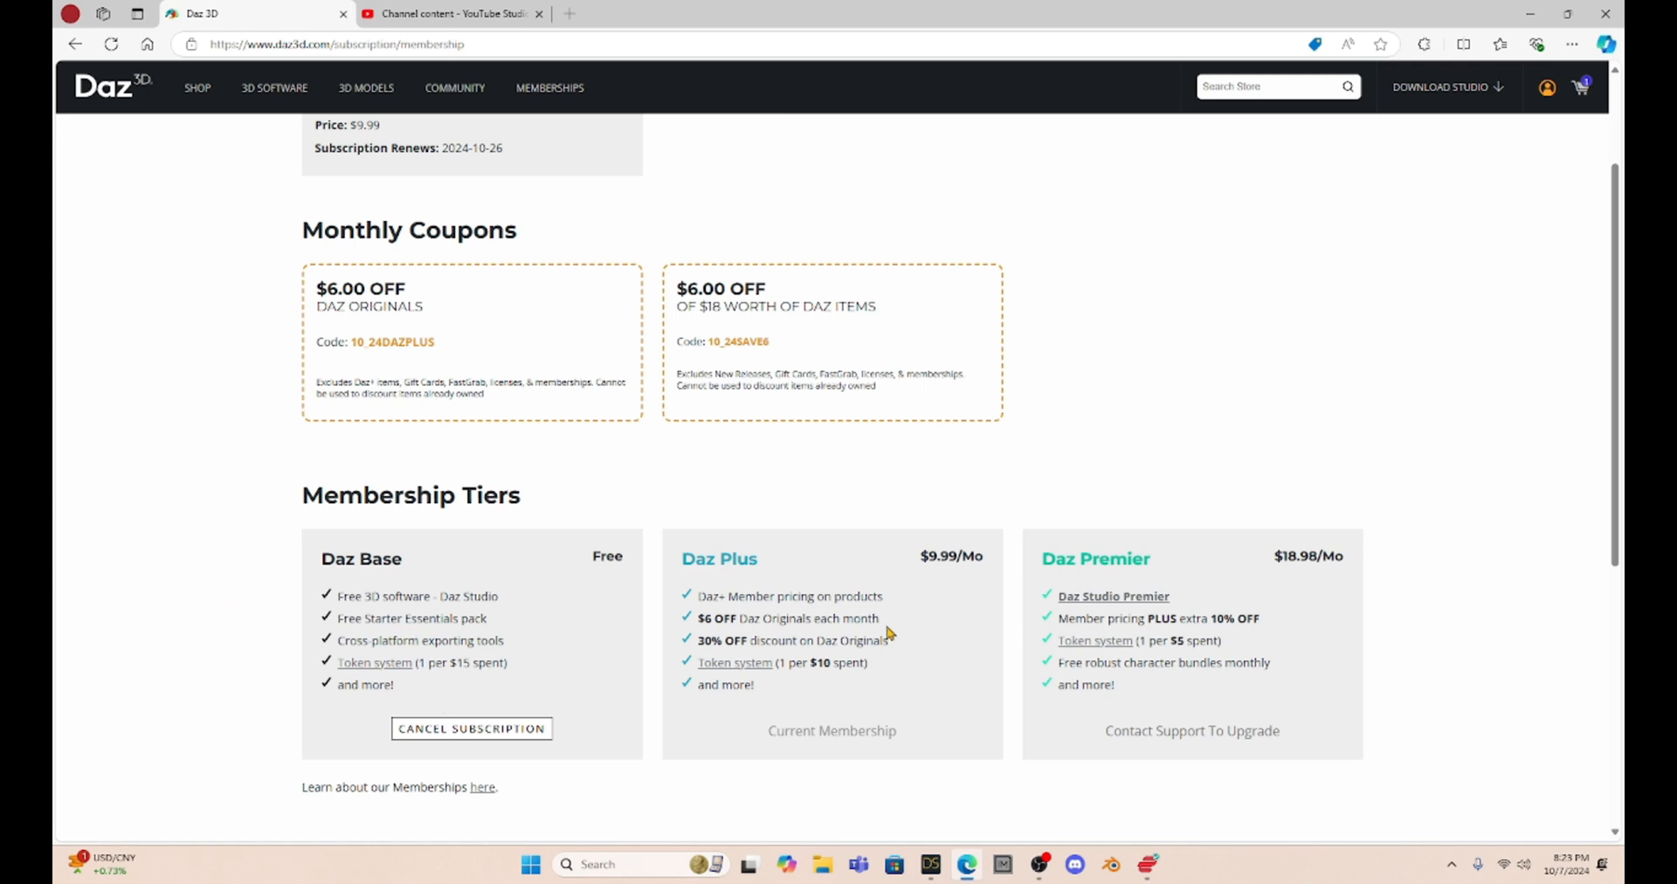
mouse_move(930, 587)
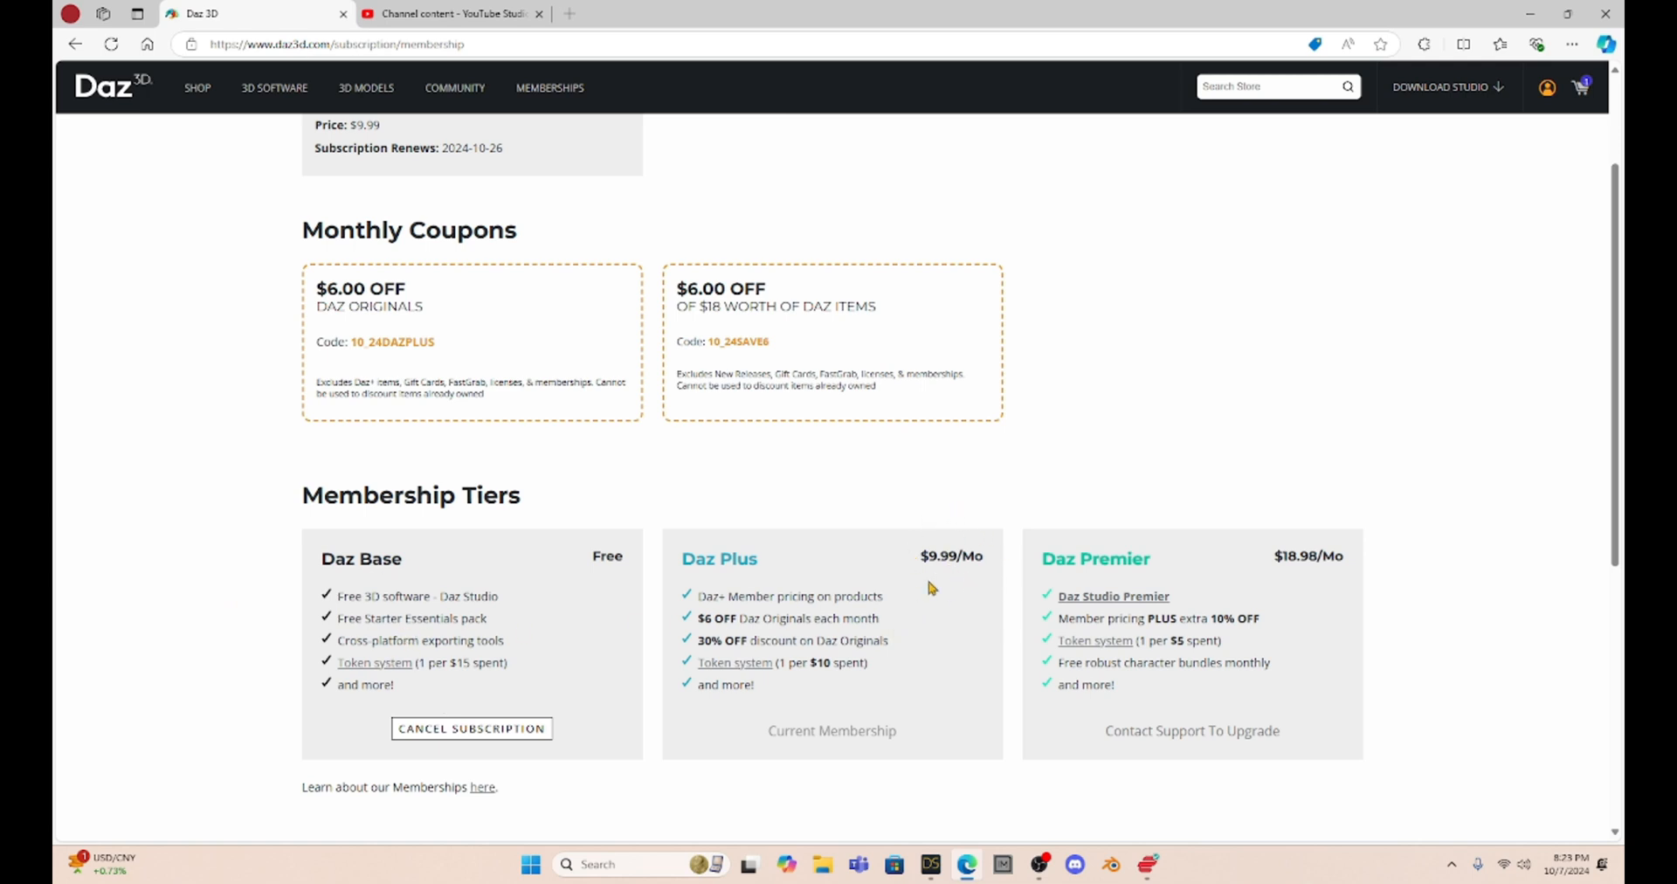
mouse_move(883, 612)
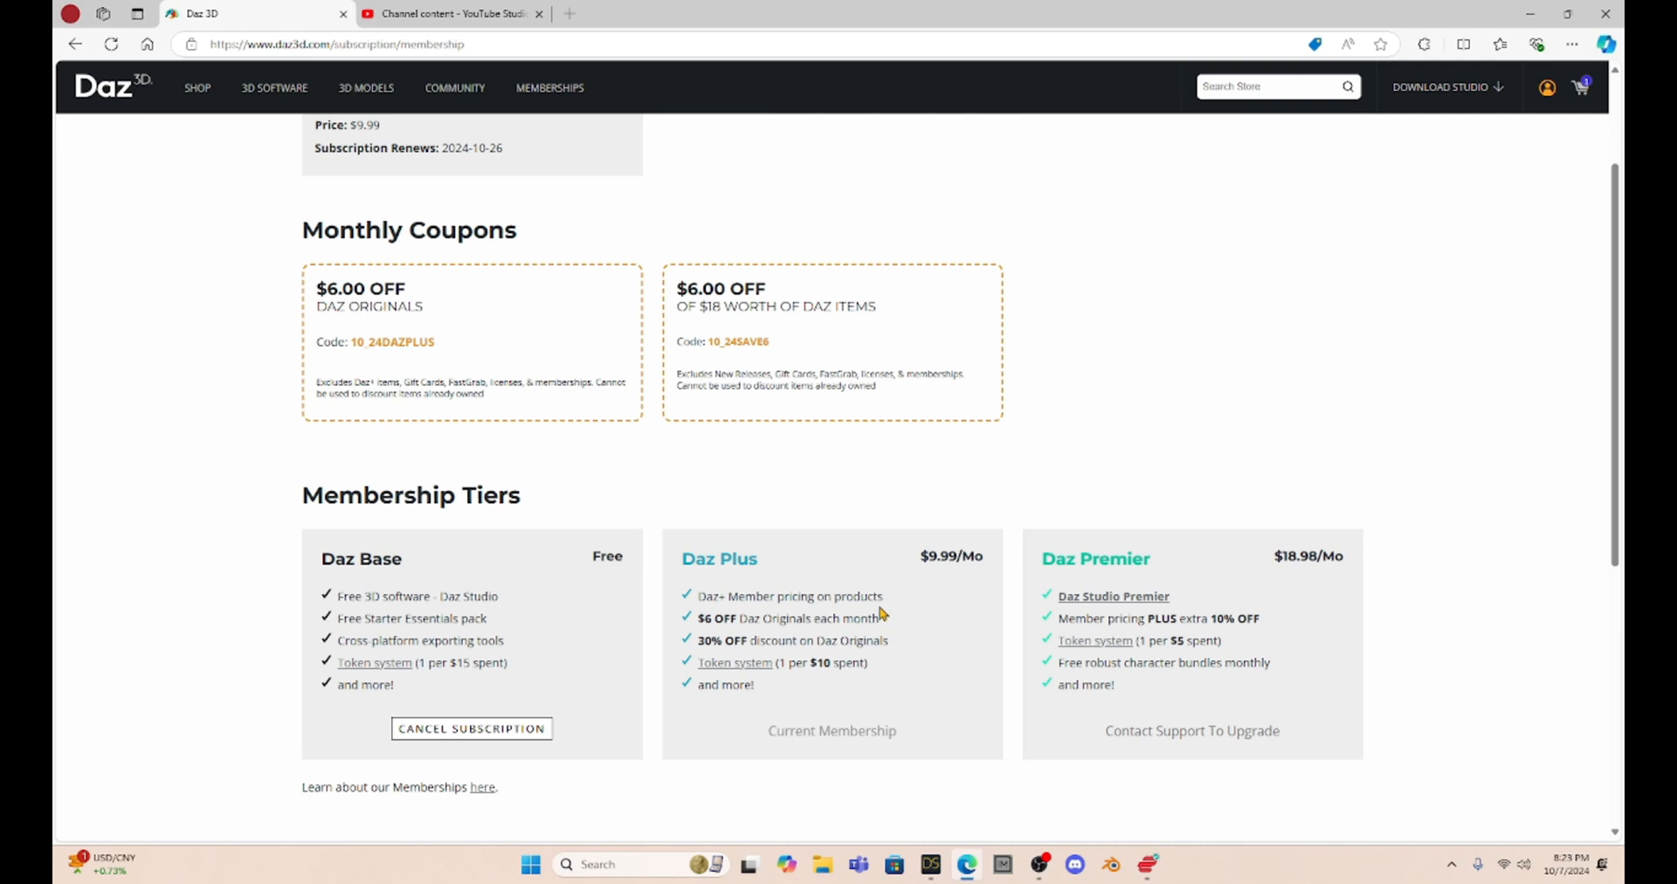
mouse_move(923, 651)
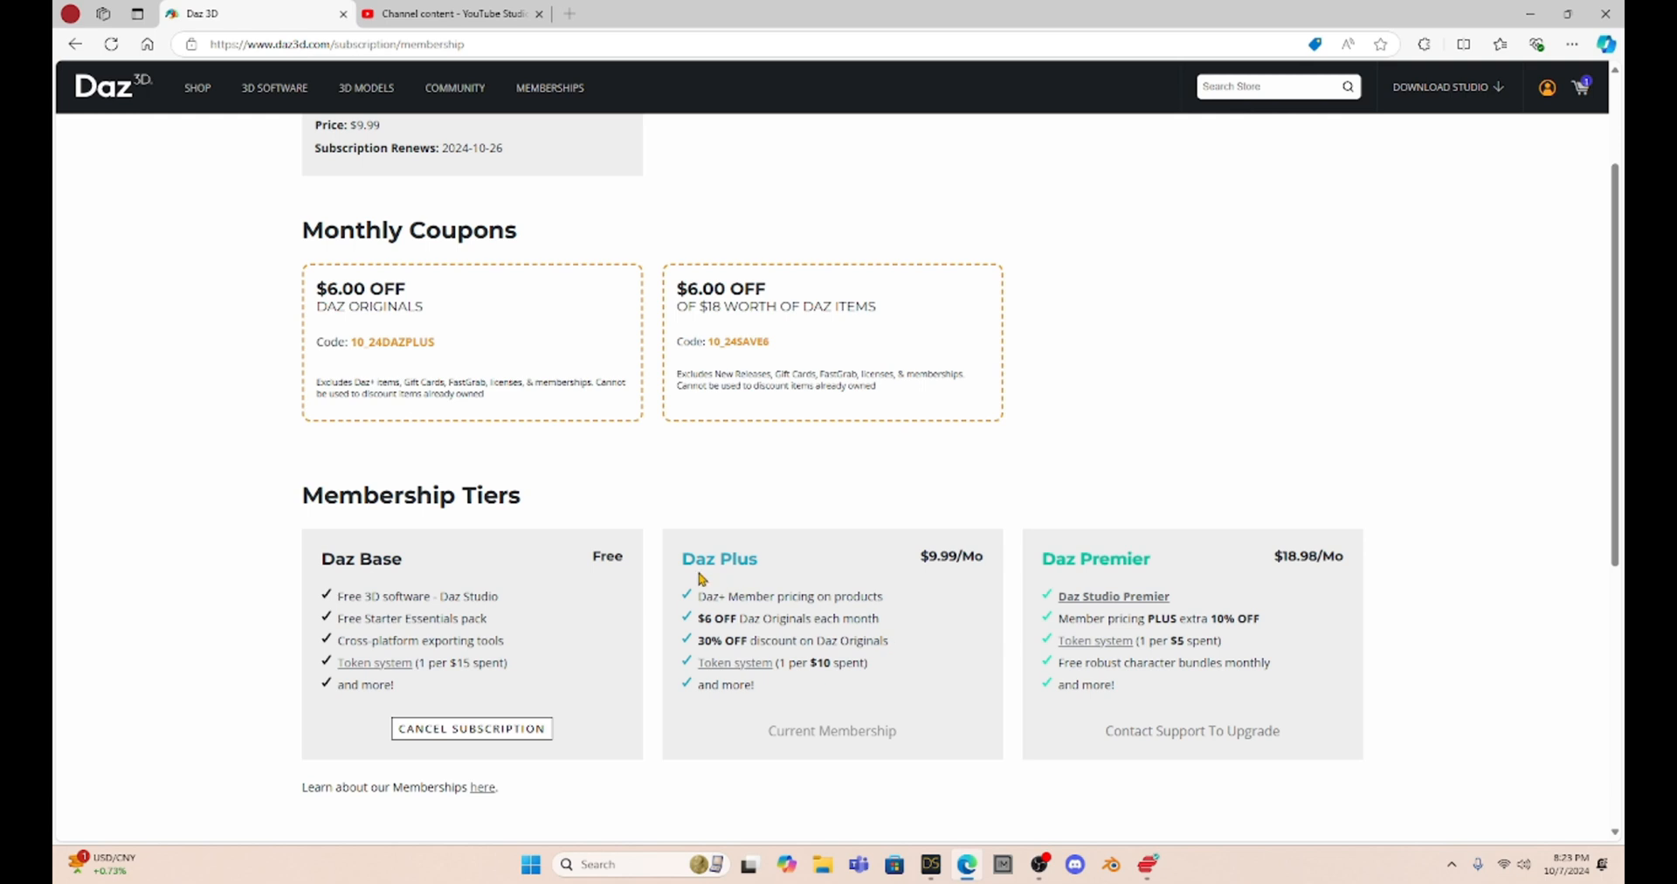
mouse_move(386, 290)
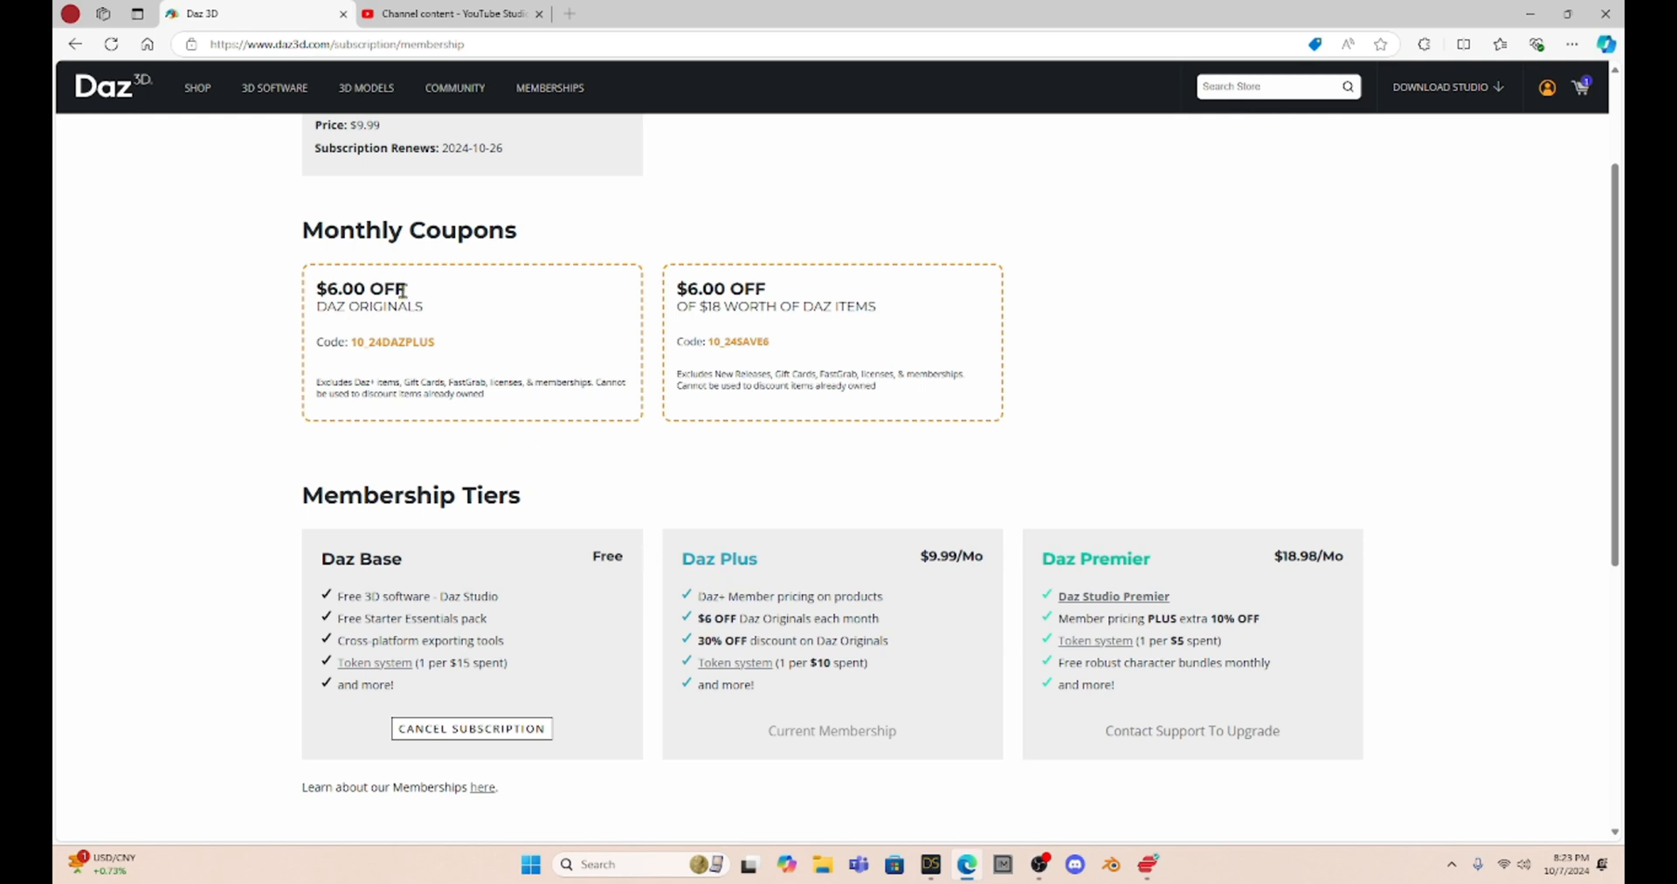
mouse_move(828, 303)
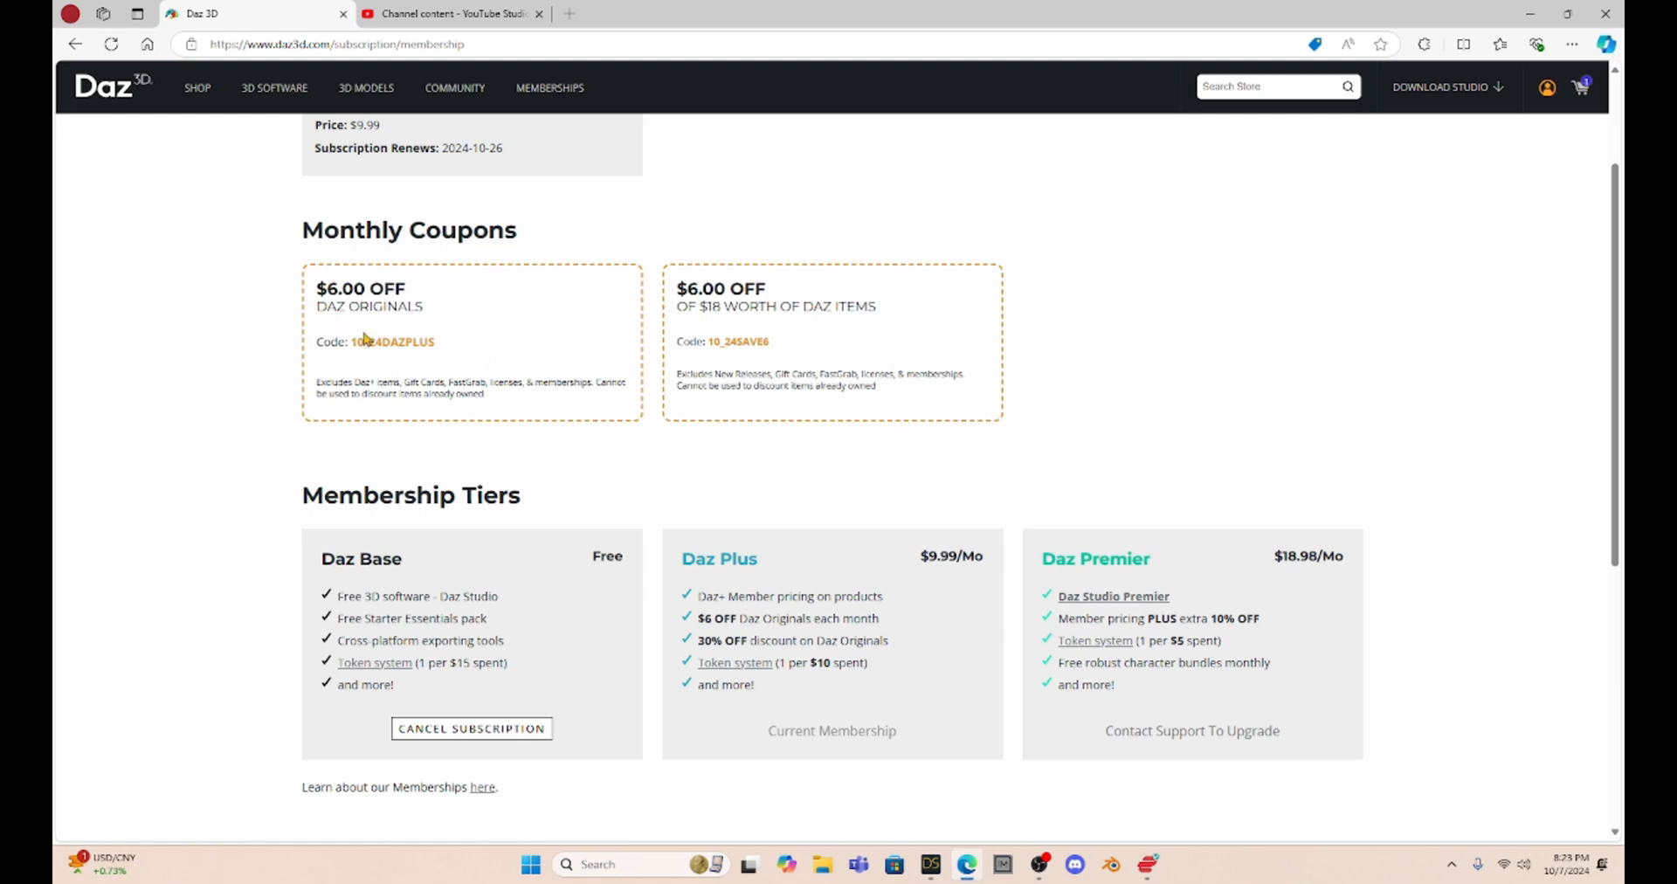
mouse_move(435, 326)
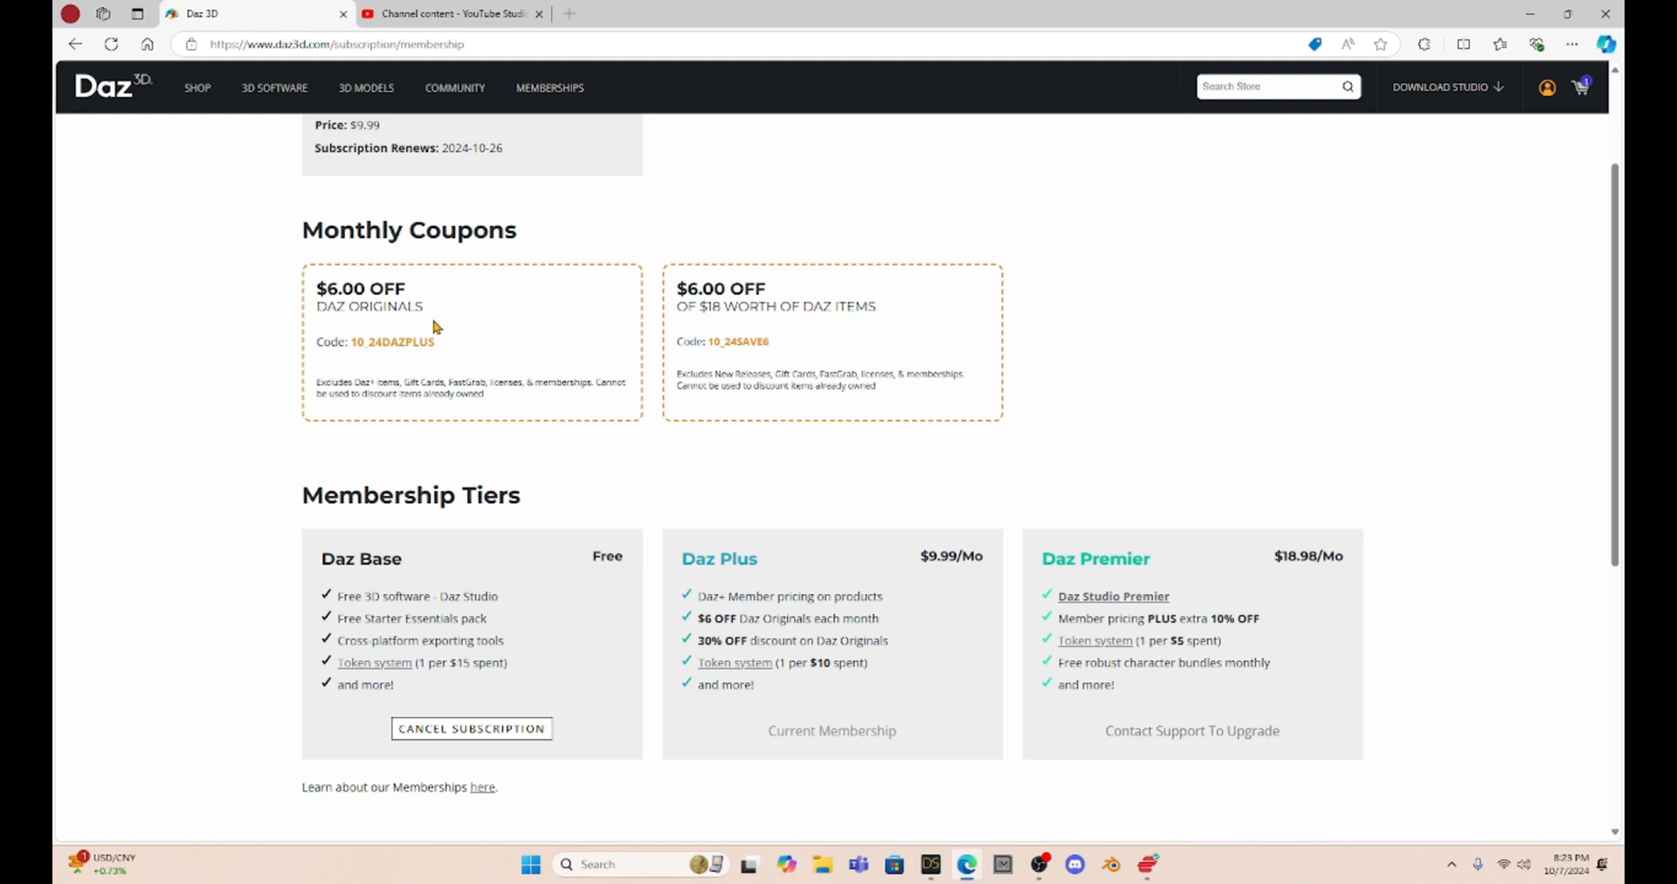
mouse_move(616, 332)
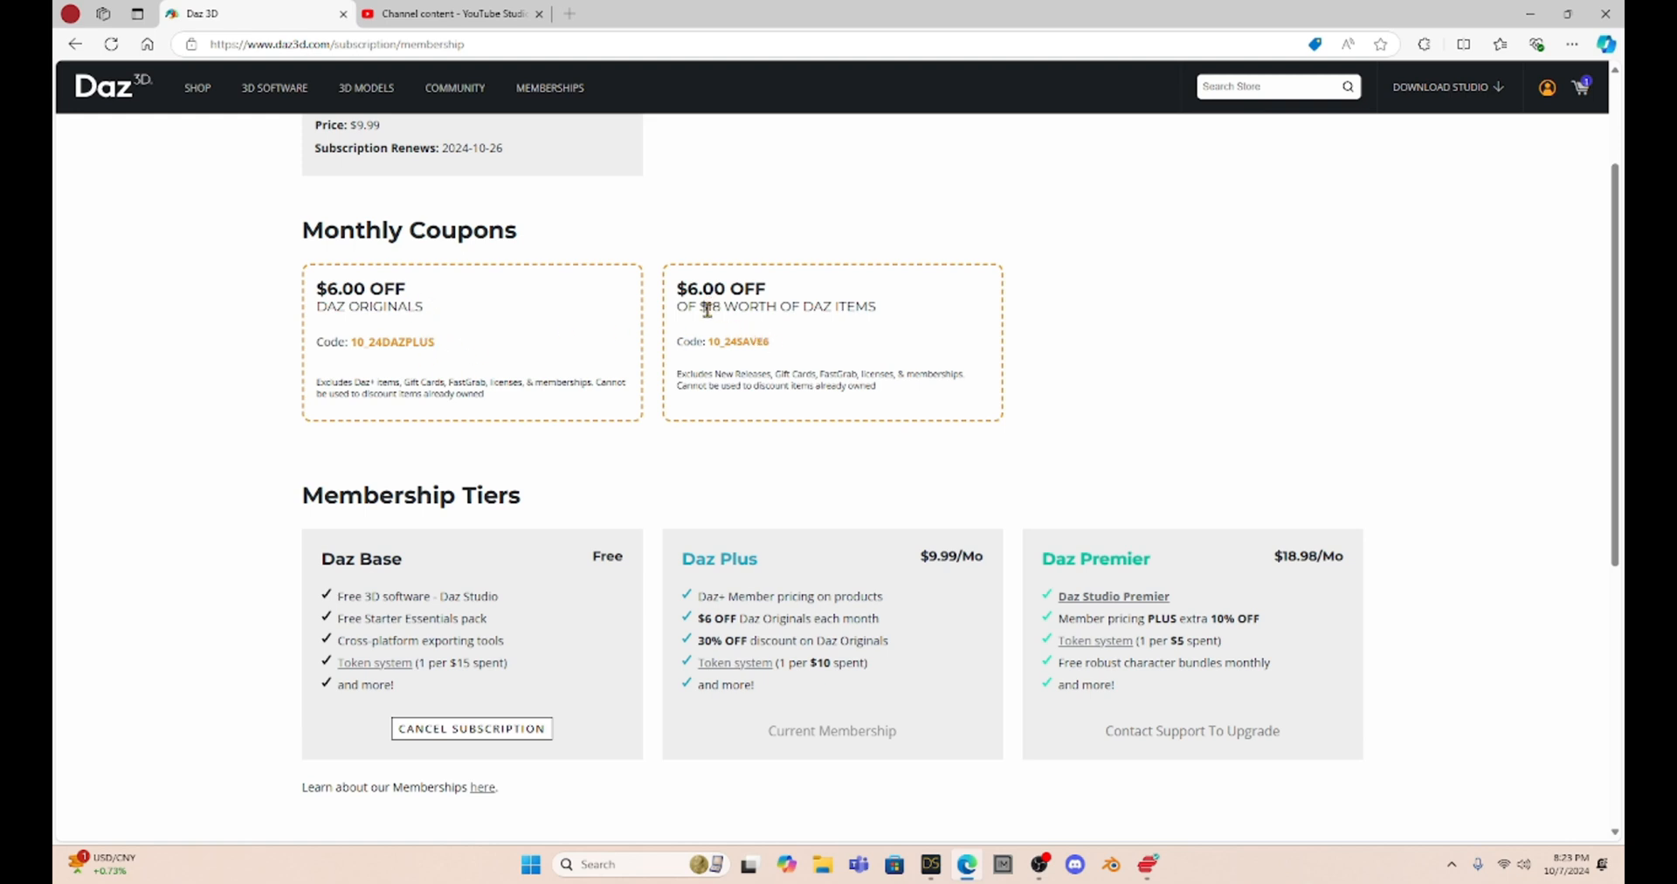
mouse_move(717, 328)
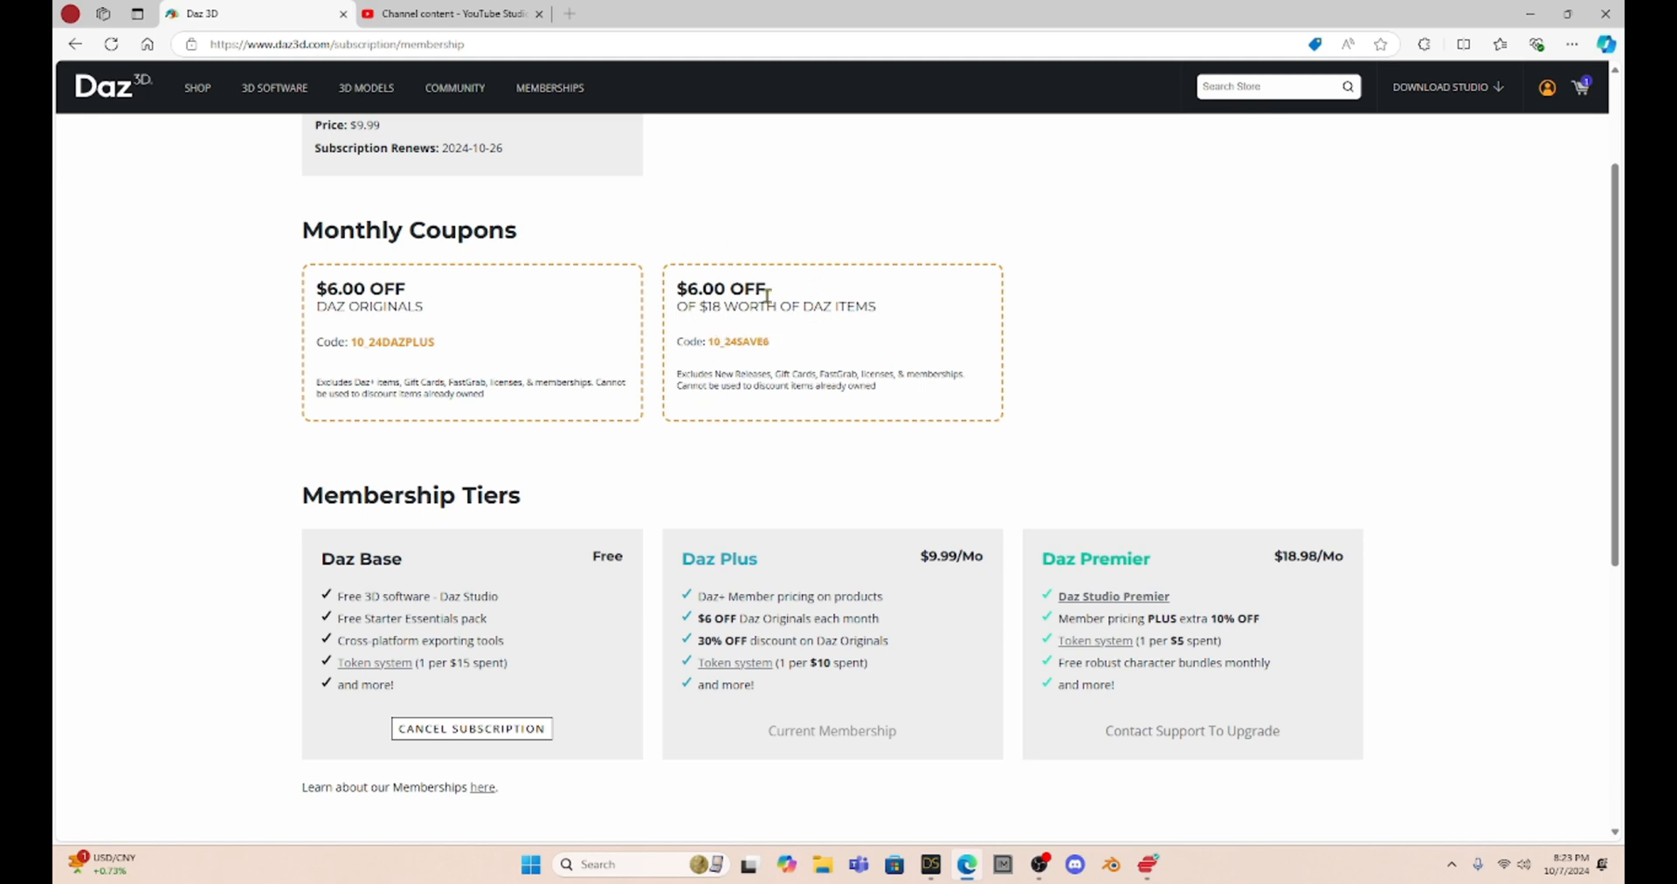
mouse_move(739, 409)
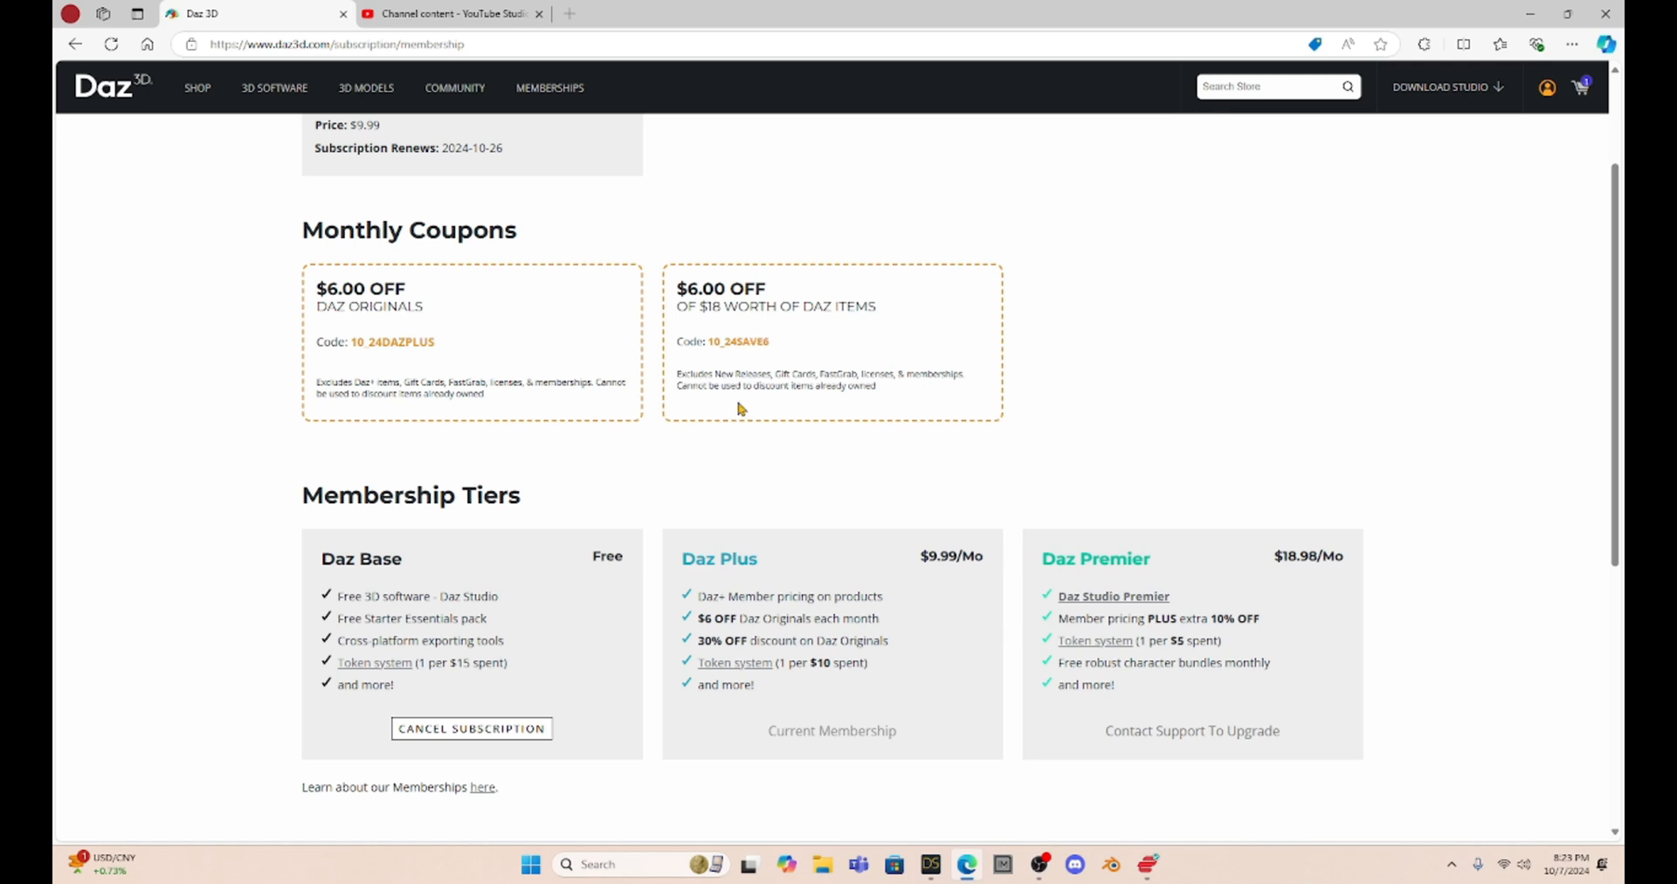
mouse_move(745, 637)
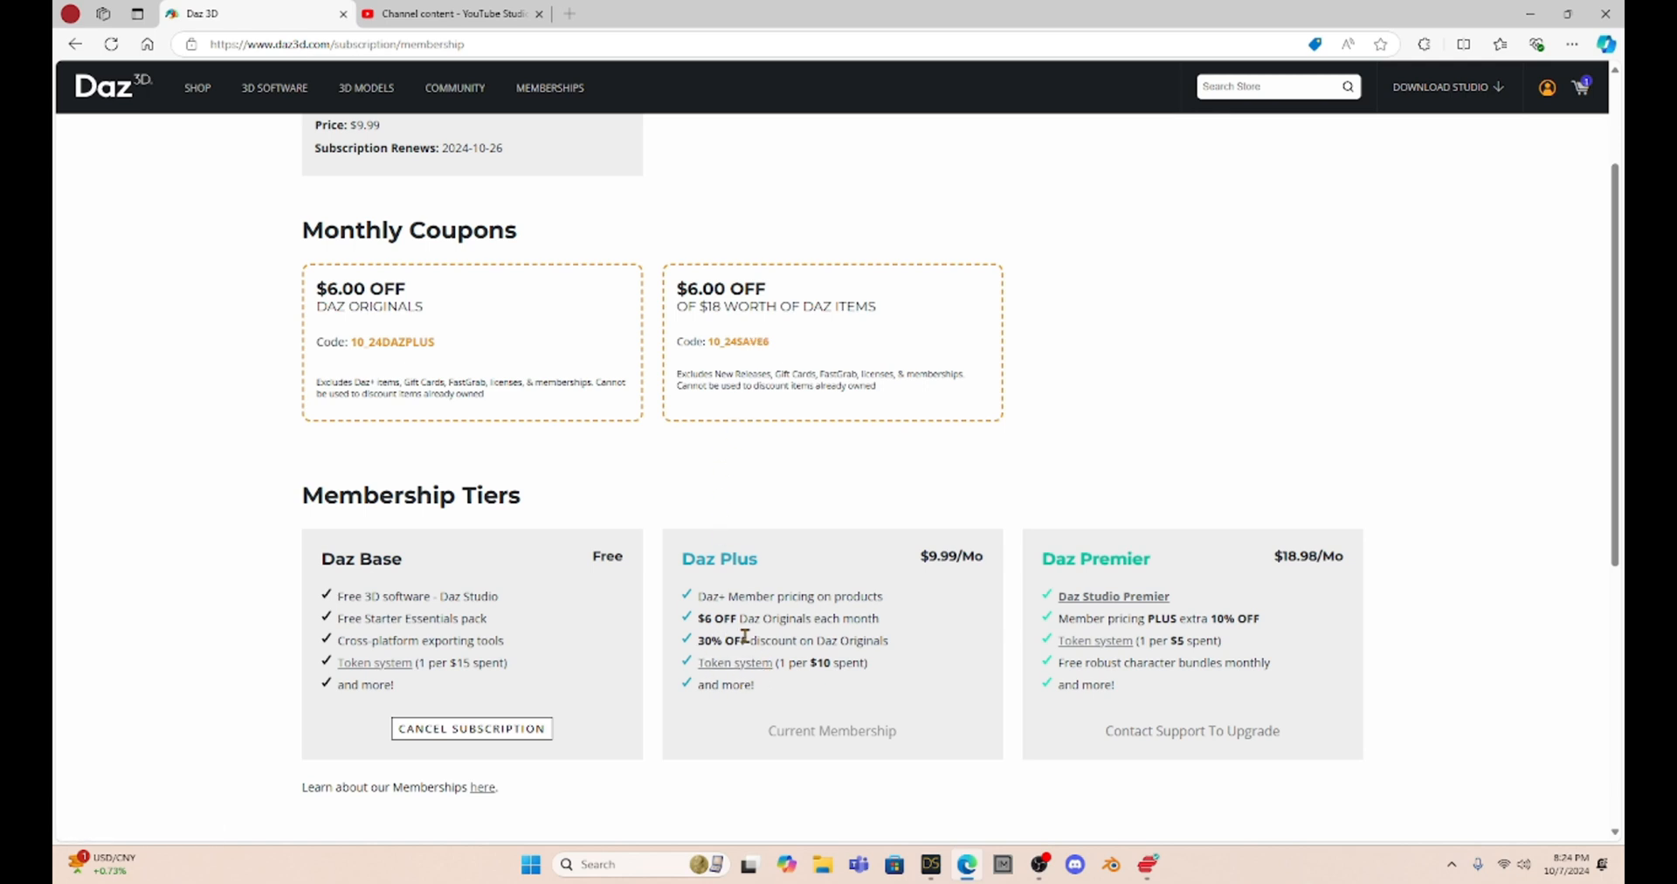
mouse_move(781, 666)
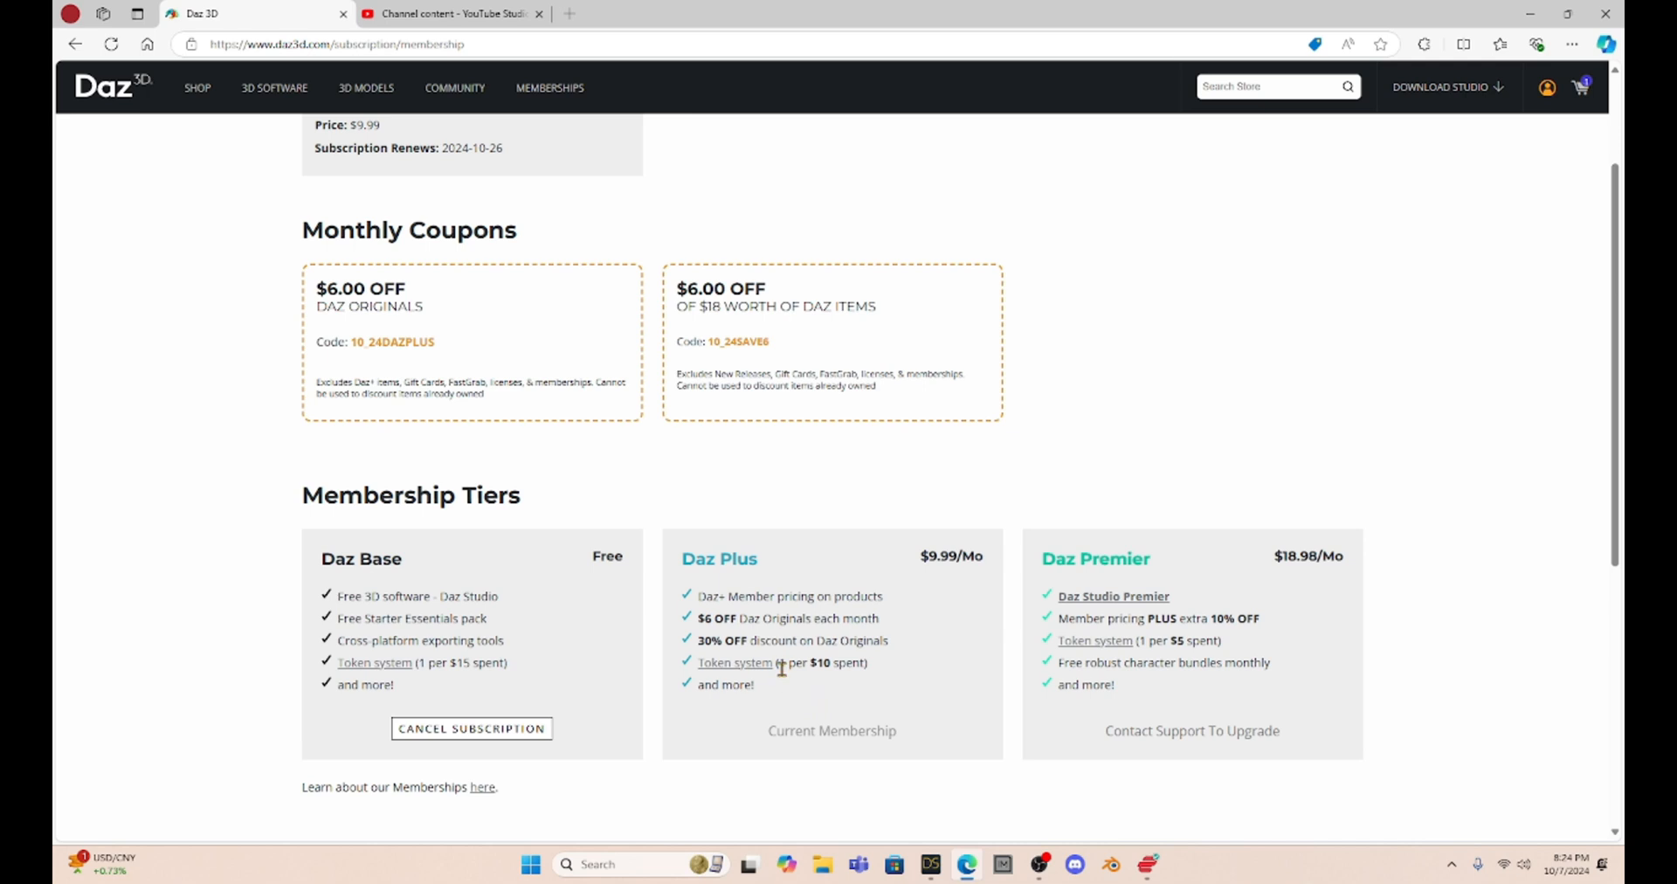
mouse_move(820, 664)
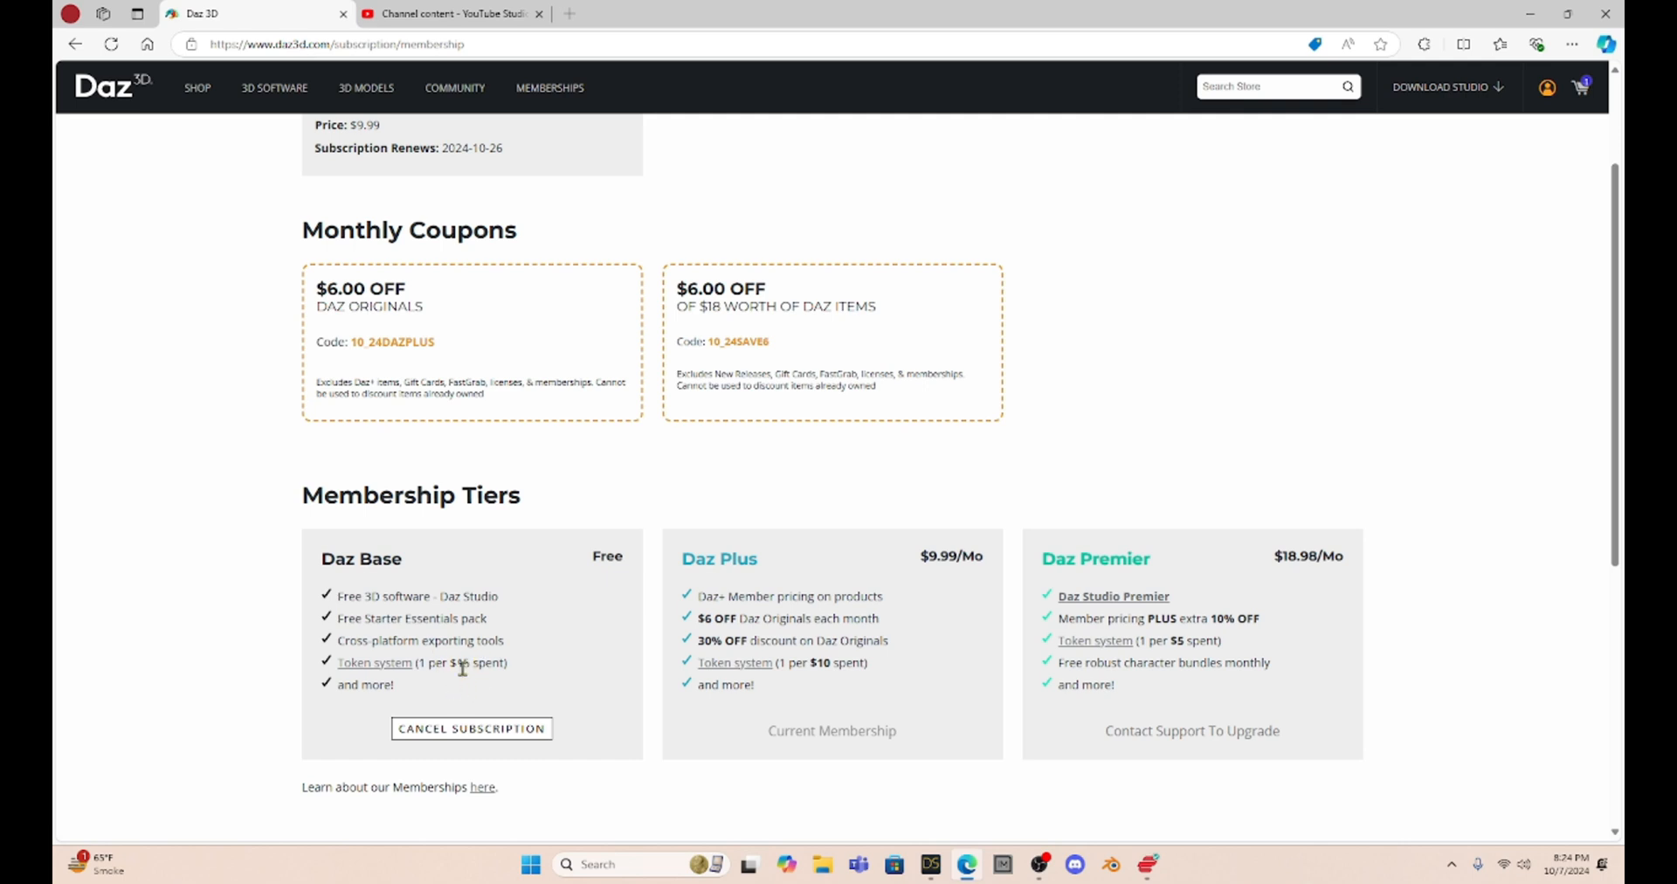
mouse_move(385, 568)
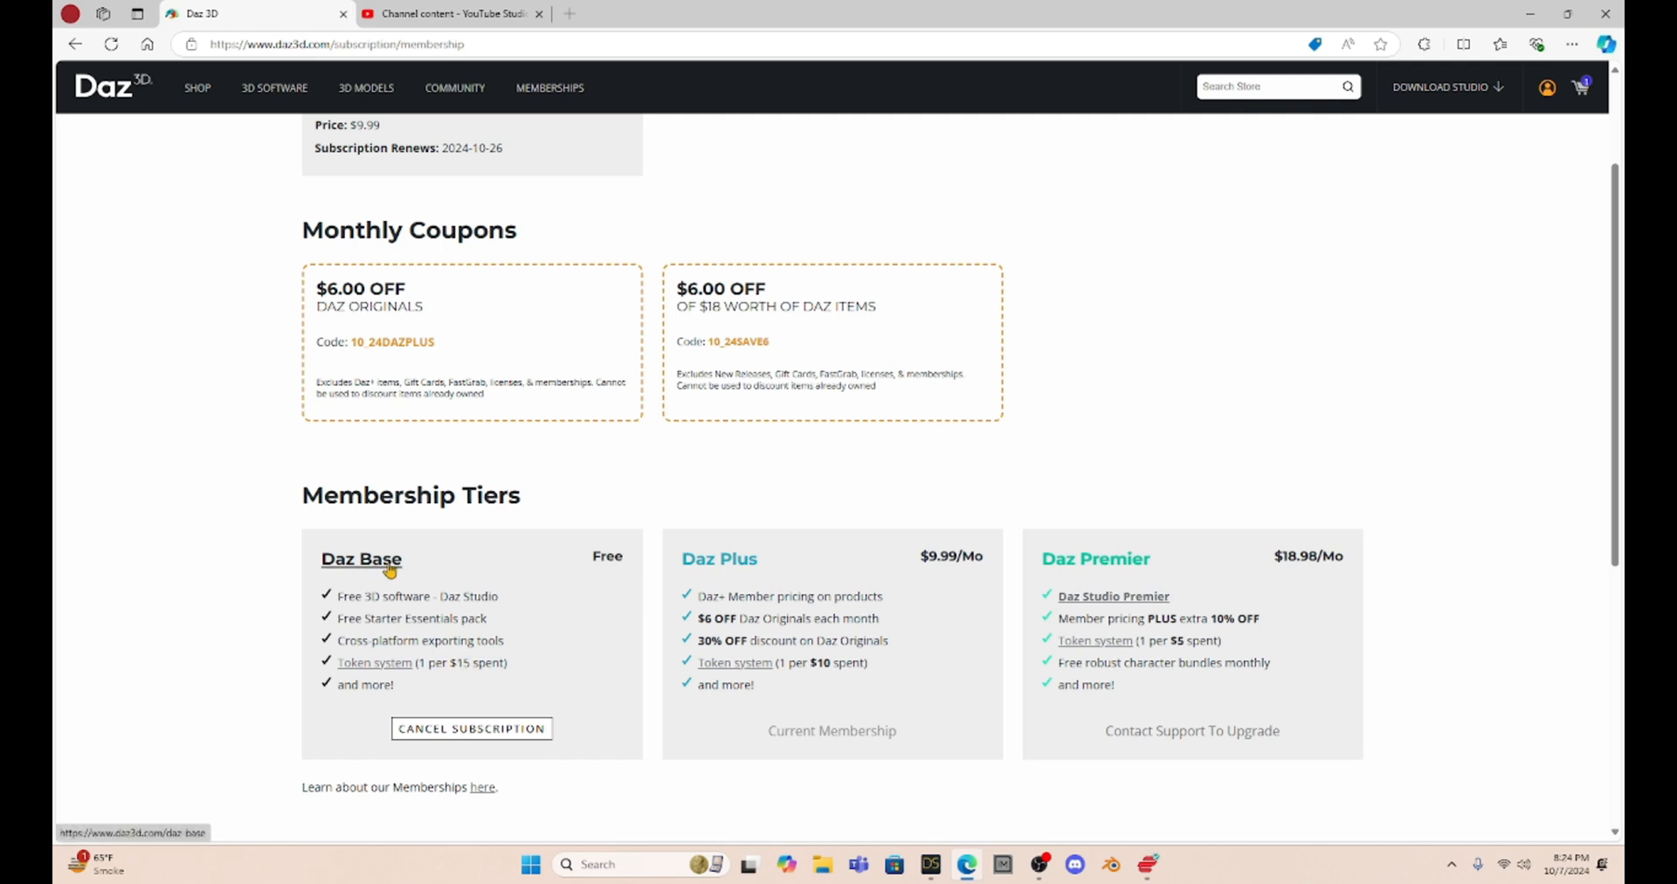
mouse_move(681, 665)
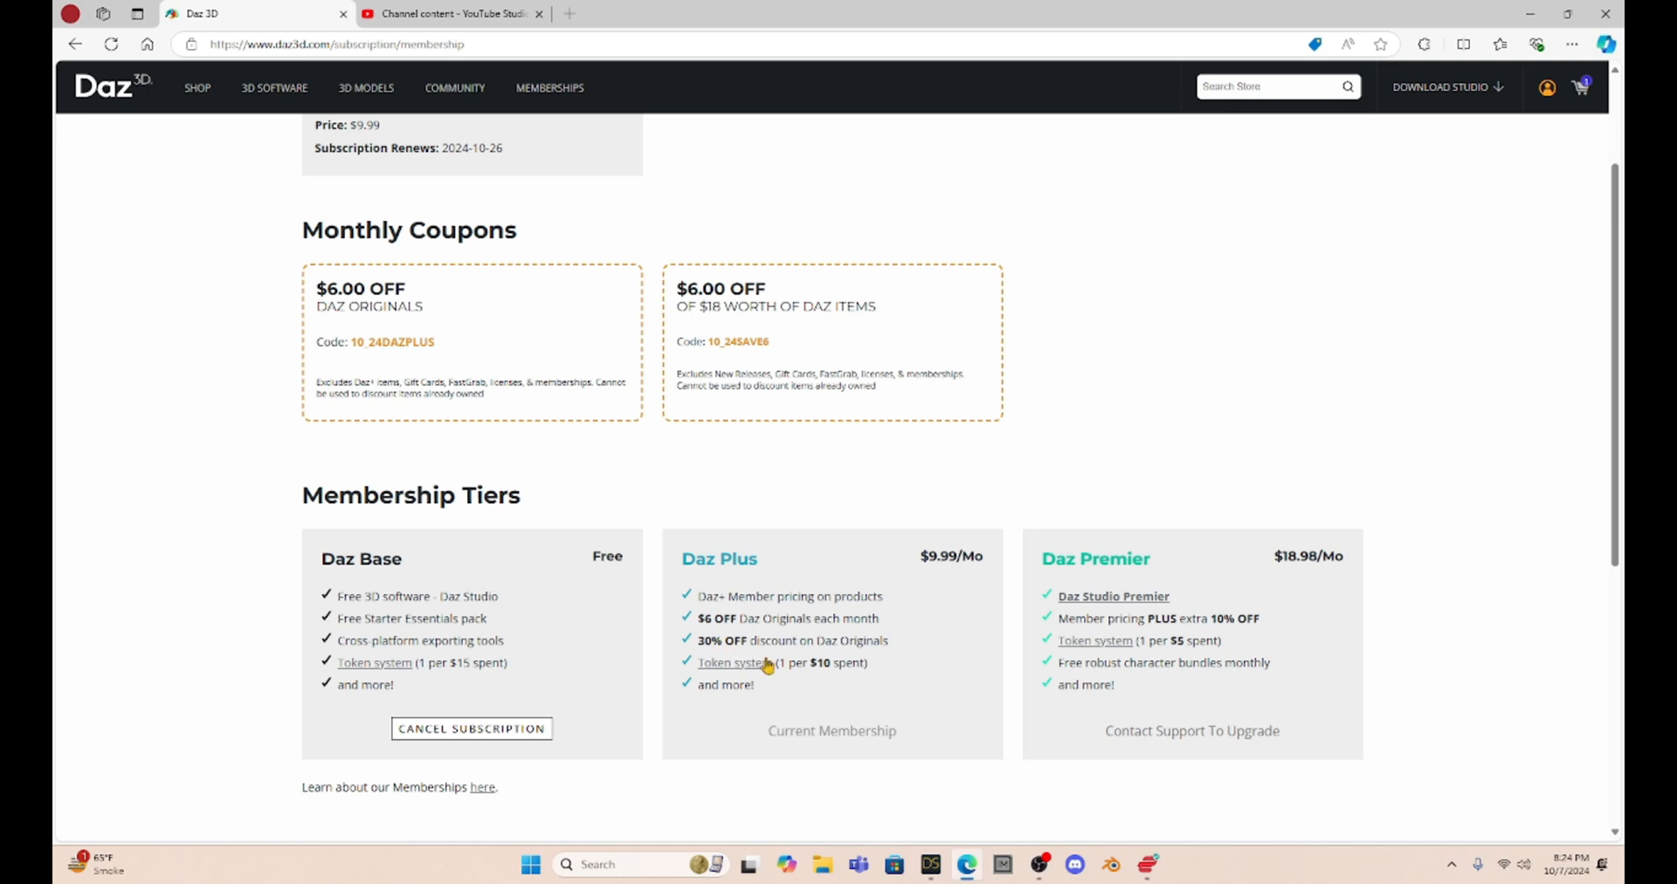
mouse_move(864, 656)
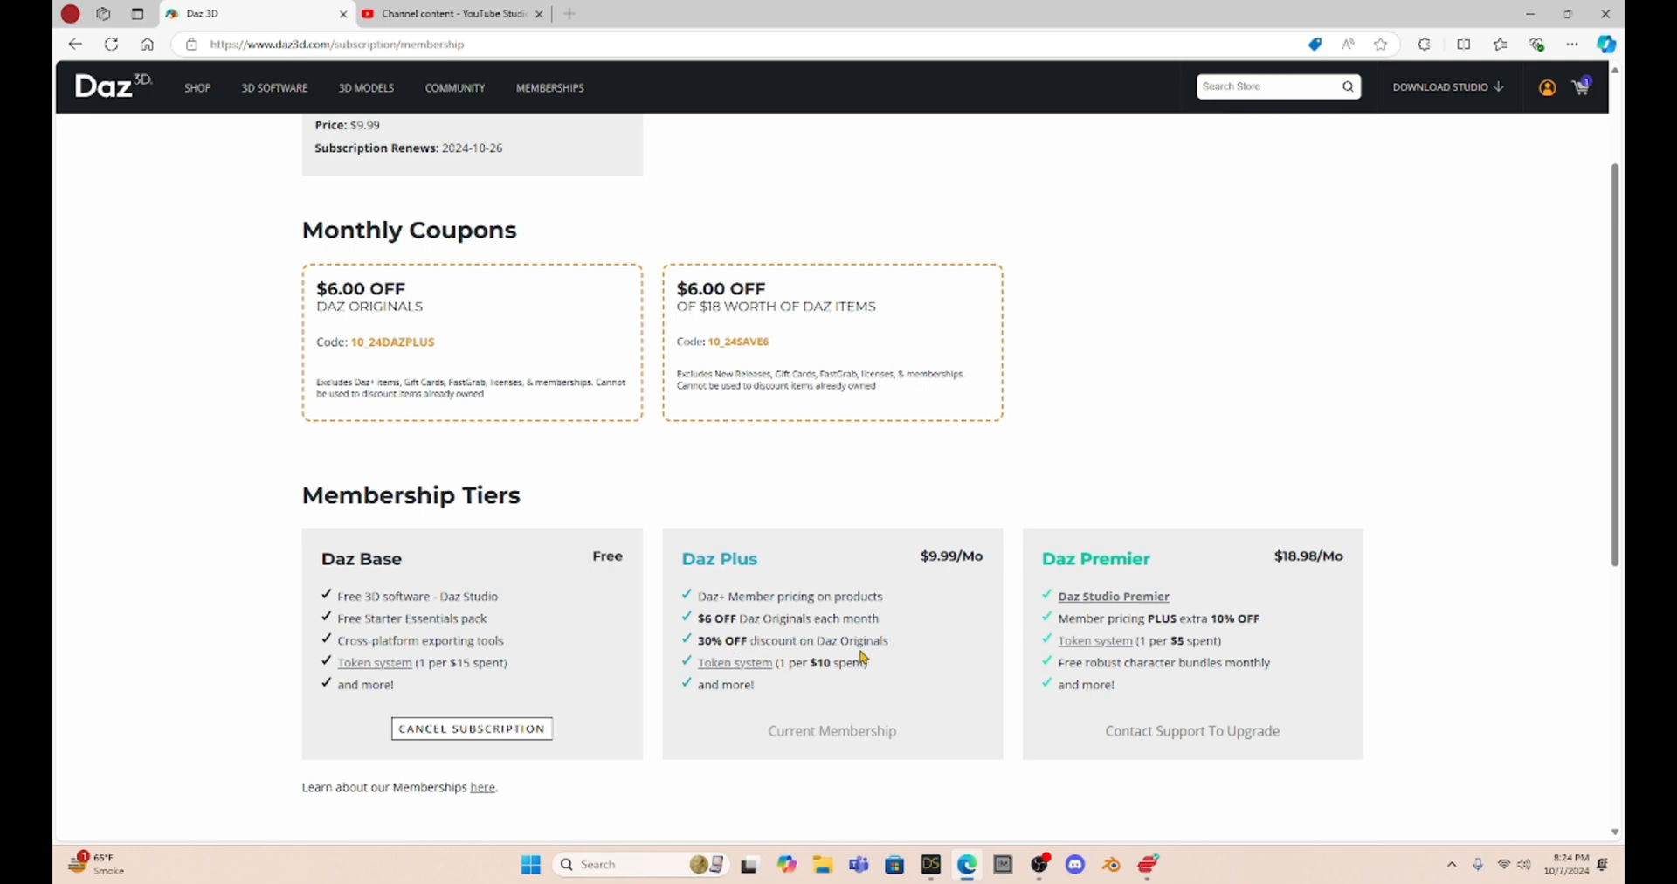
mouse_move(960, 532)
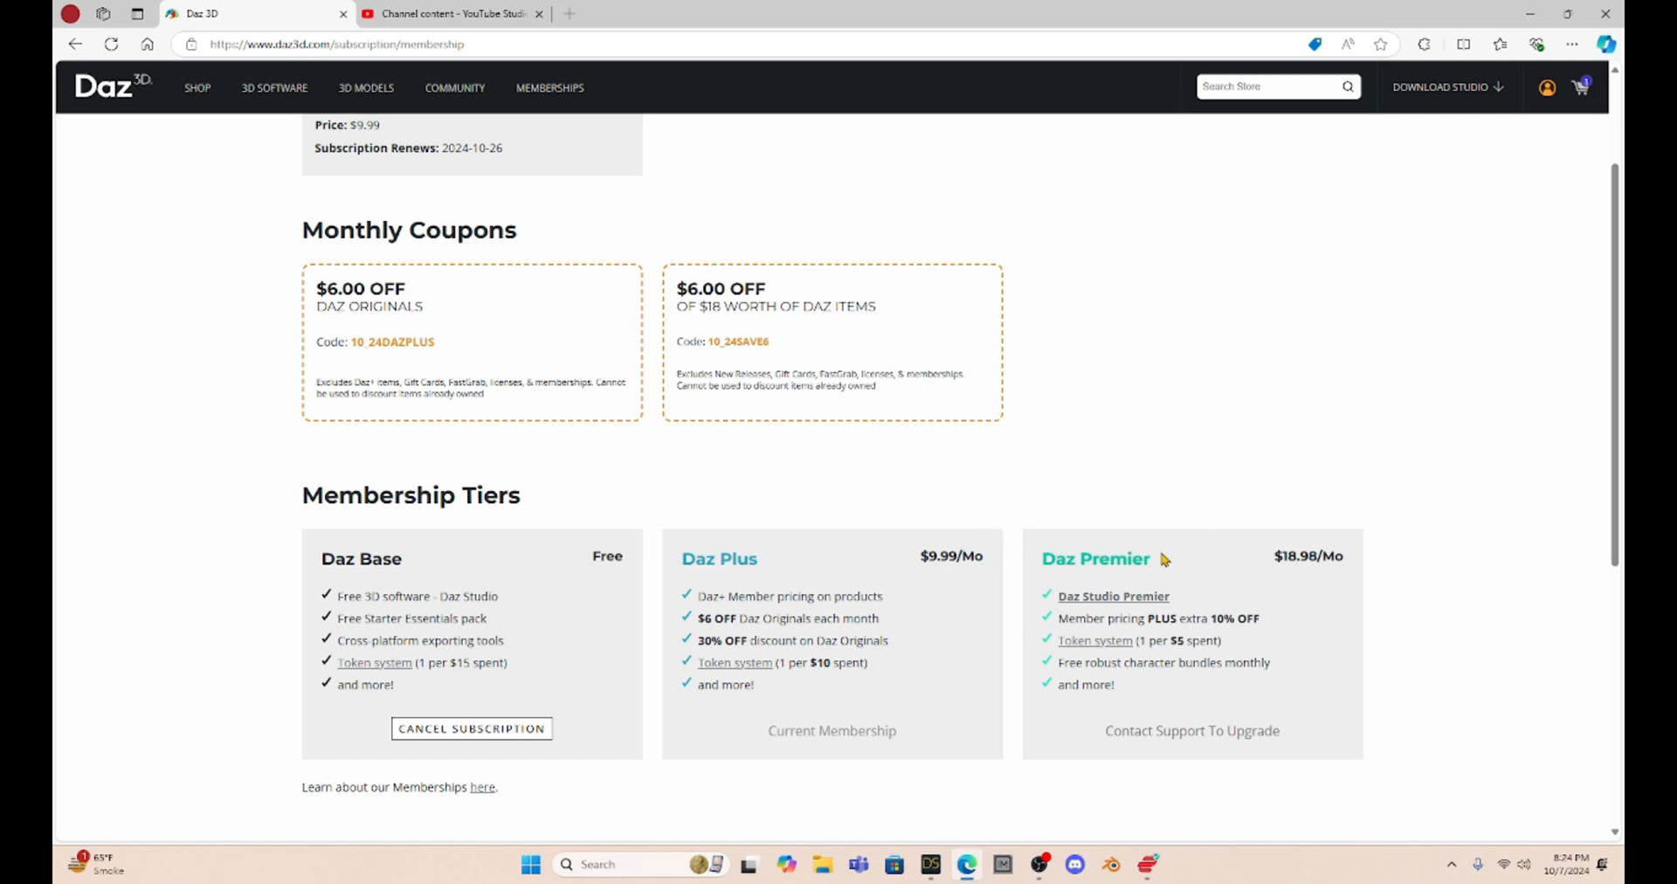
mouse_move(1182, 611)
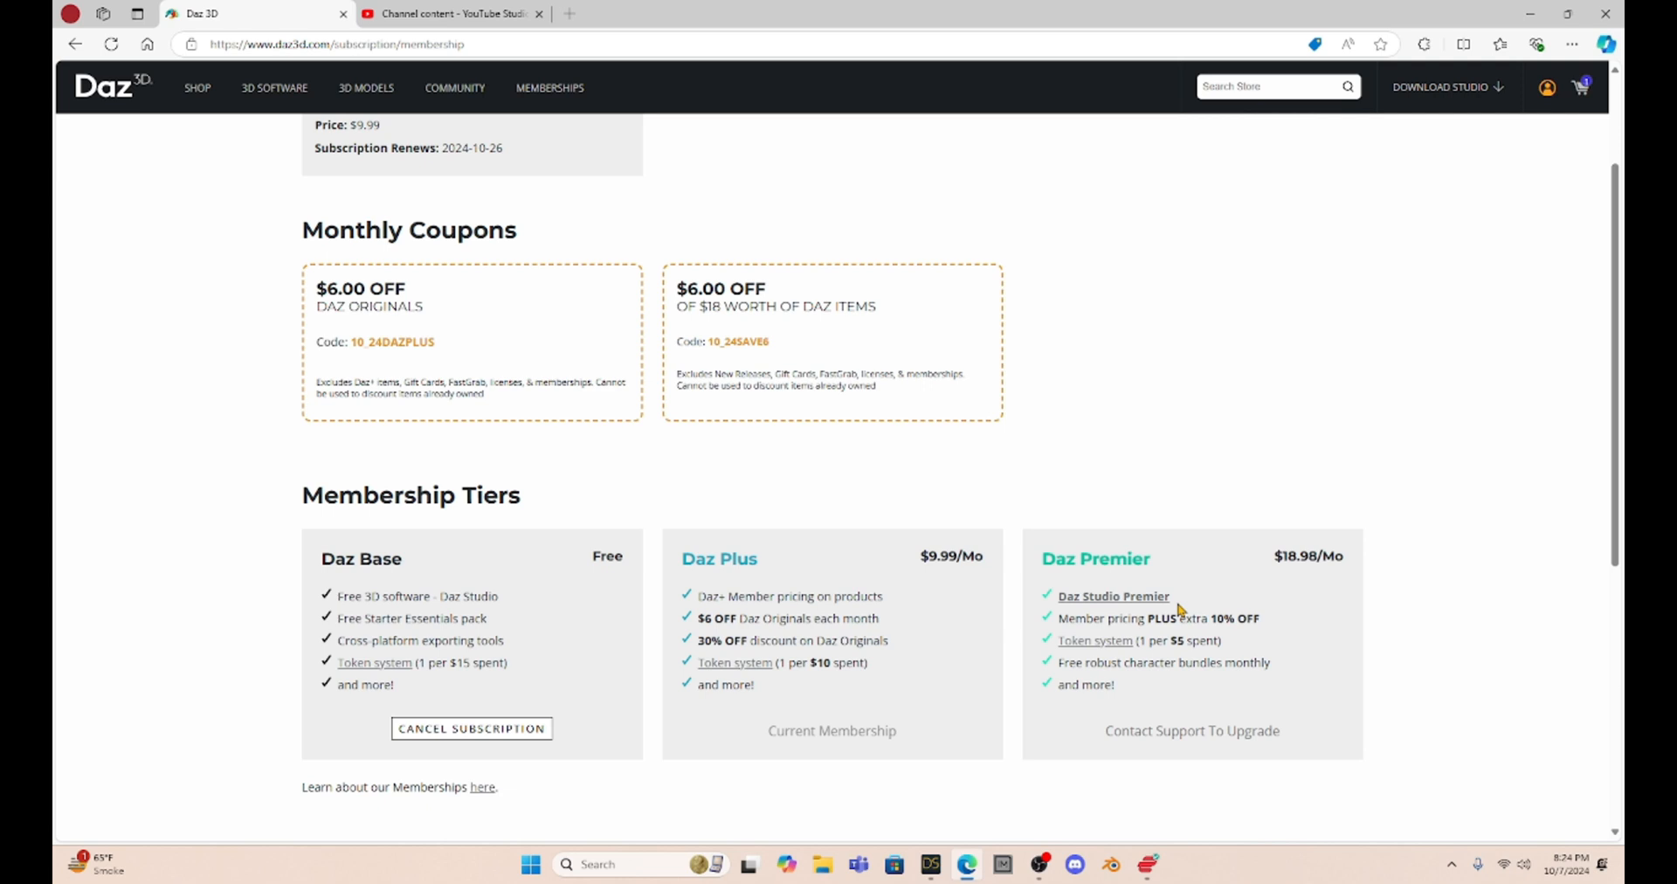
mouse_move(1402, 483)
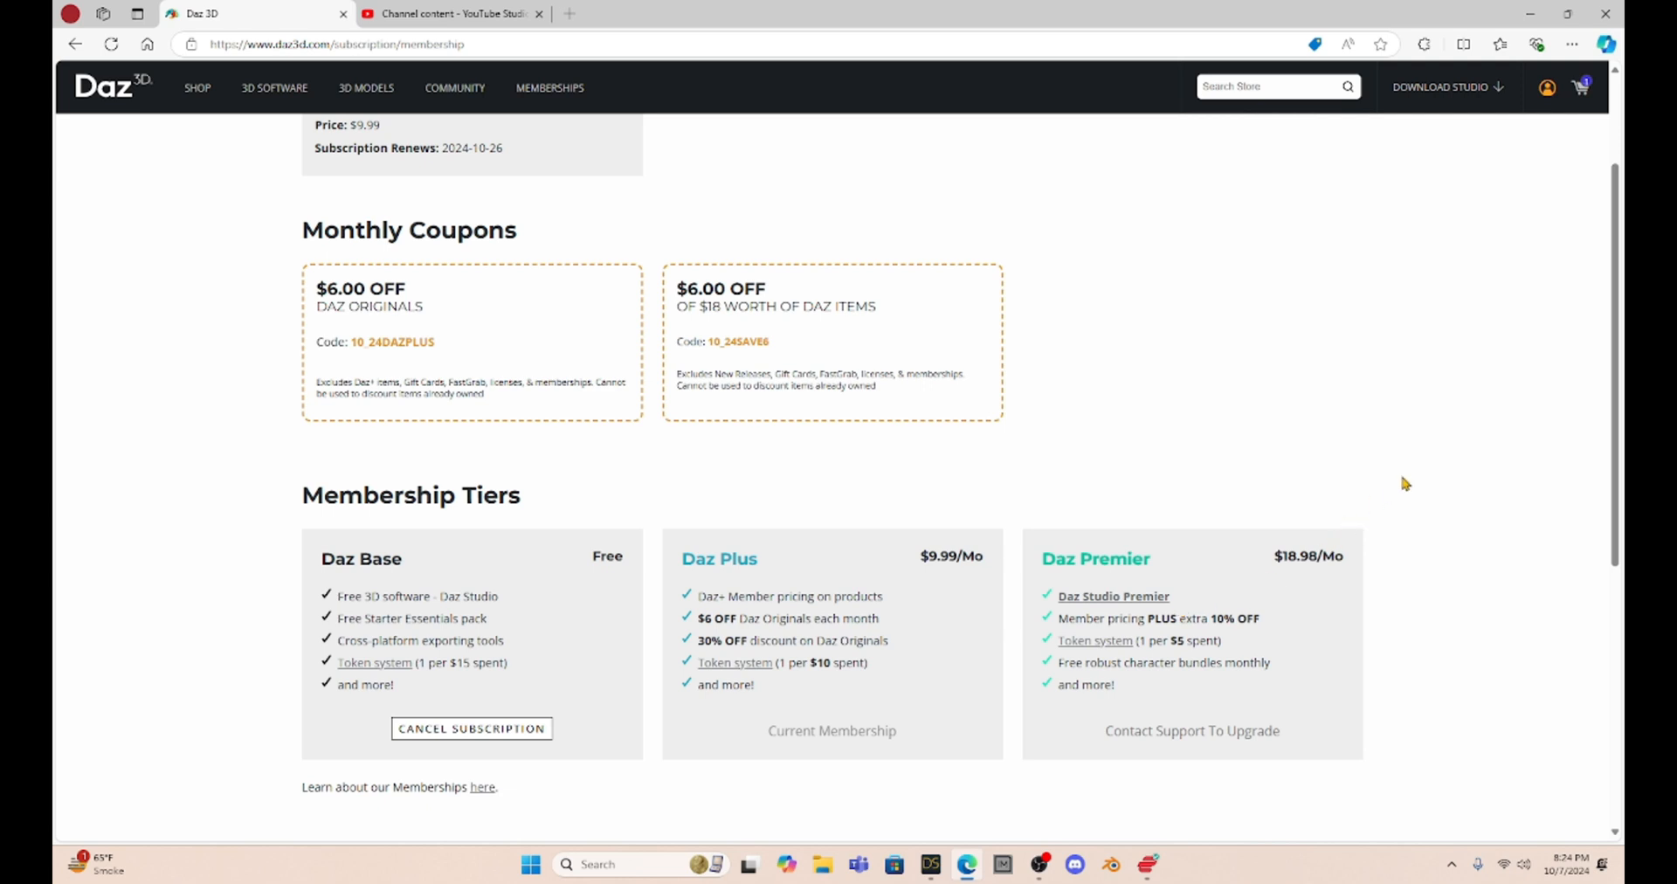
mouse_move(1291, 563)
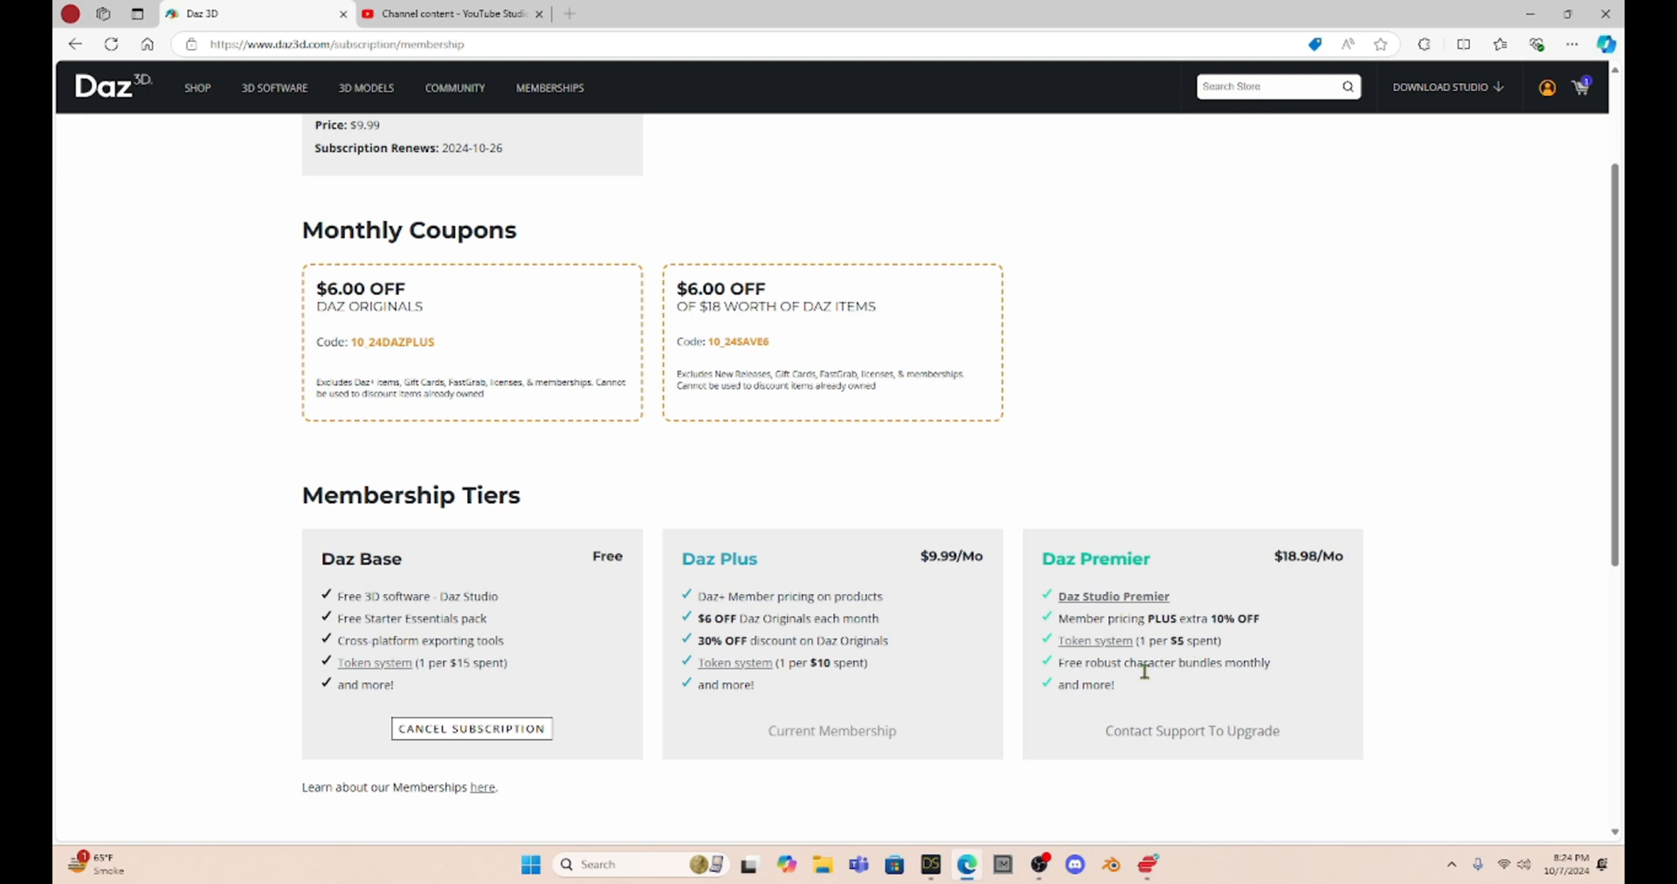
mouse_move(1144, 654)
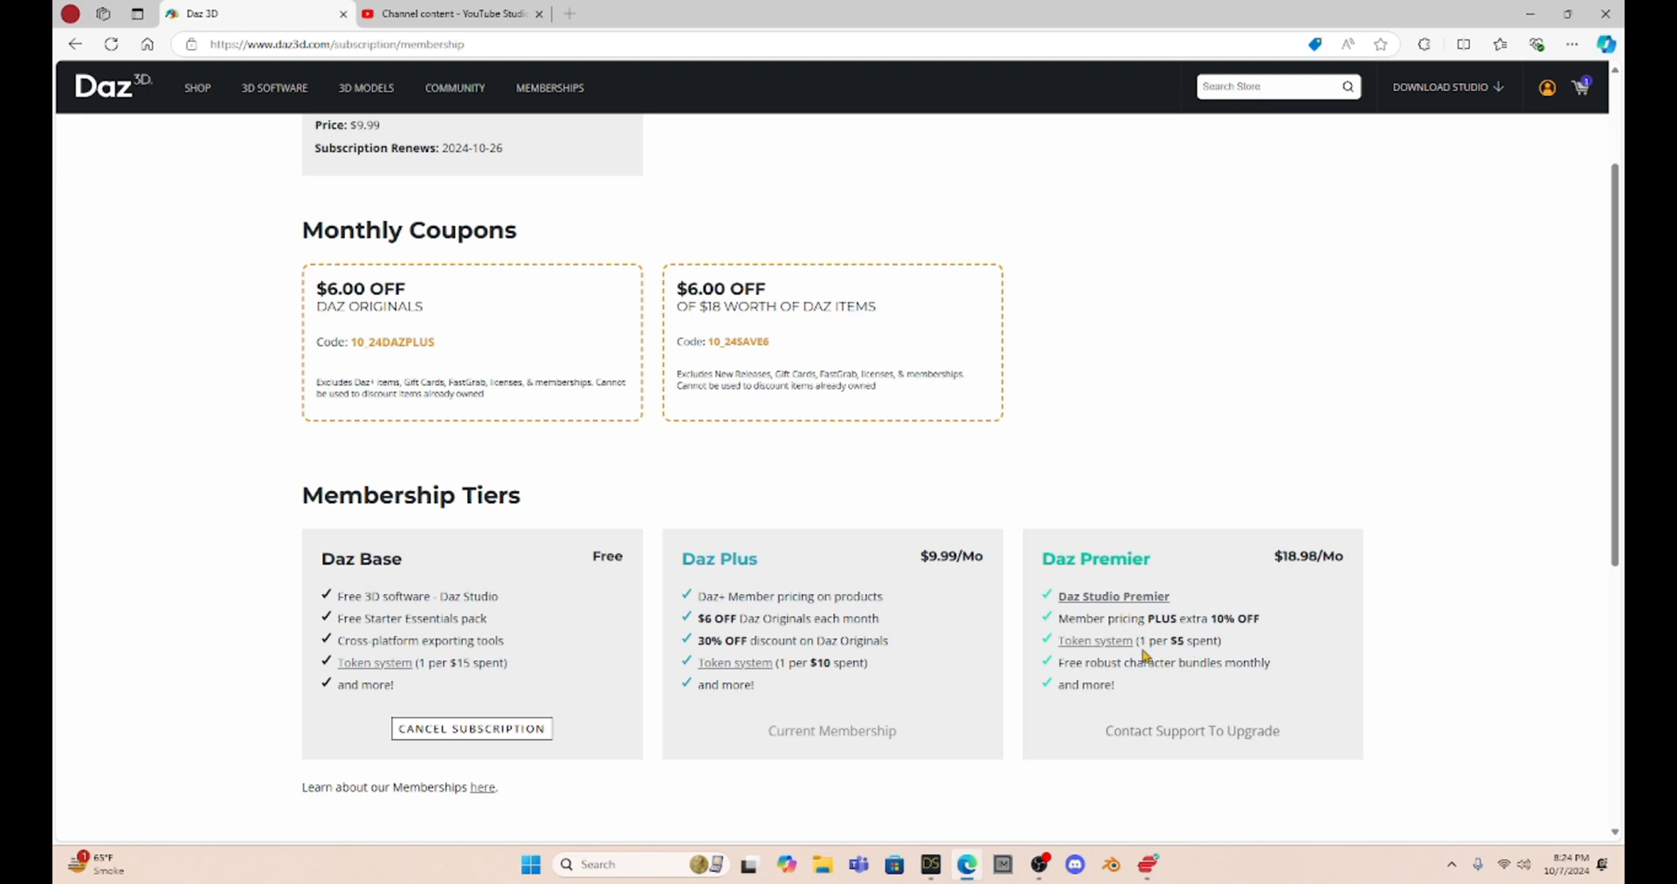
mouse_move(1185, 642)
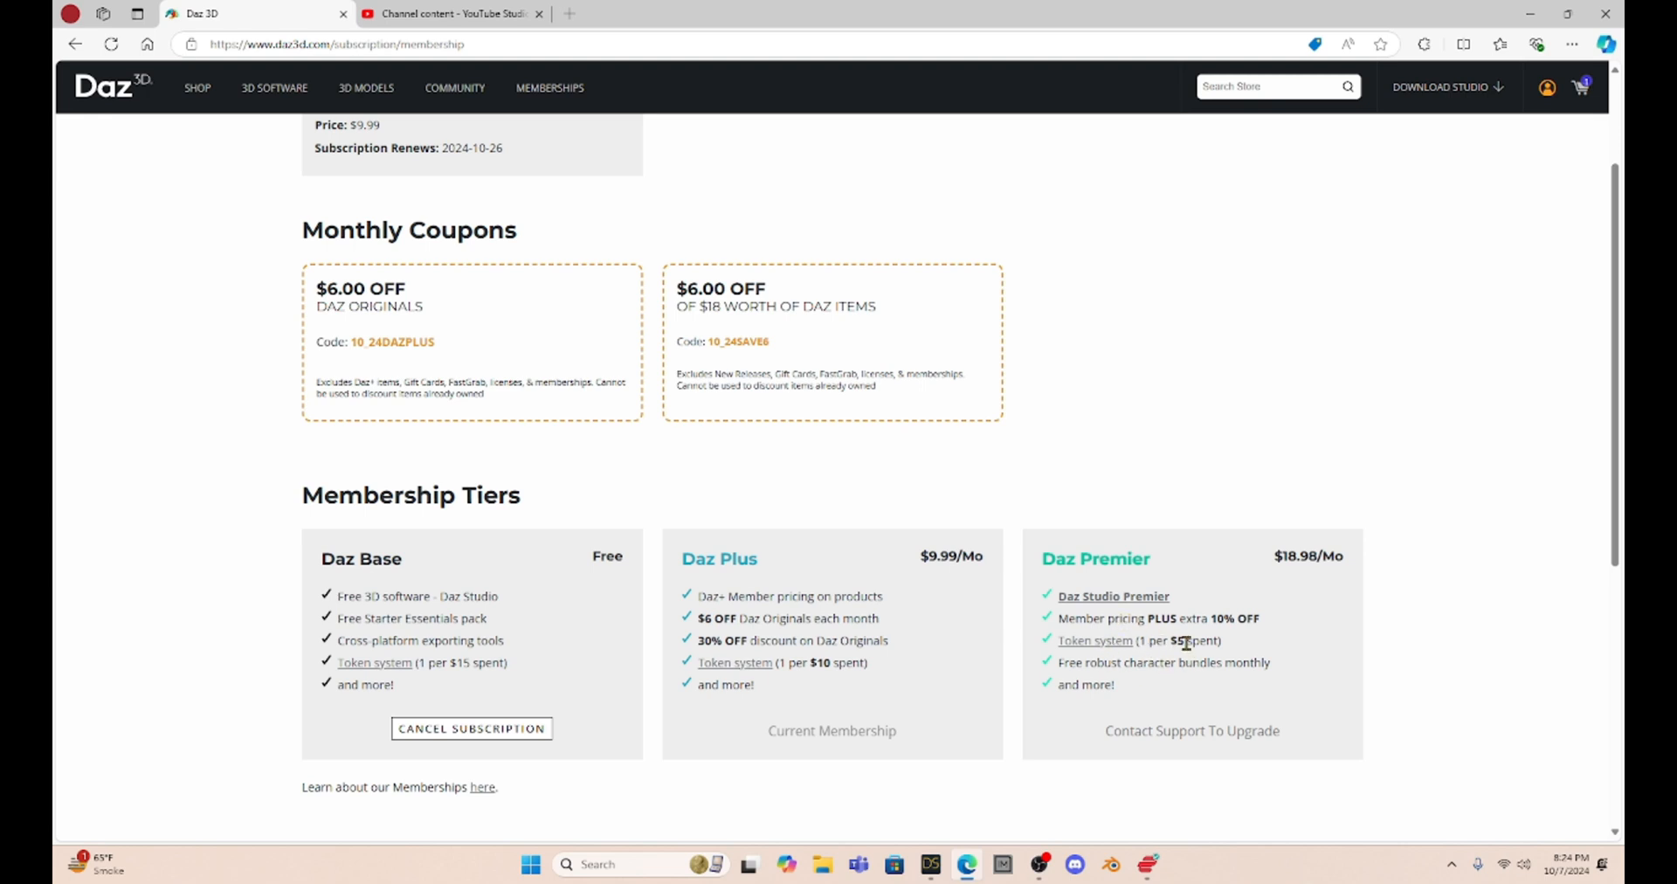
mouse_move(1234, 713)
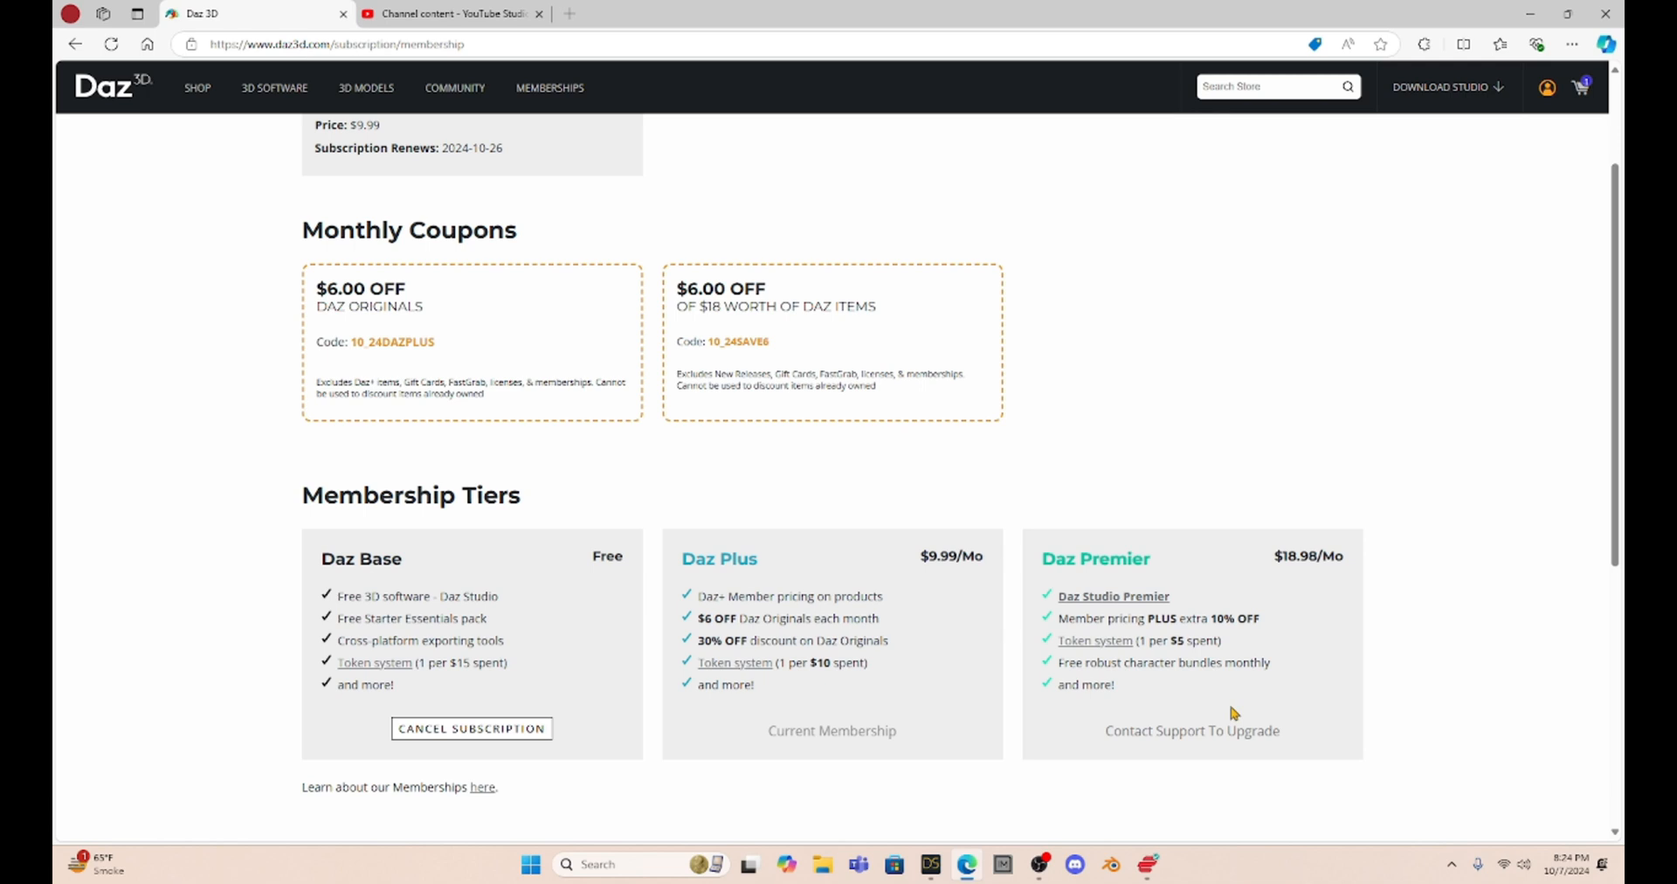
mouse_move(1074, 689)
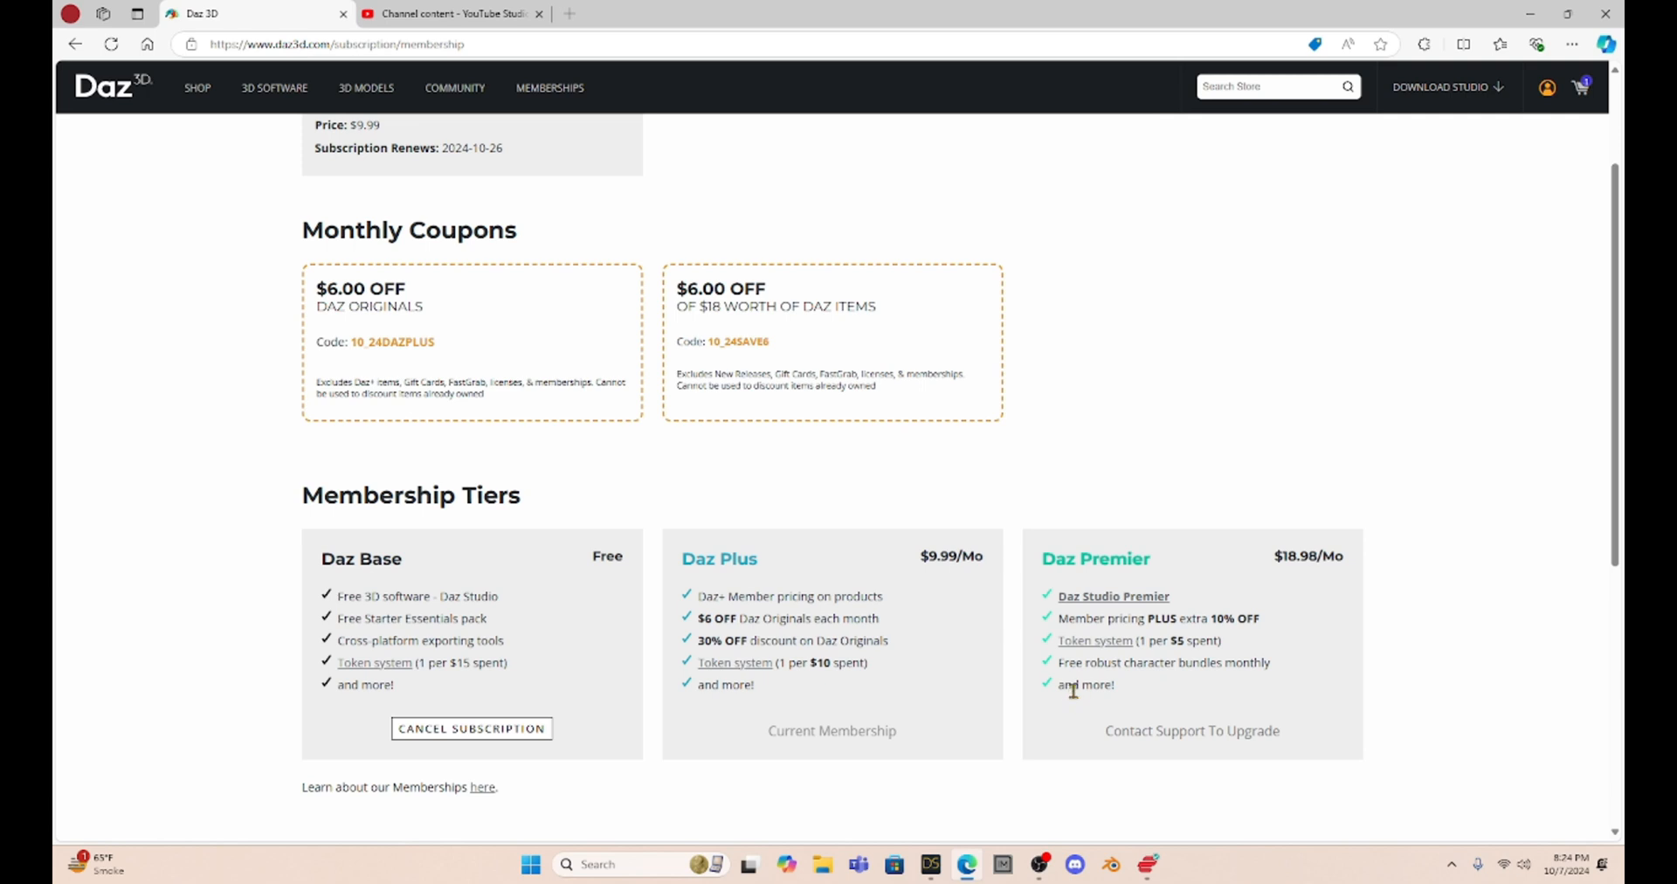
mouse_move(1161, 681)
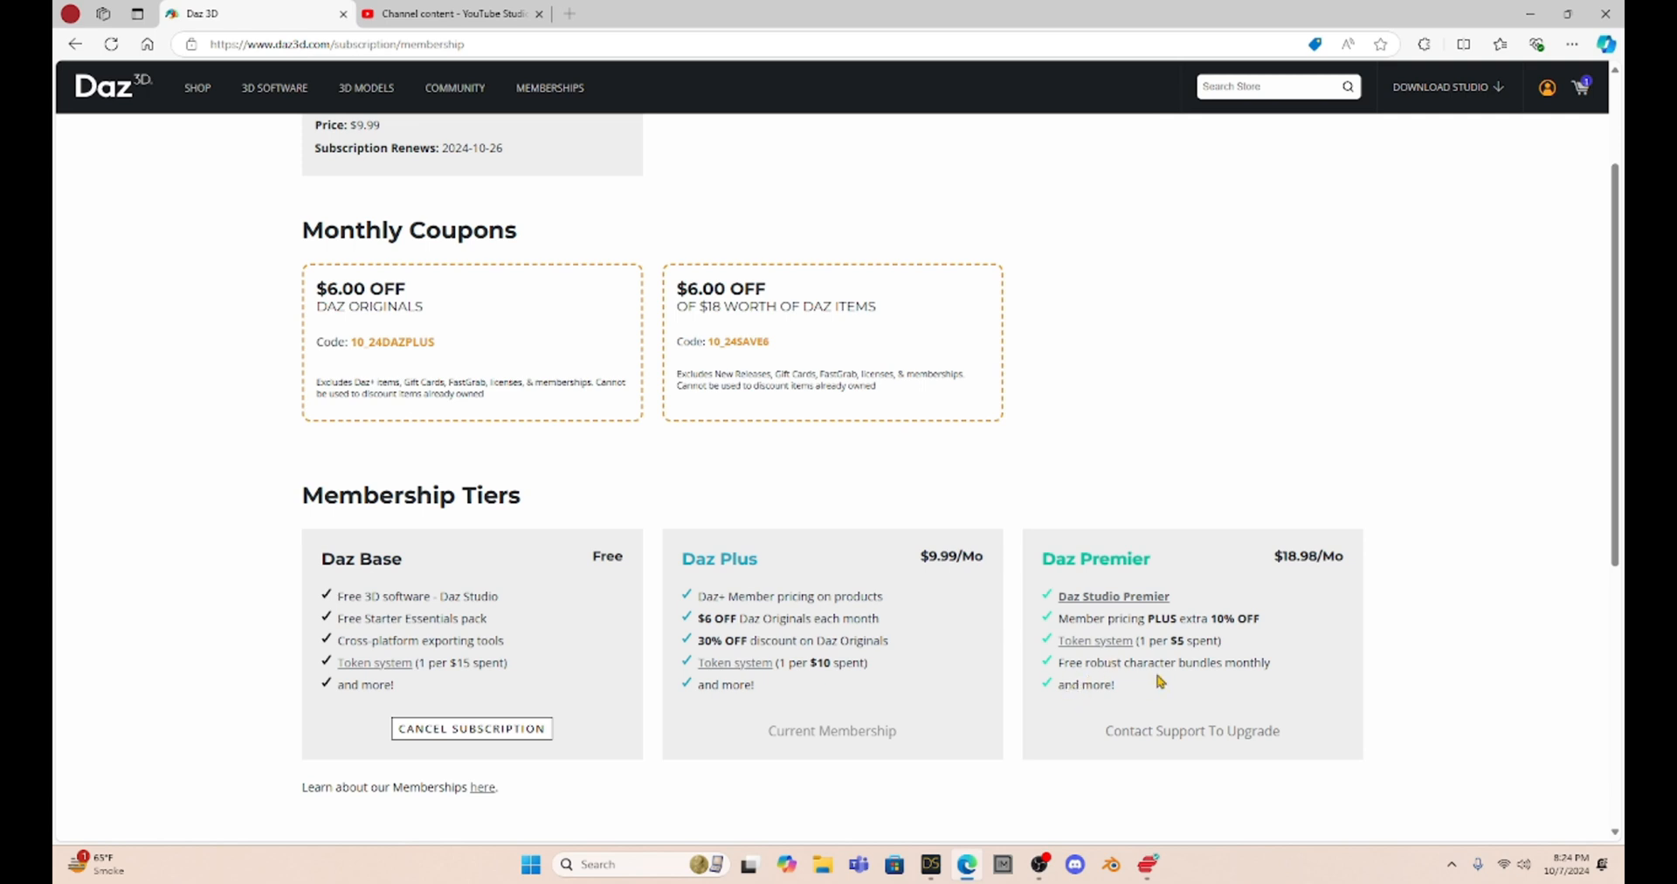
mouse_move(1210, 683)
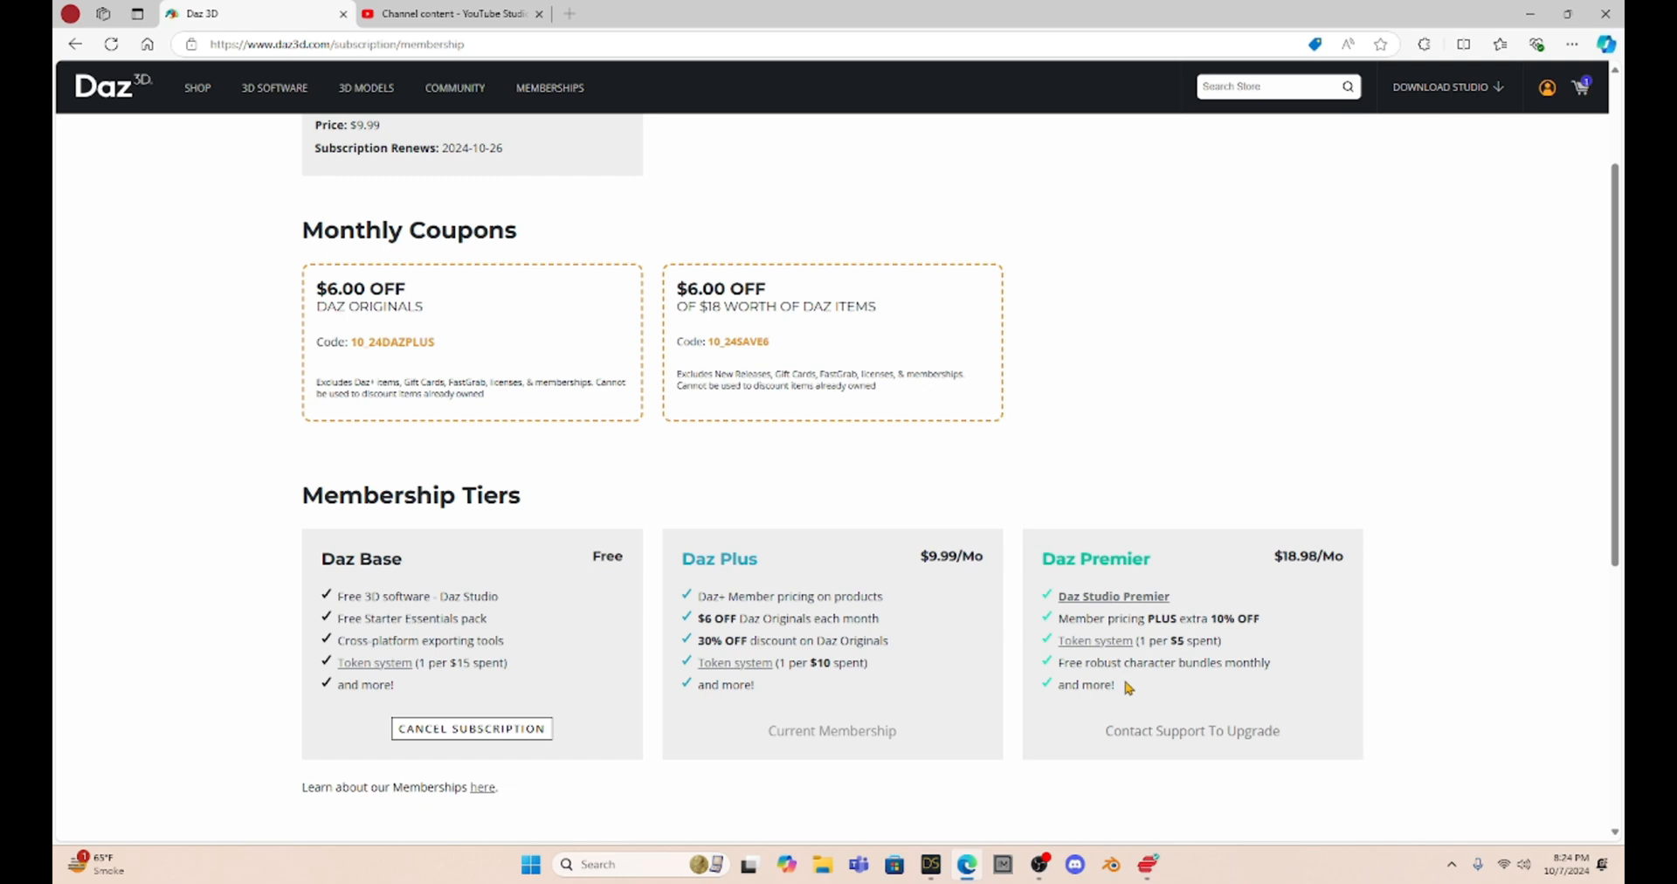
mouse_move(393, 728)
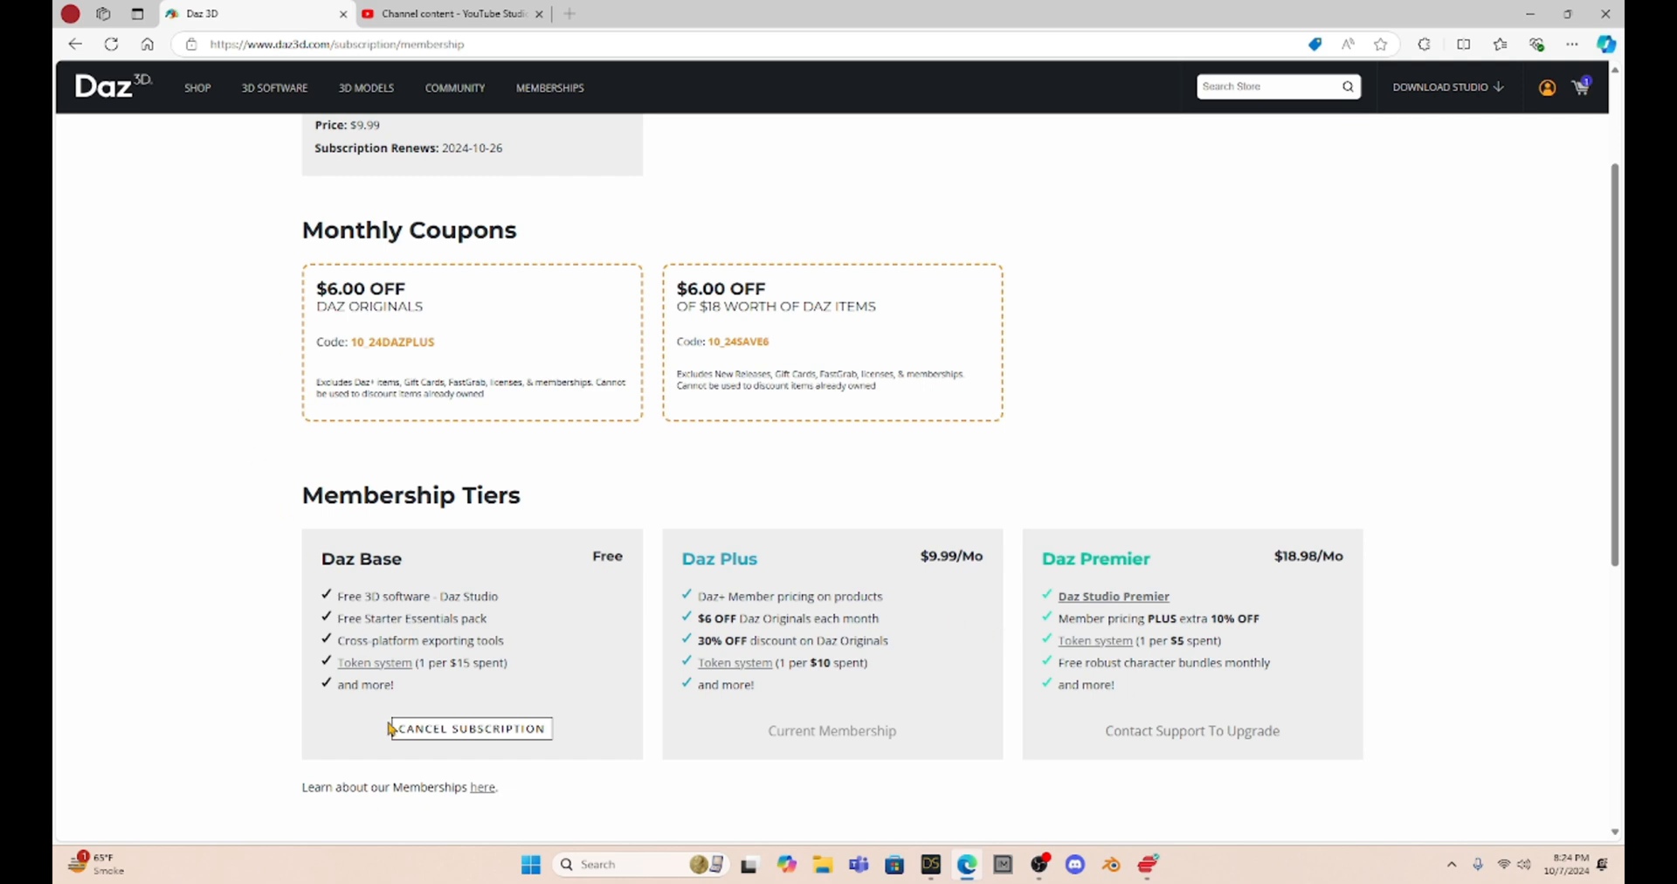
scroll(down, 3)
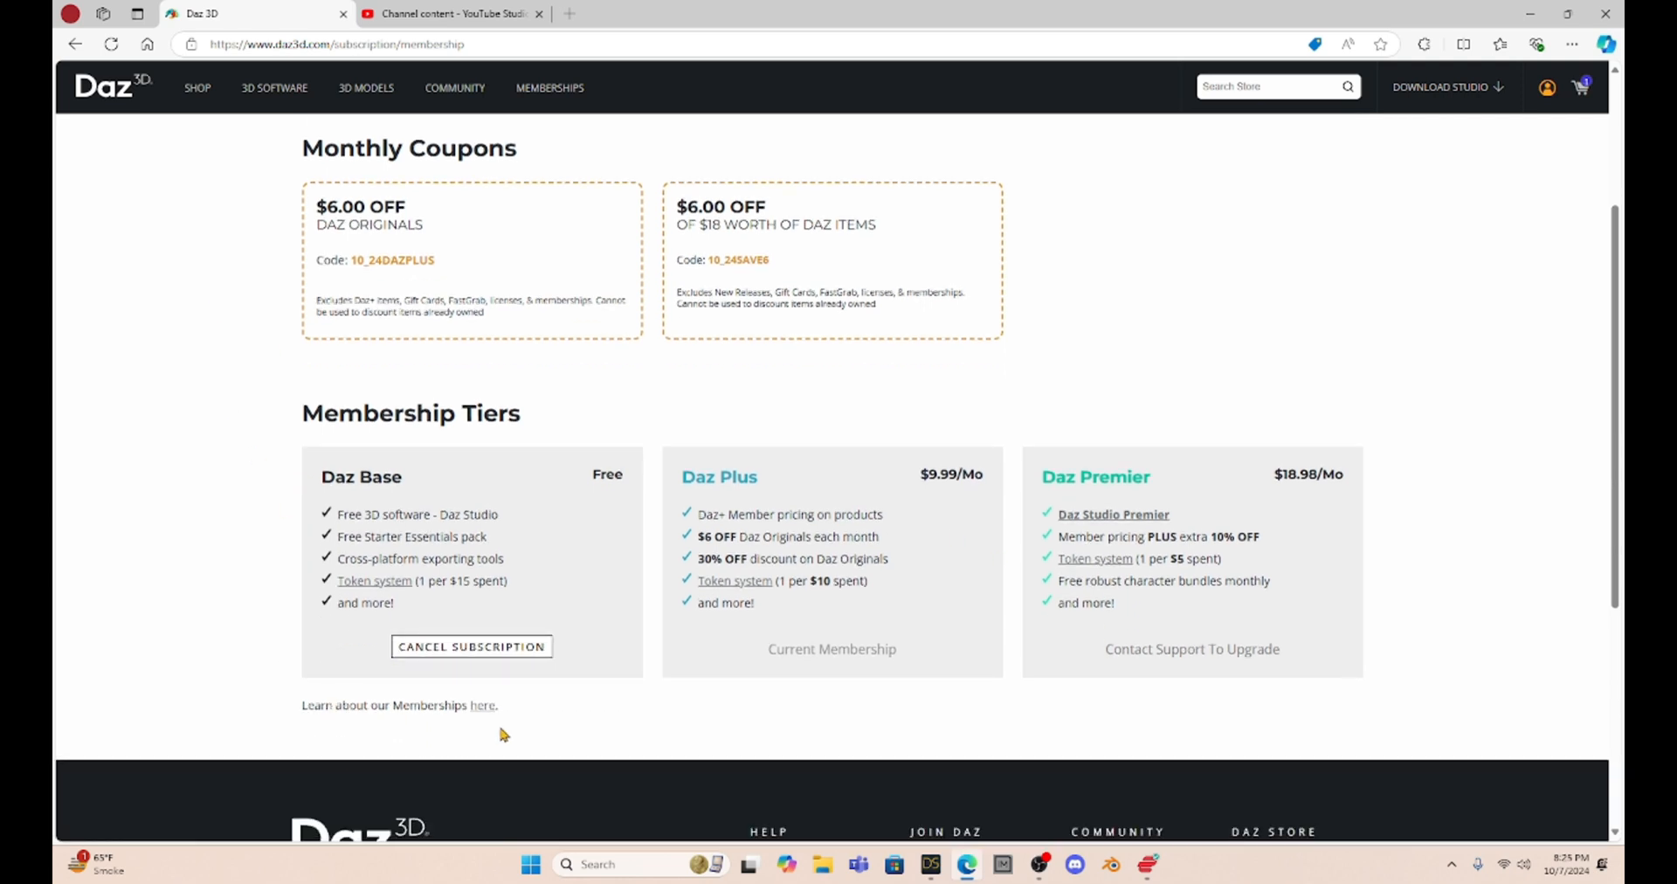
click(483, 706)
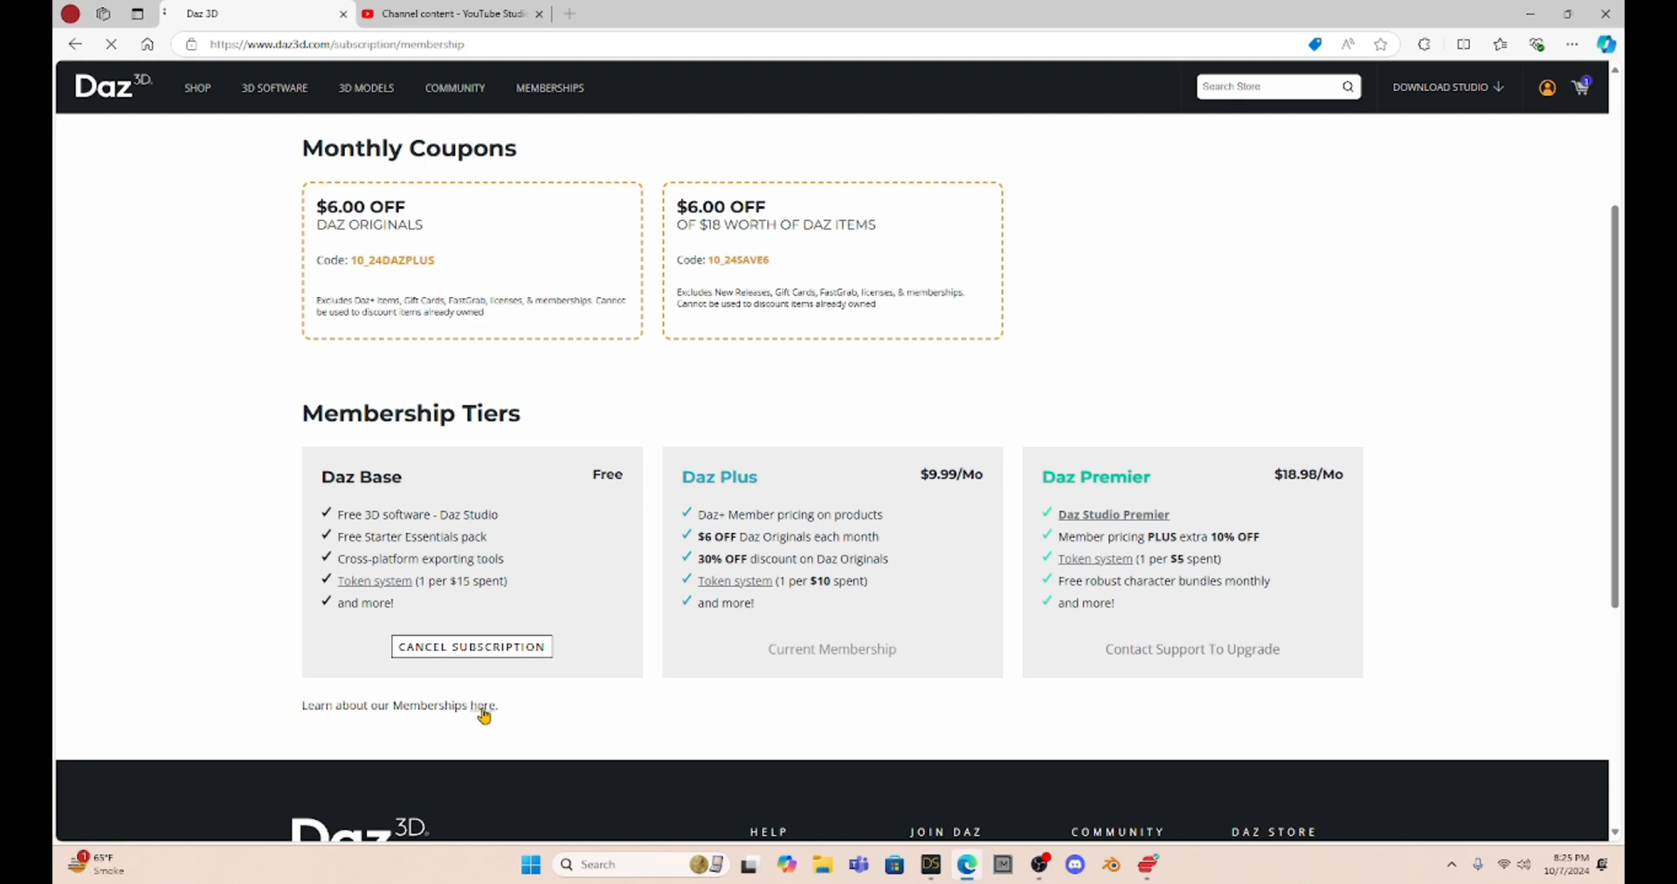
click(478, 704)
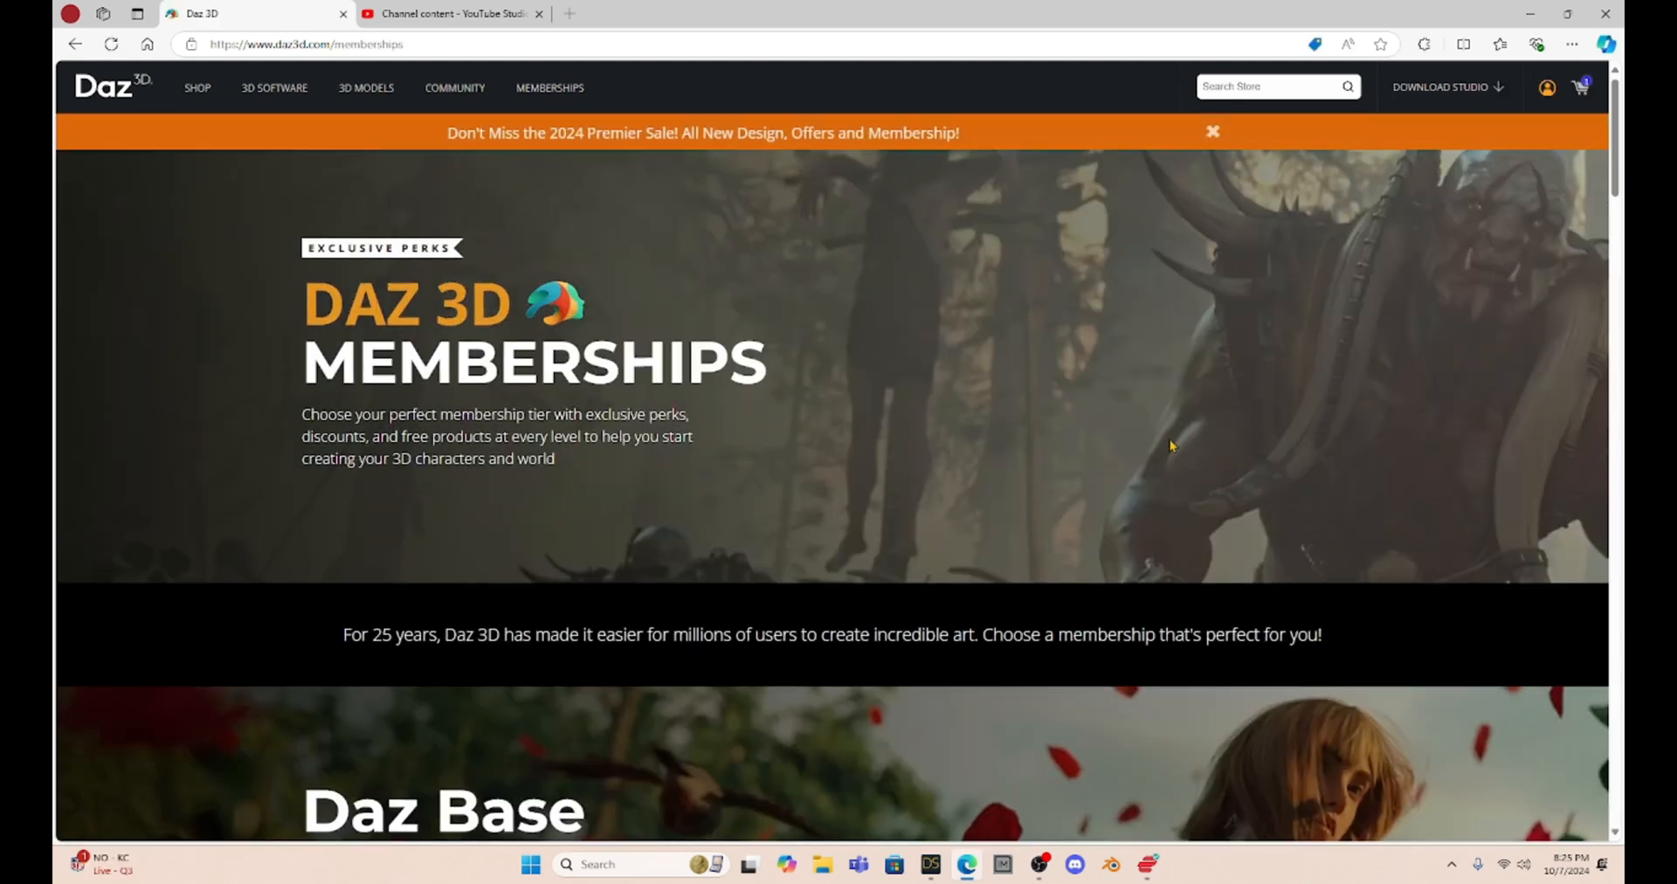
mouse_move(498, 159)
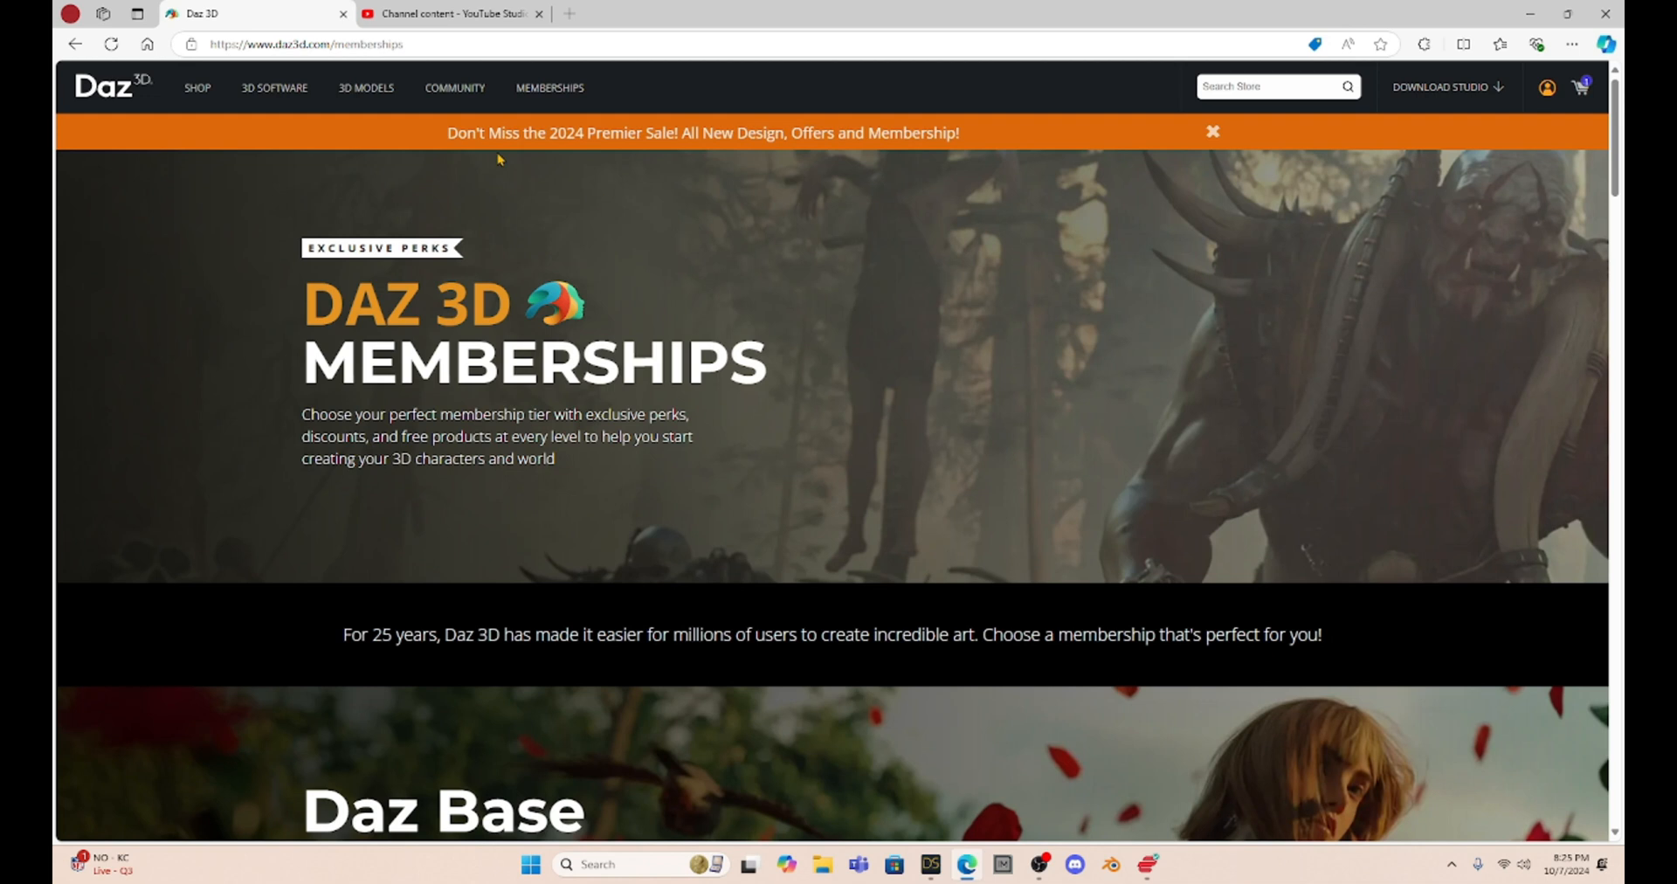
mouse_move(569, 140)
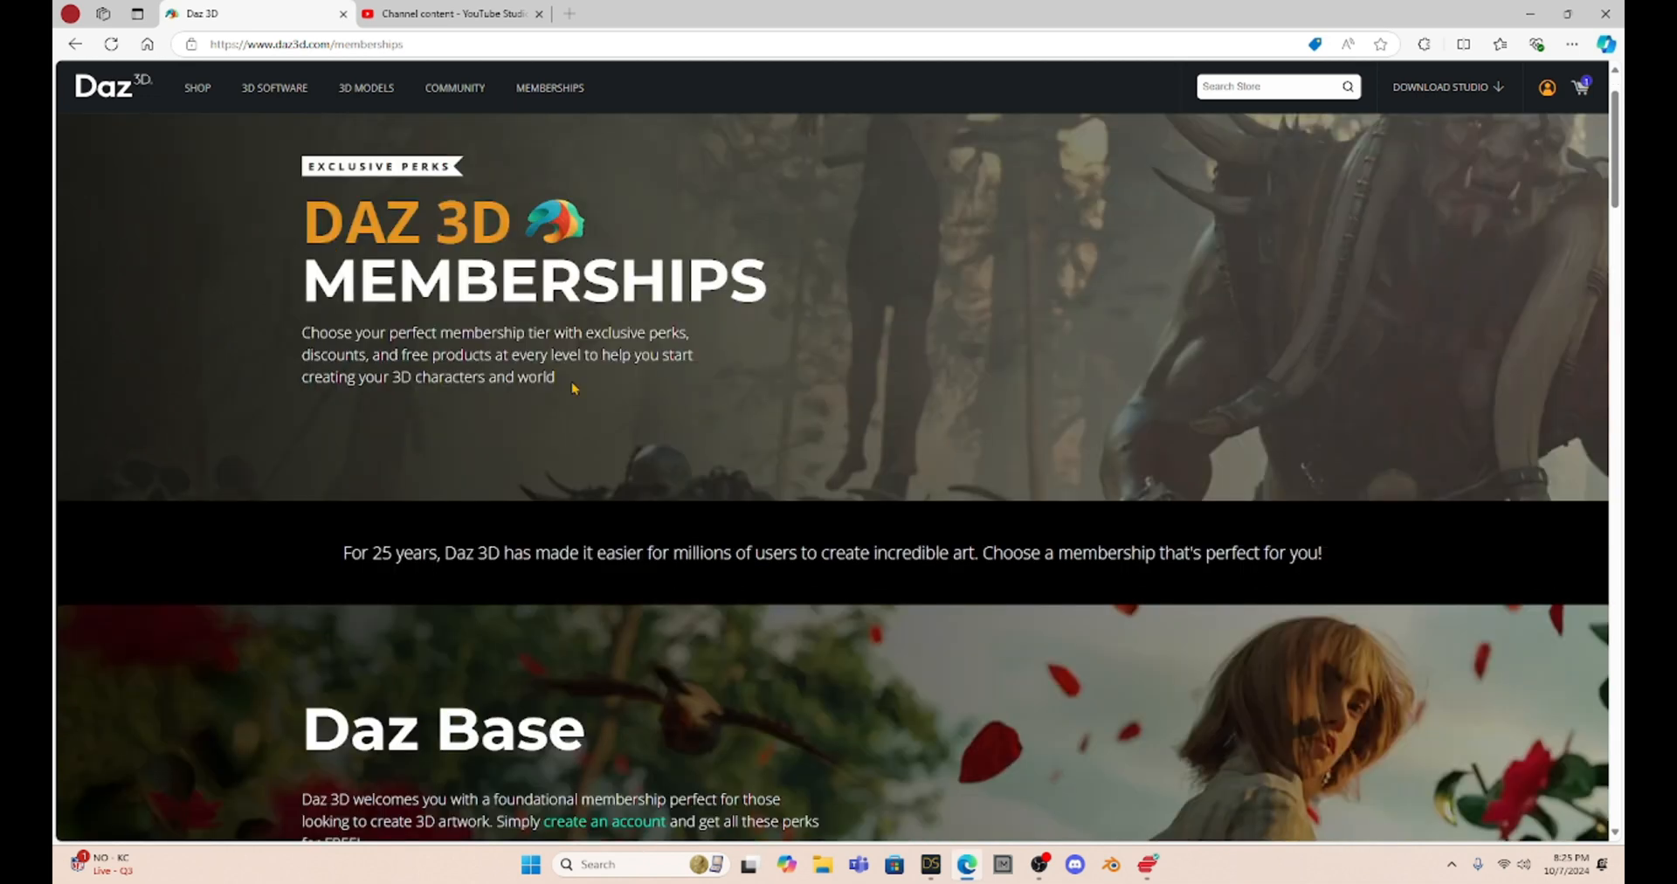
mouse_move(500, 328)
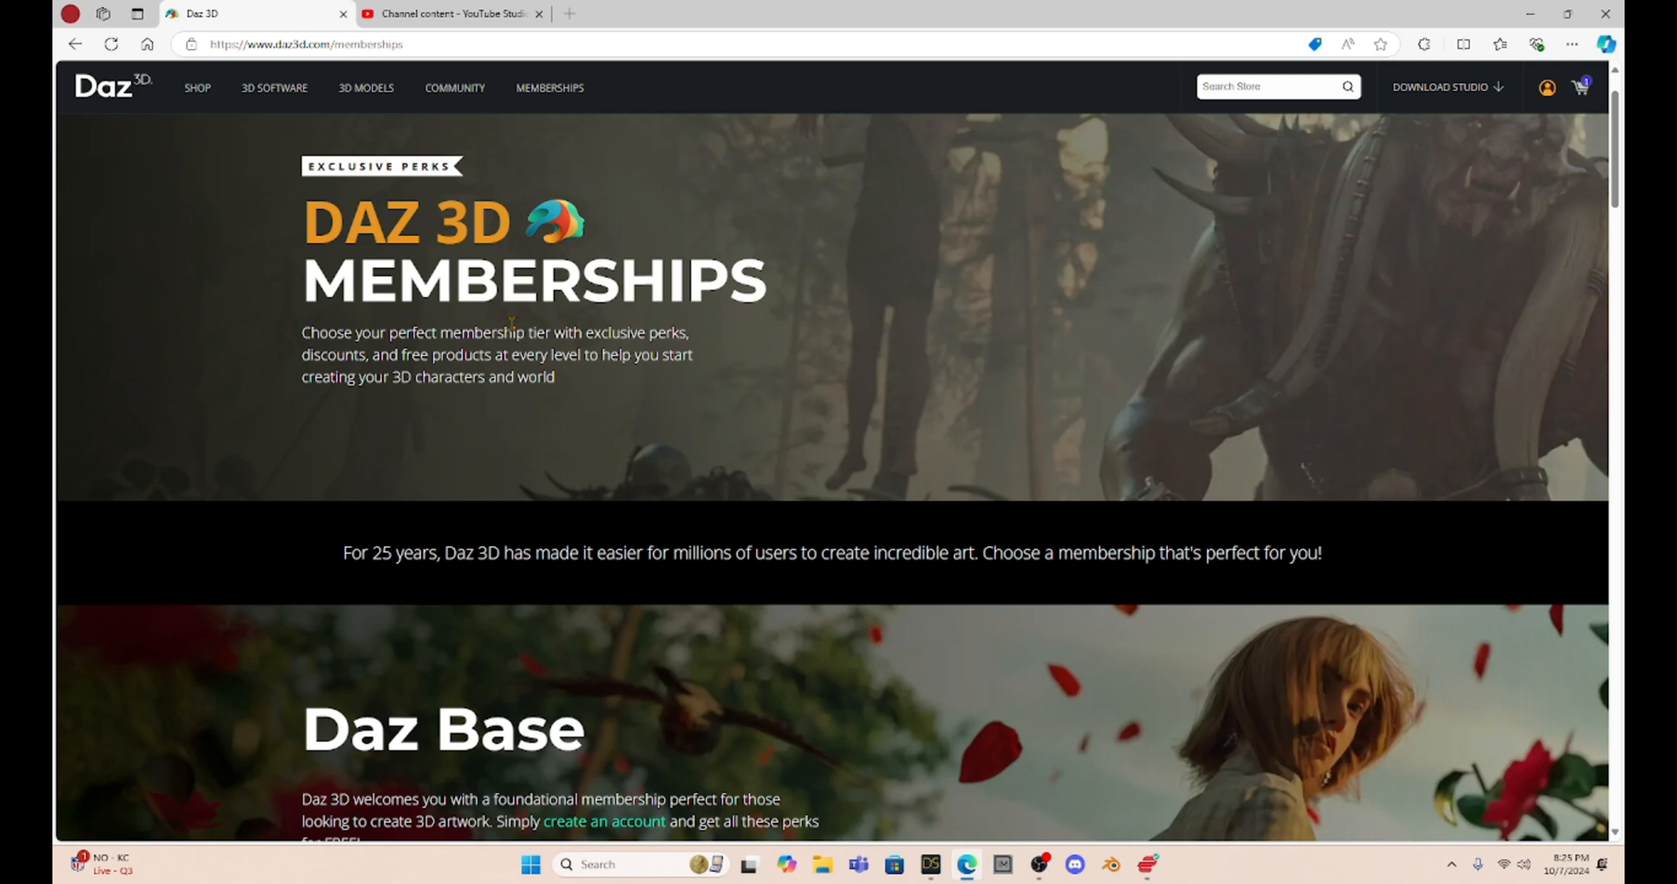
mouse_move(857, 318)
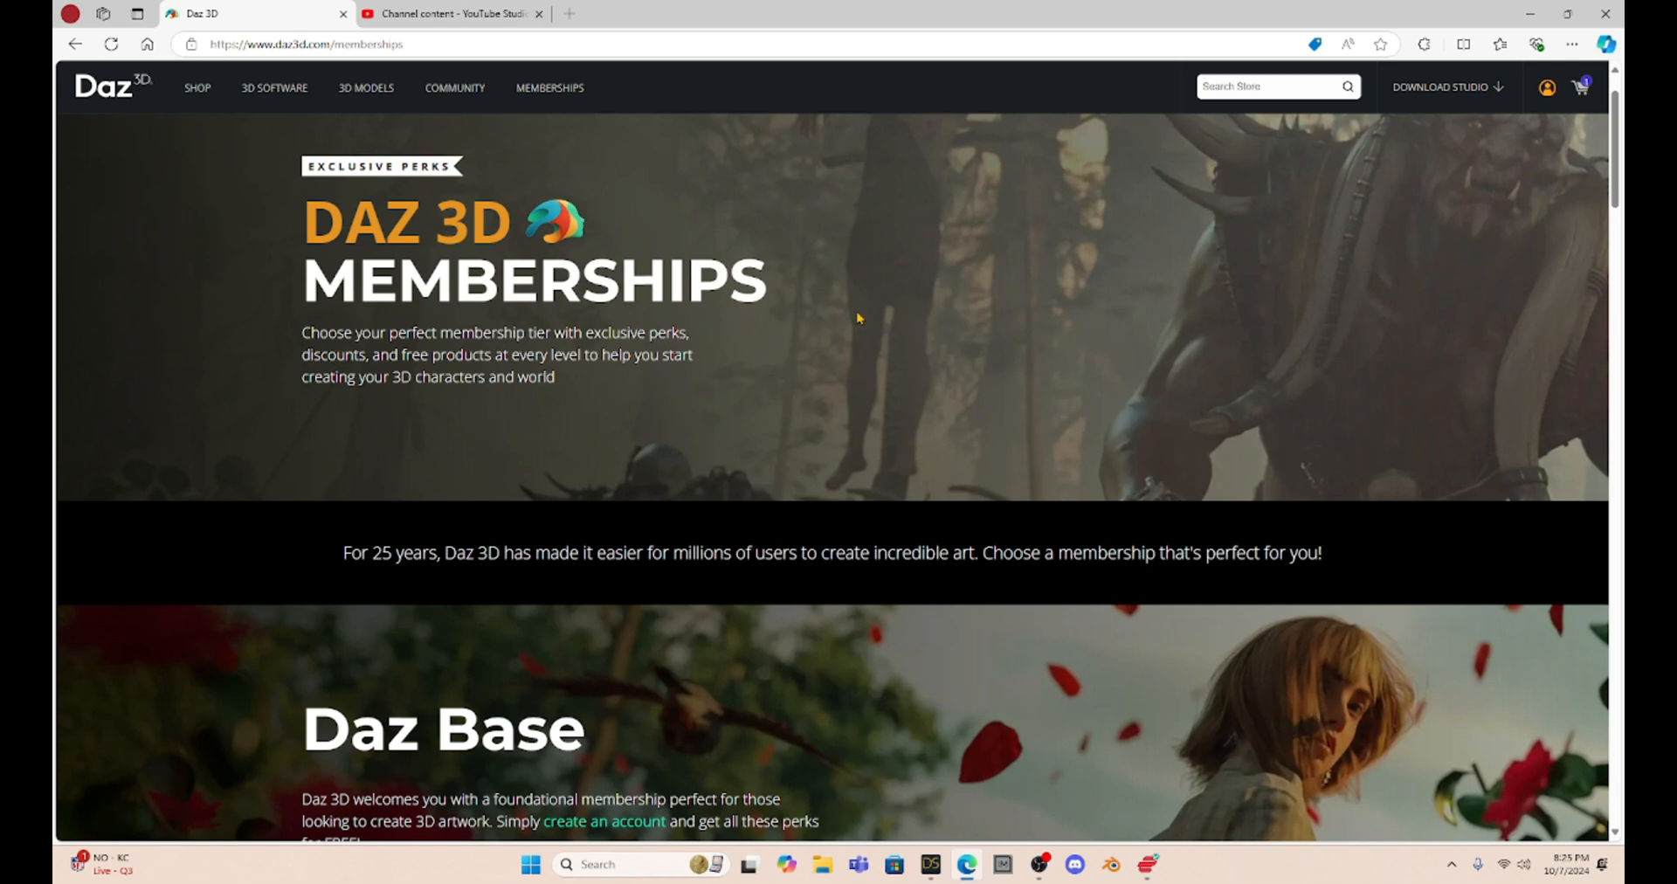
Step: Scroll past Daz+ until the Daz Premier section and its Learn More button show
scroll(down, 3)
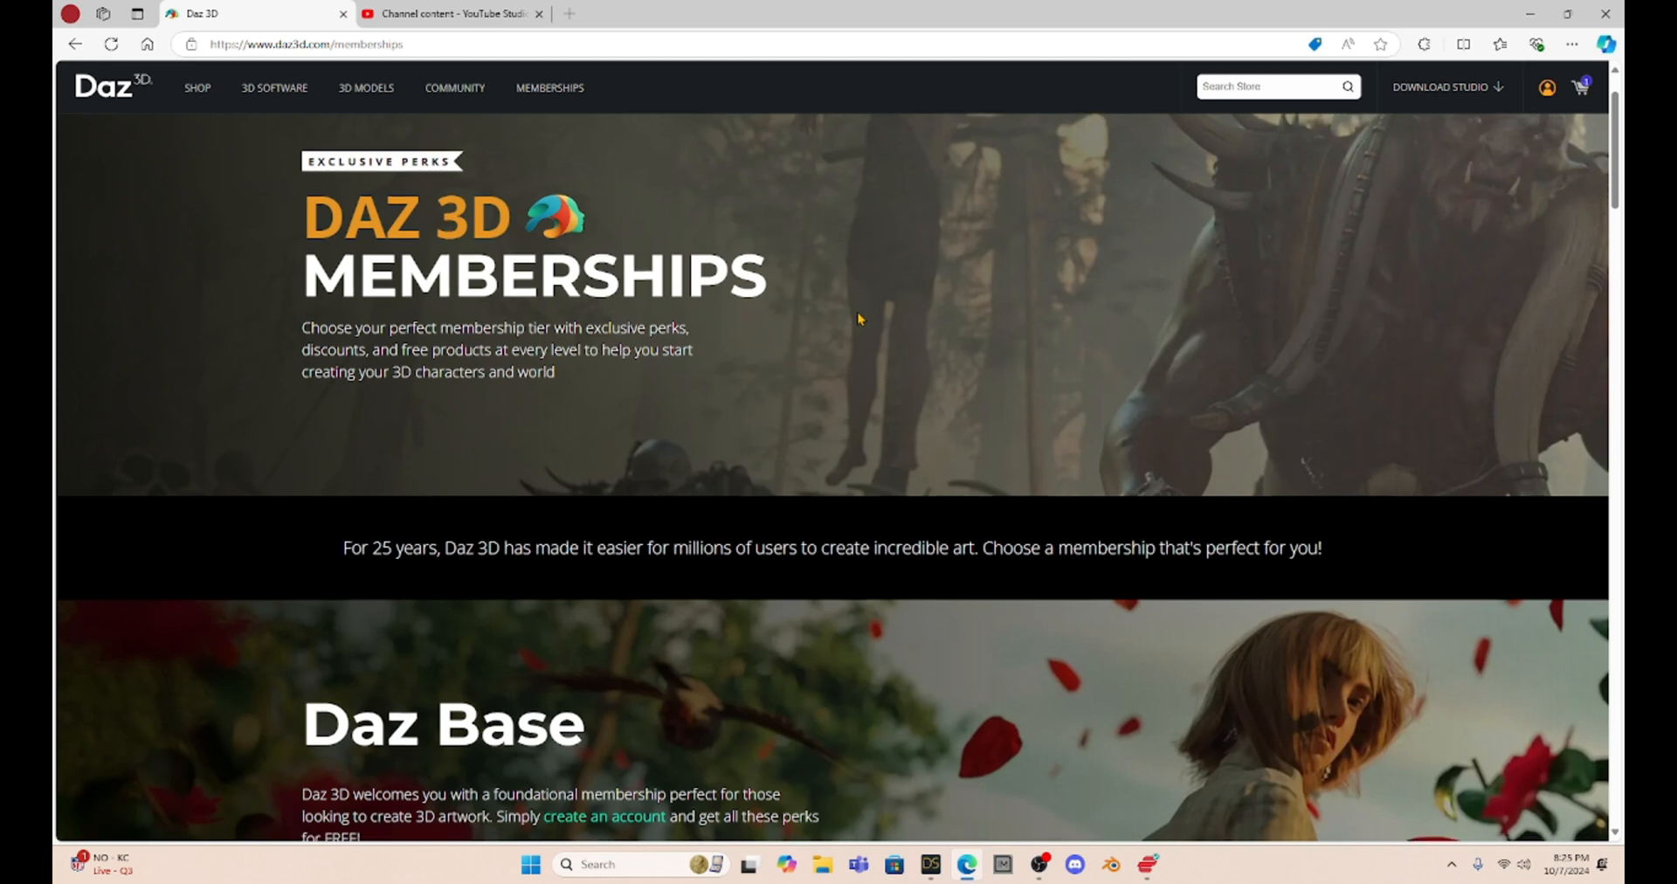
scroll(down, 3)
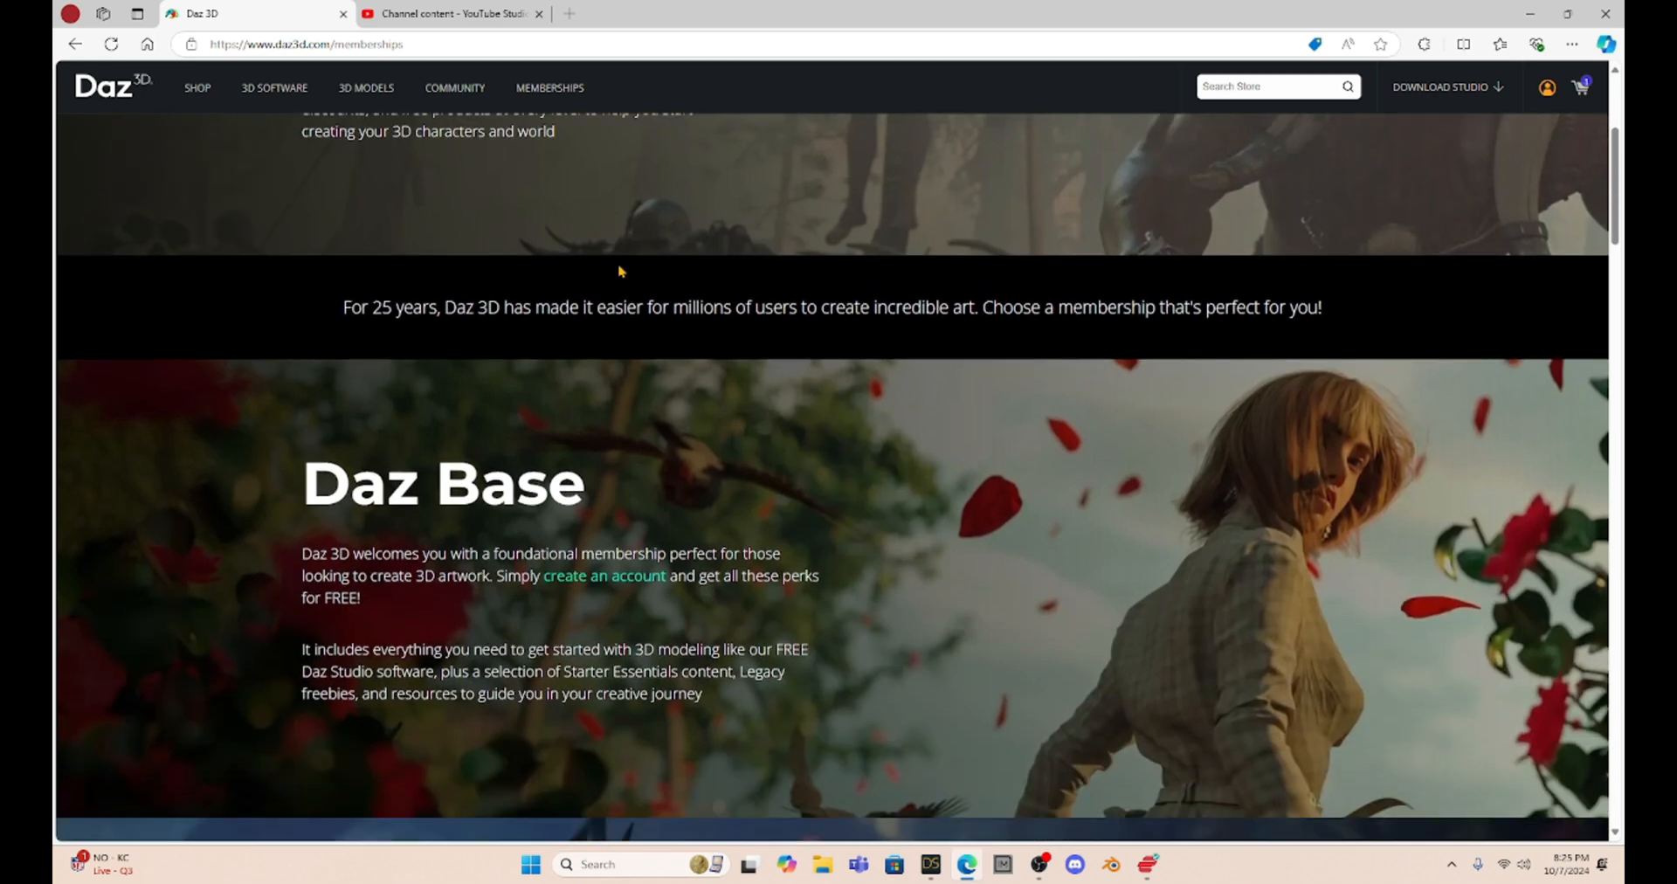
mouse_move(507, 297)
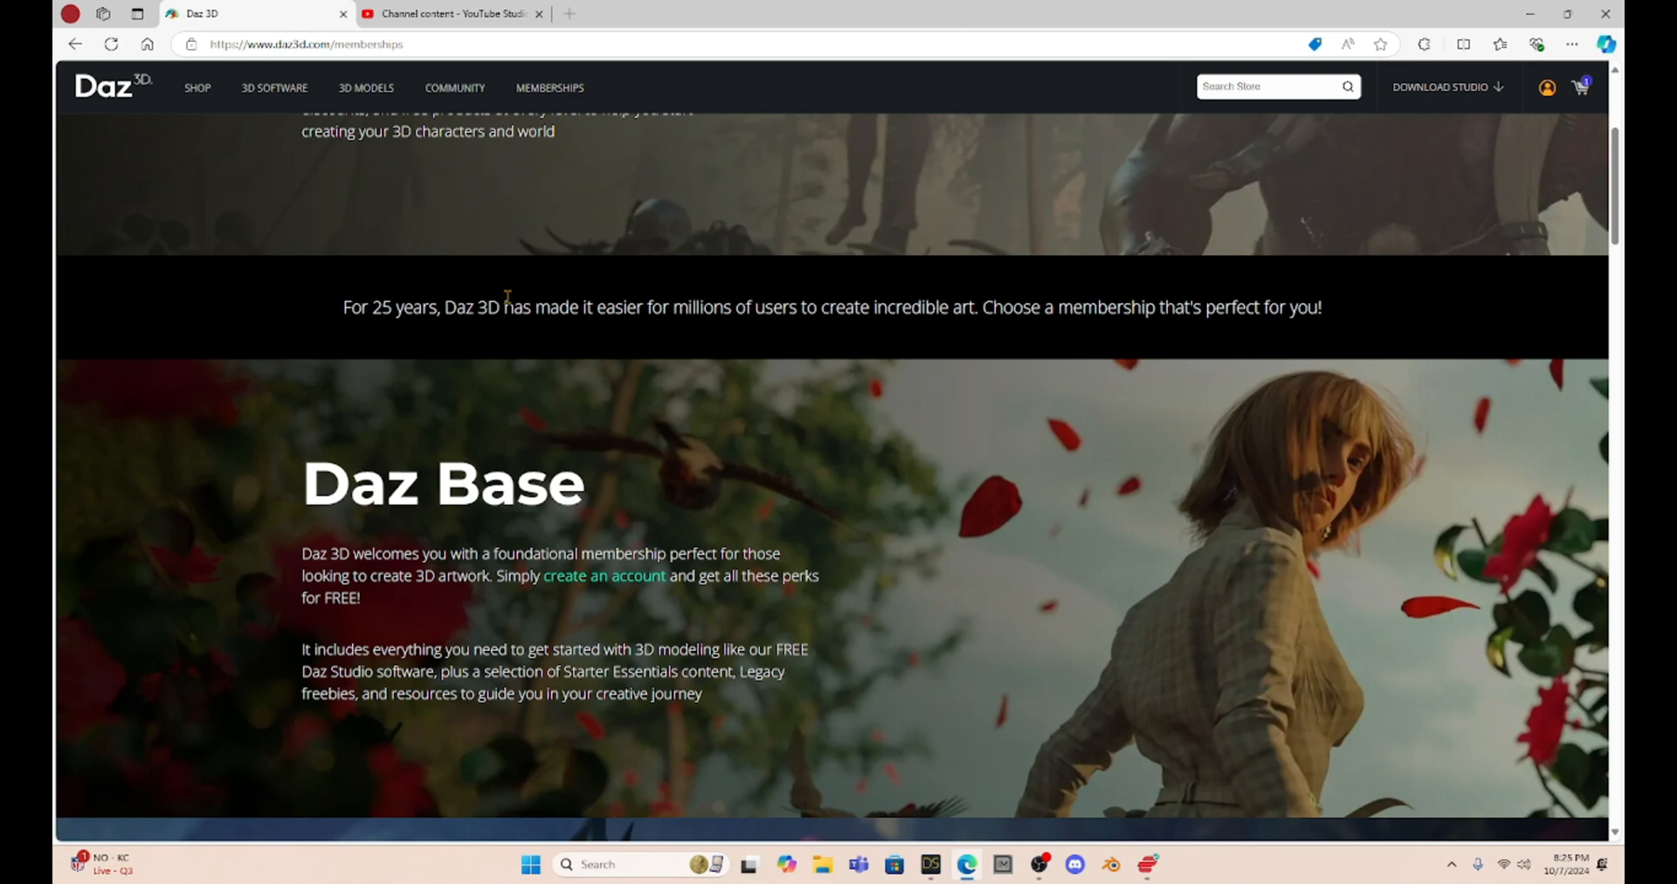
mouse_move(578, 358)
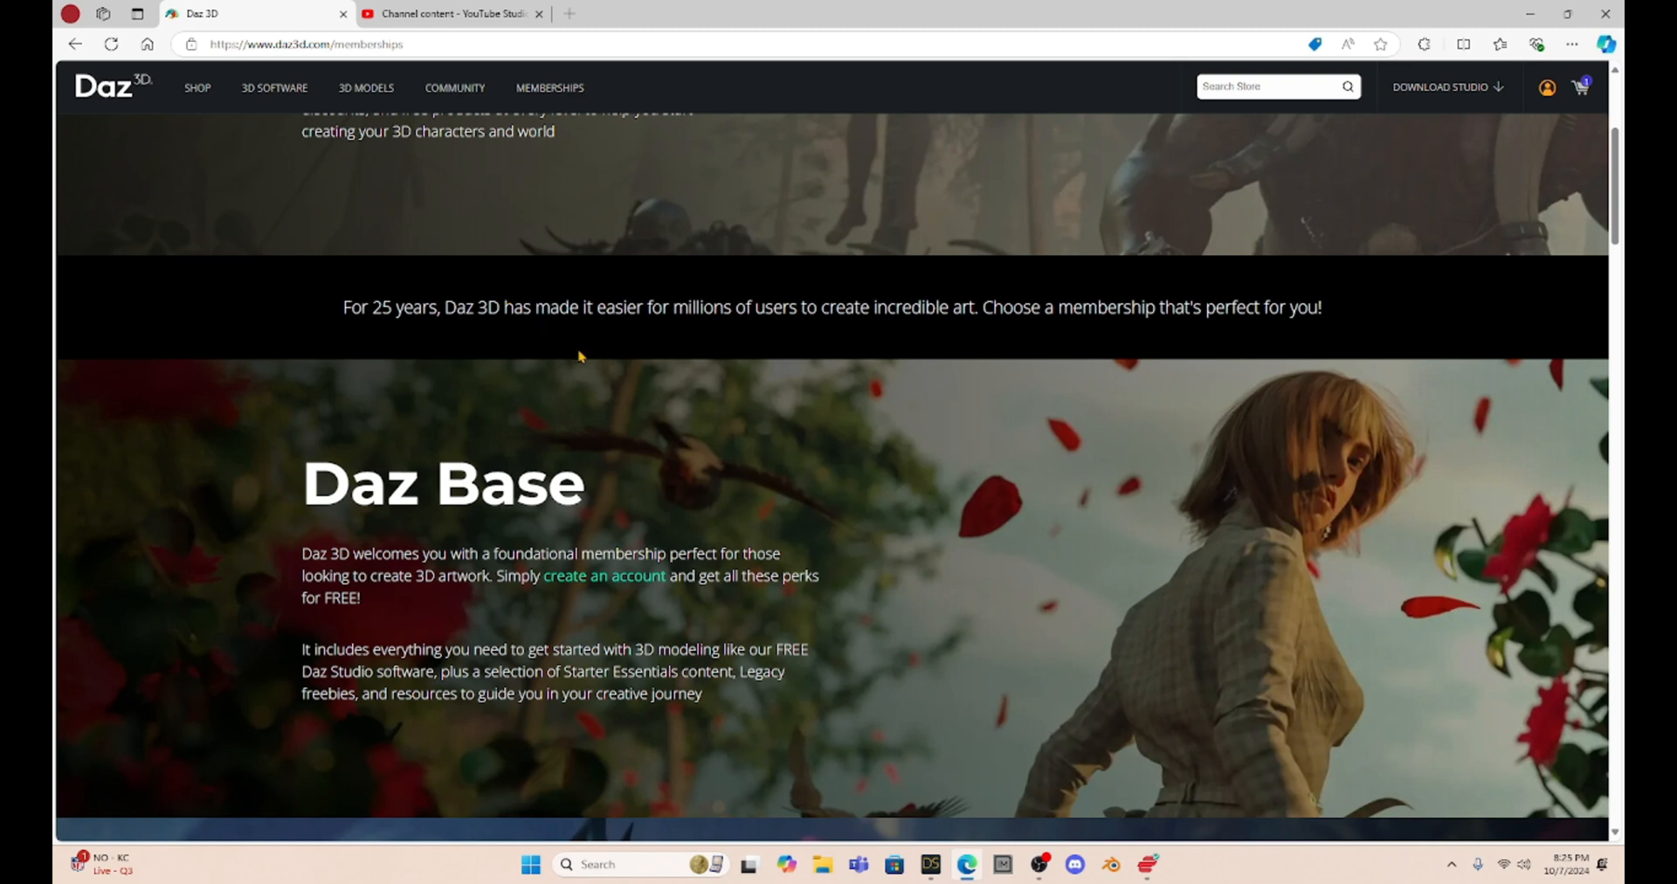
scroll(down, 3)
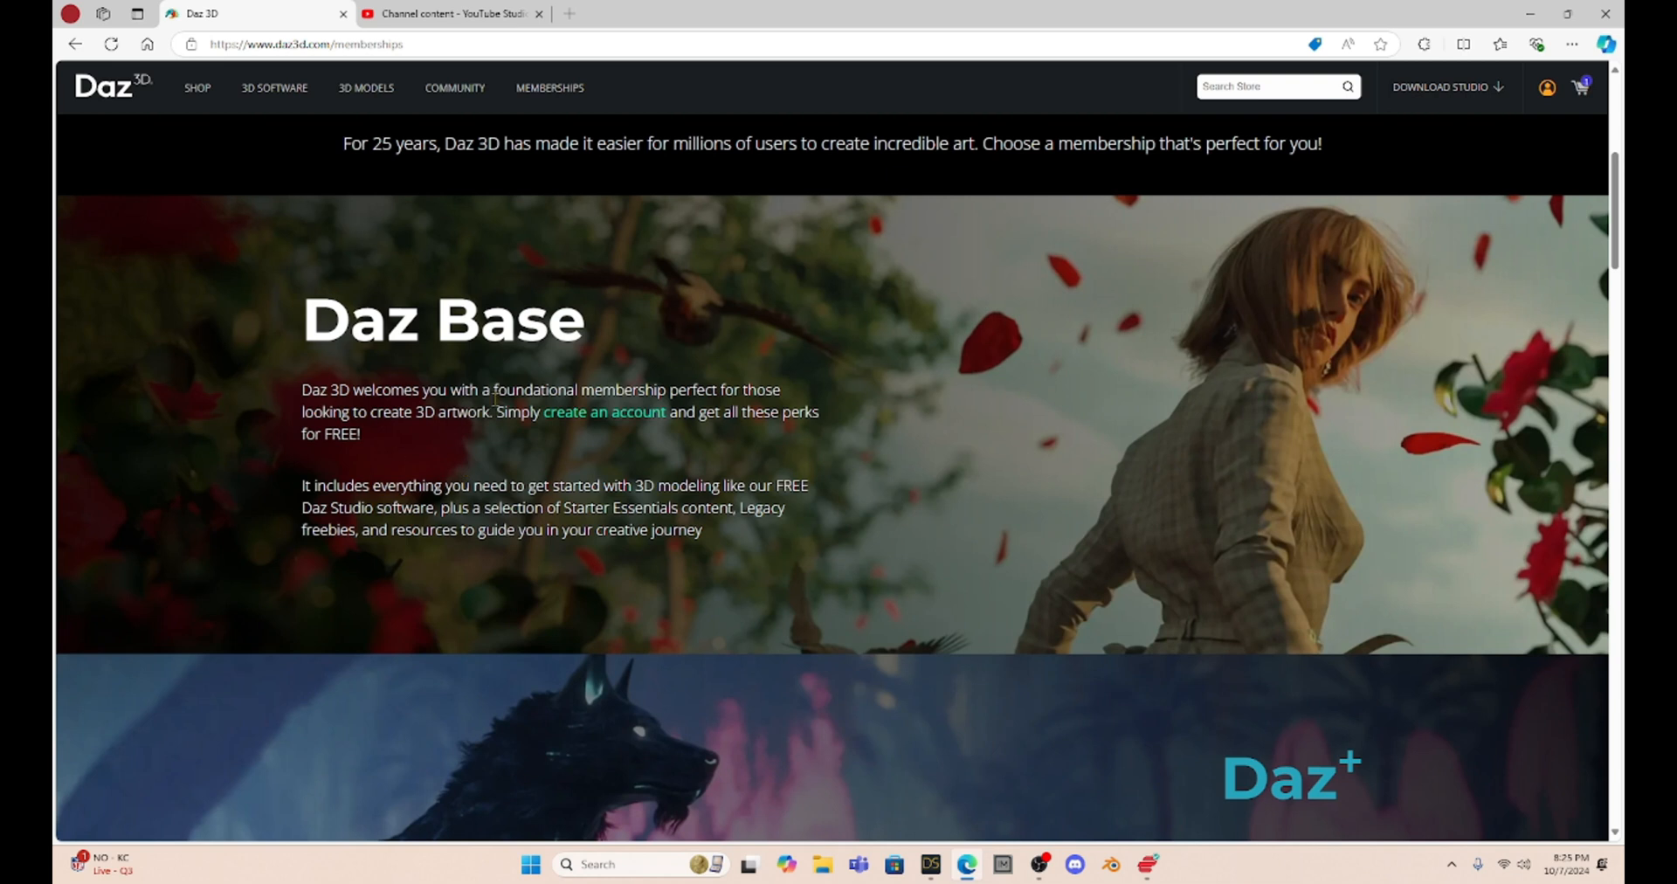
mouse_move(597, 444)
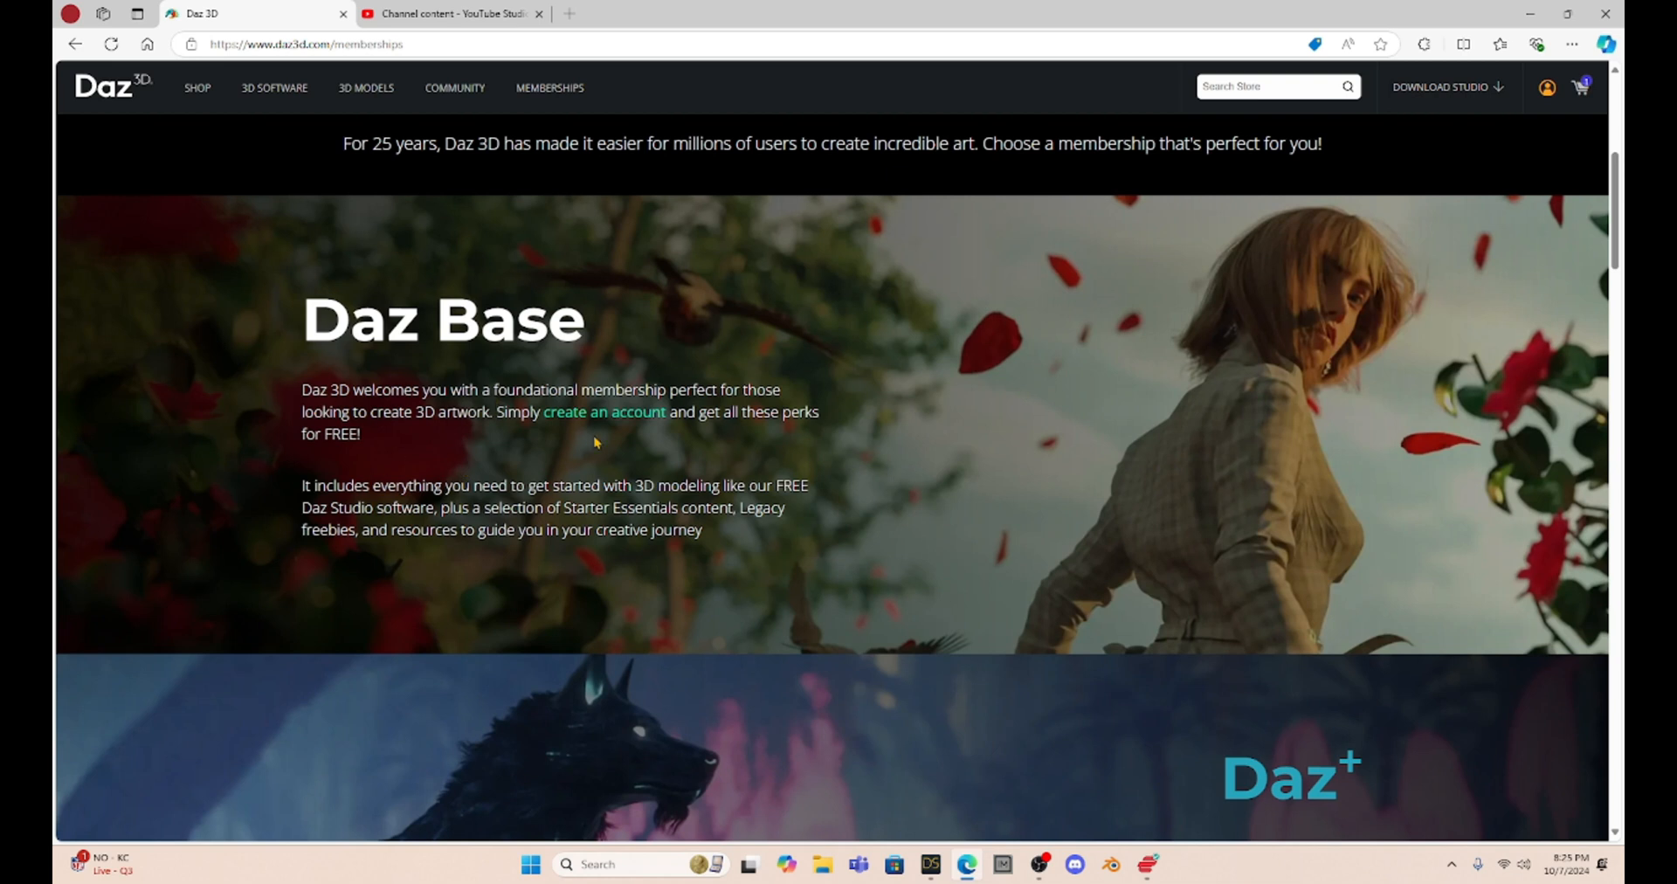
mouse_move(426, 484)
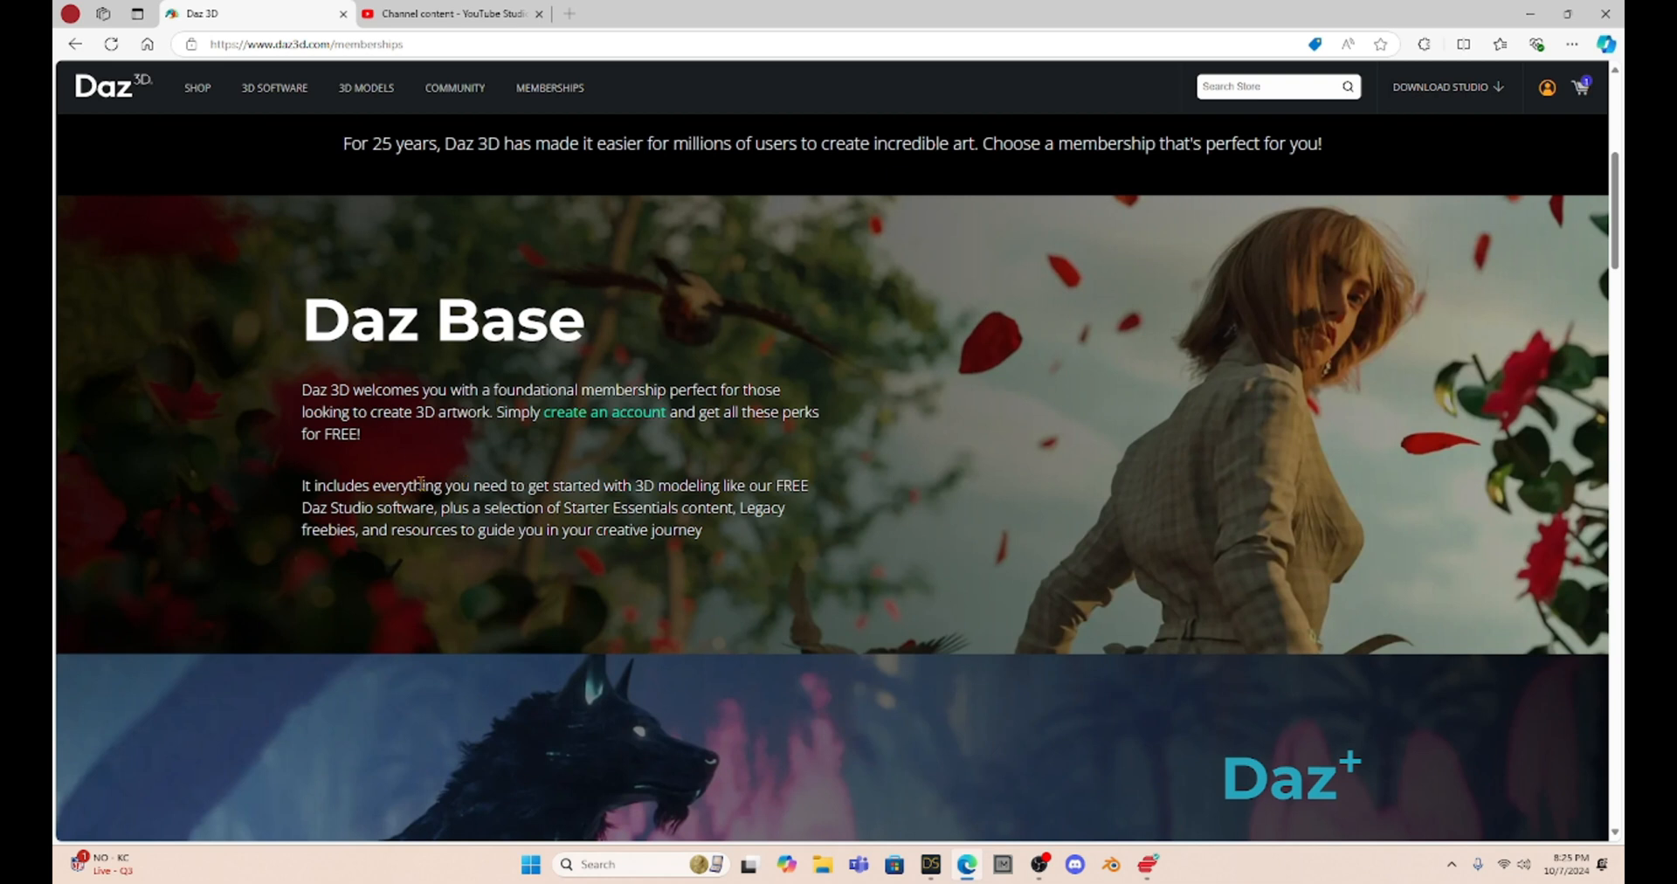
mouse_move(511, 547)
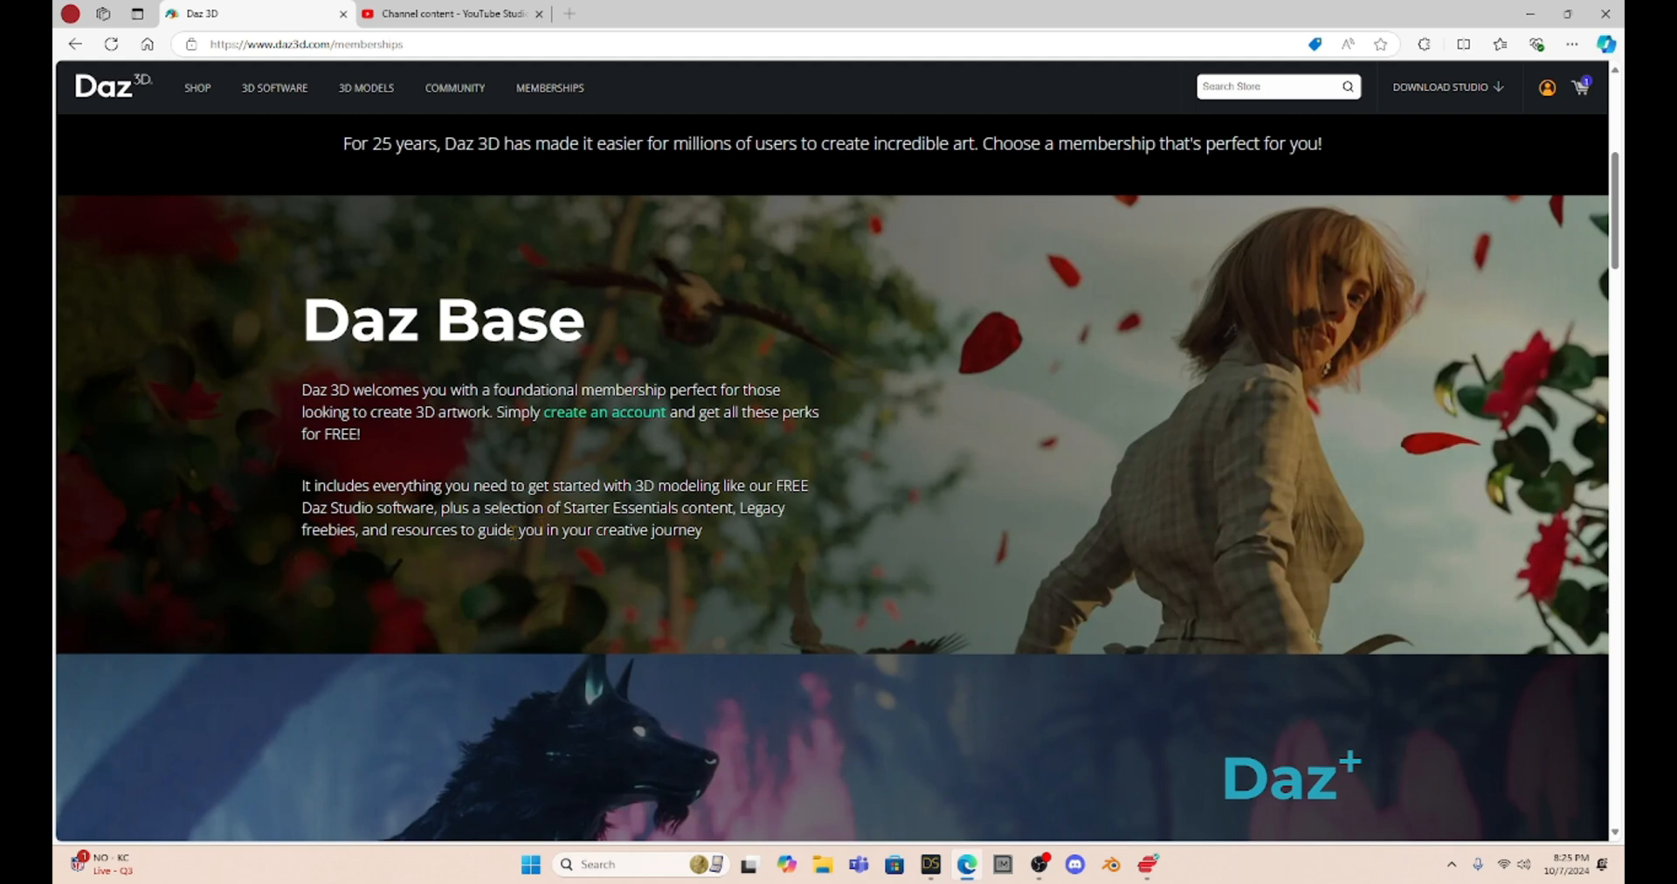
mouse_move(632, 444)
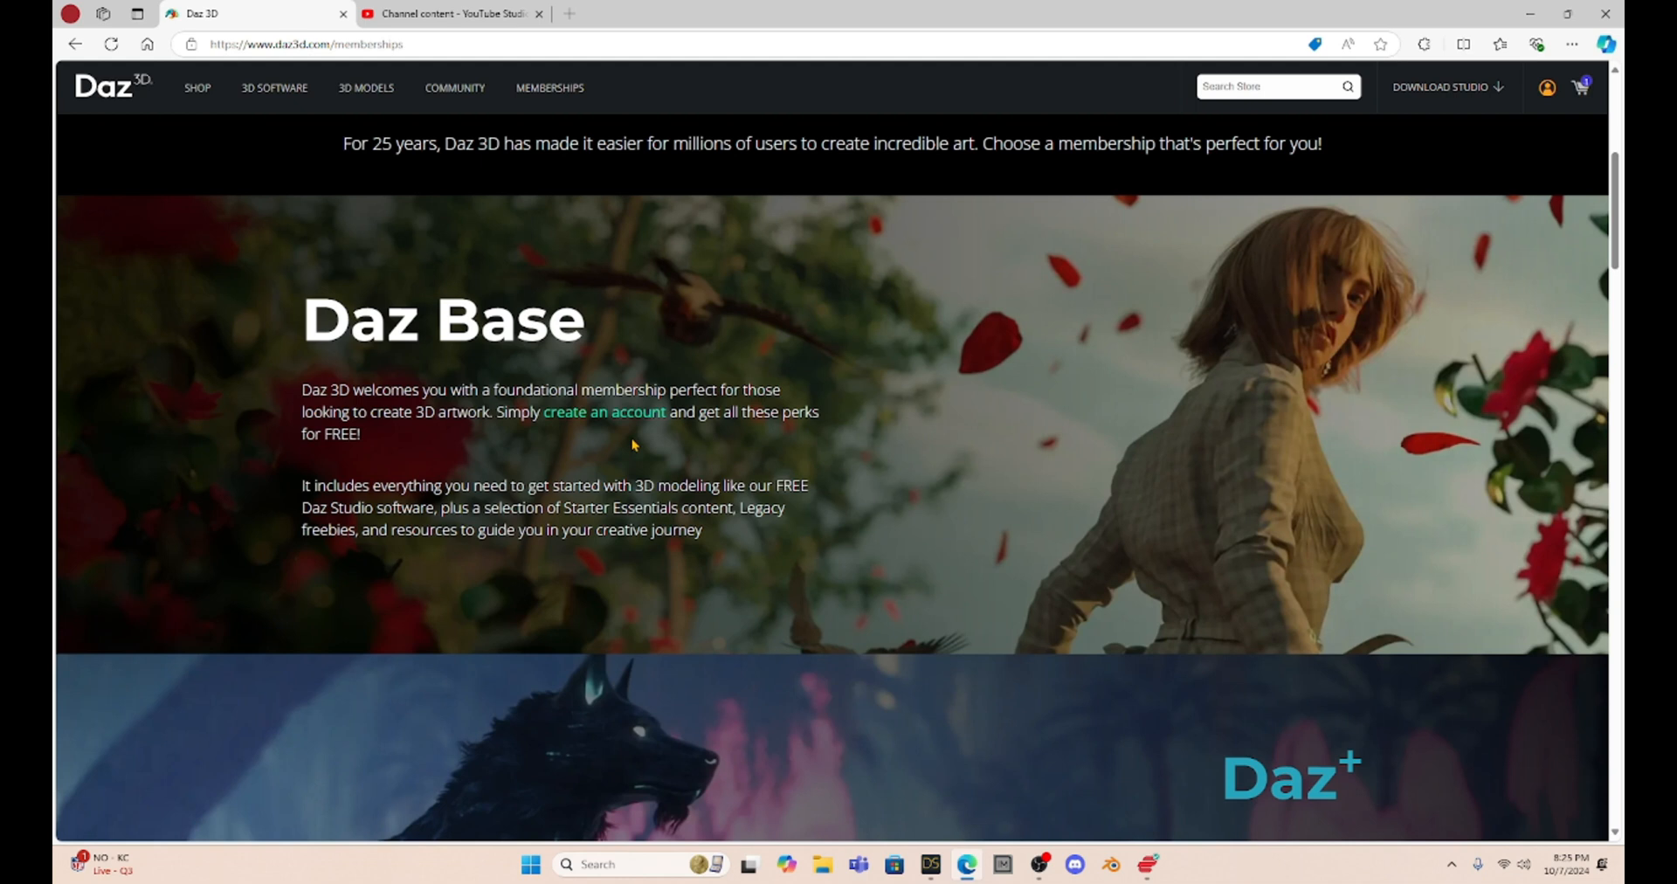
scroll(down, 3)
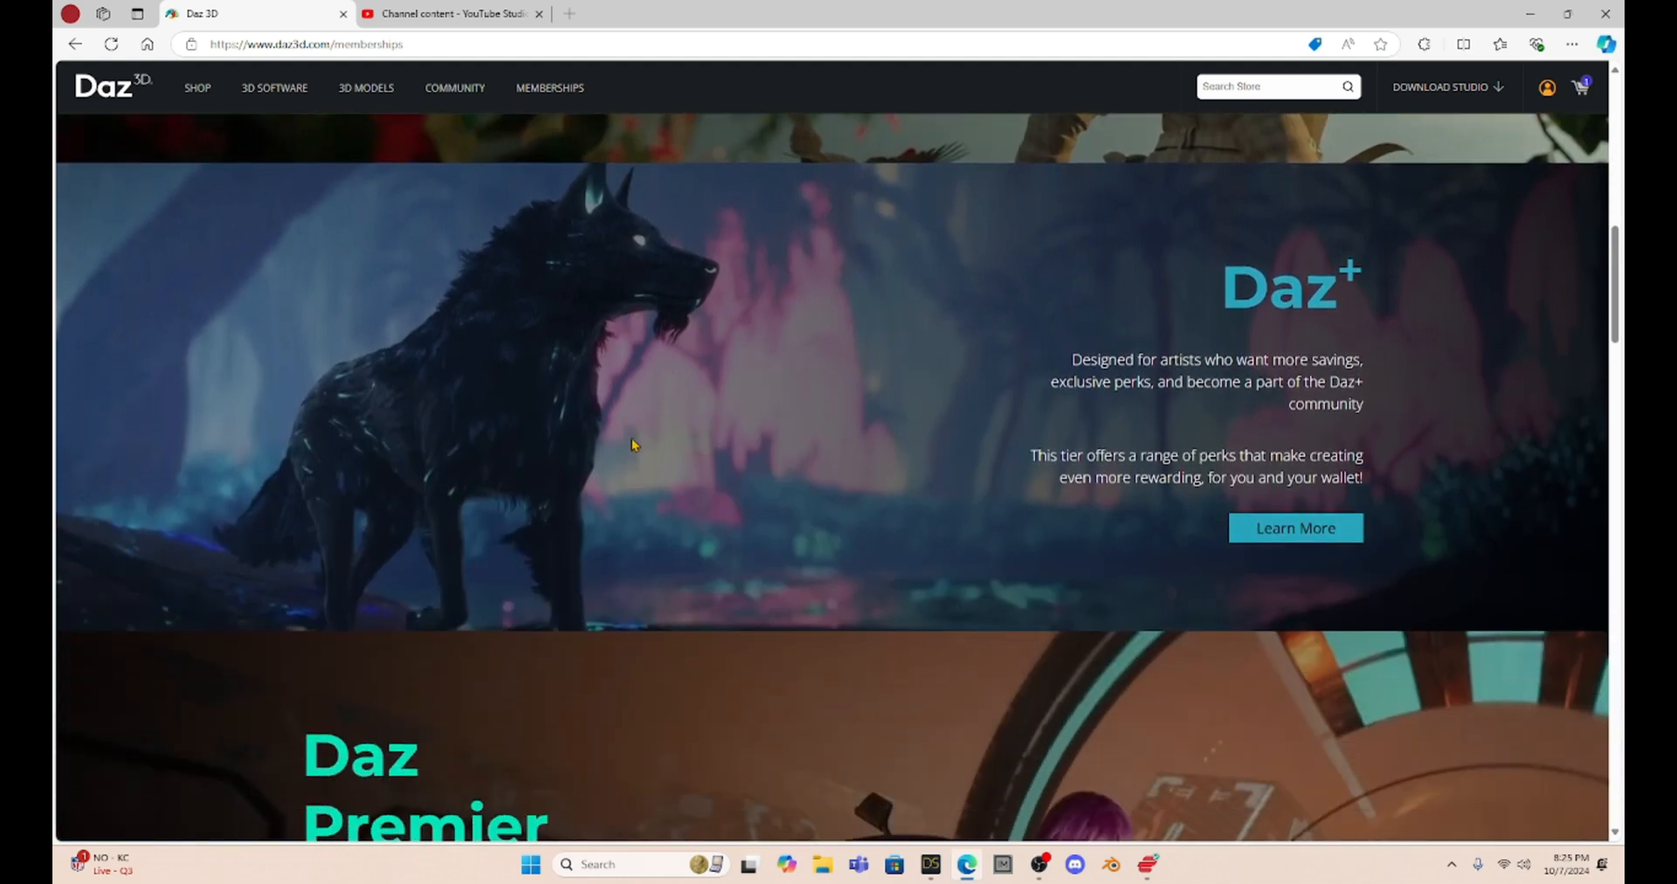
mouse_move(1276, 408)
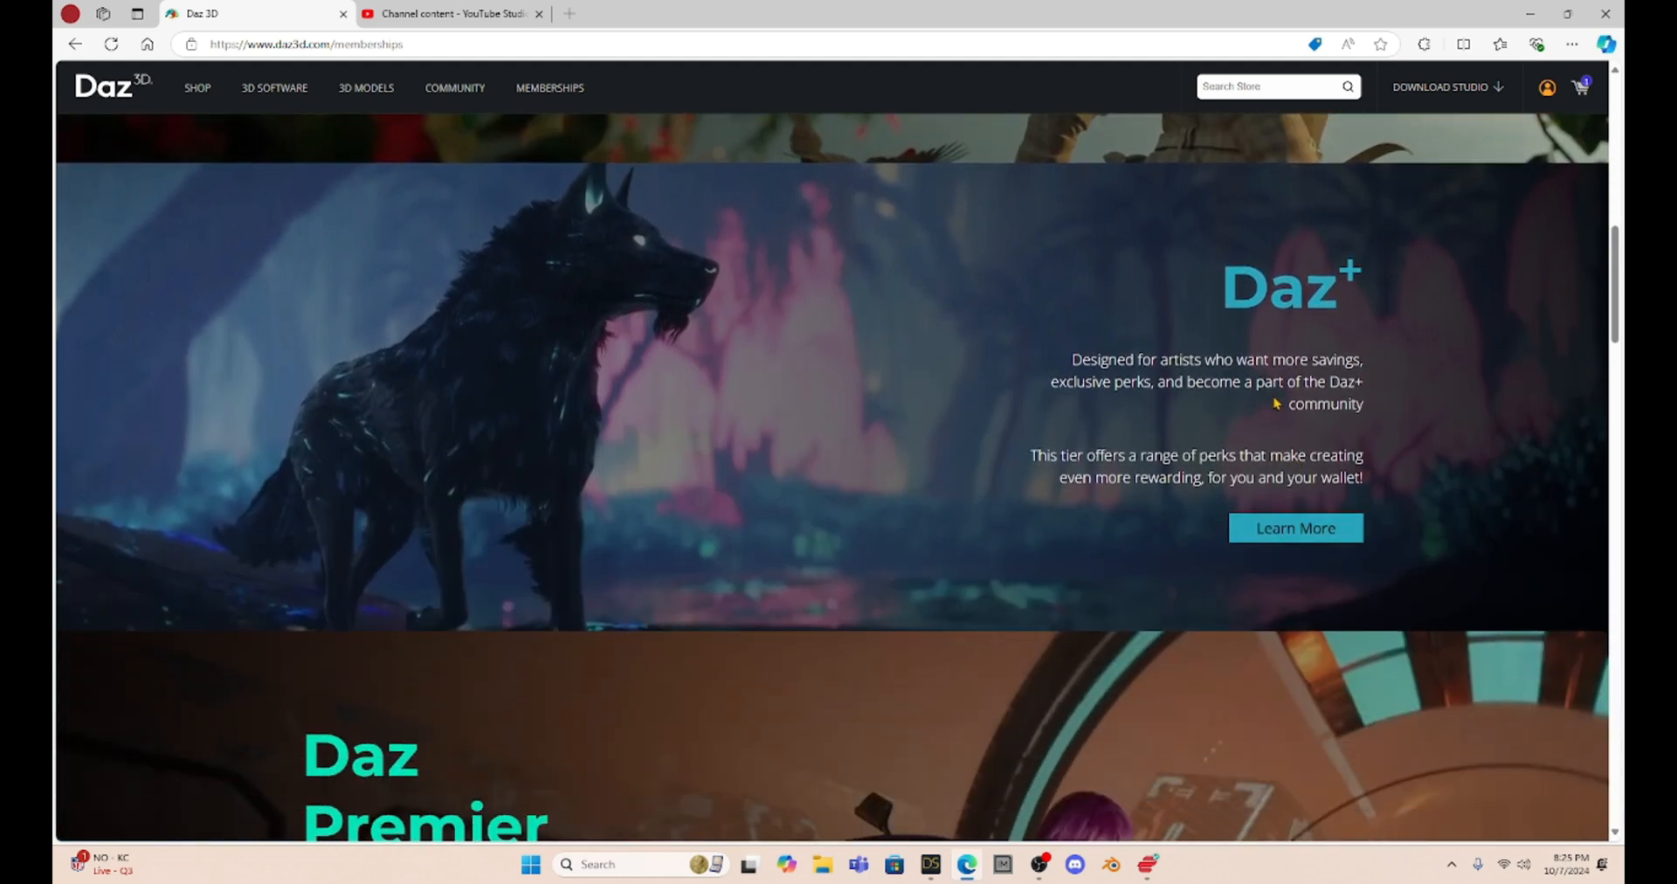
mouse_move(1247, 451)
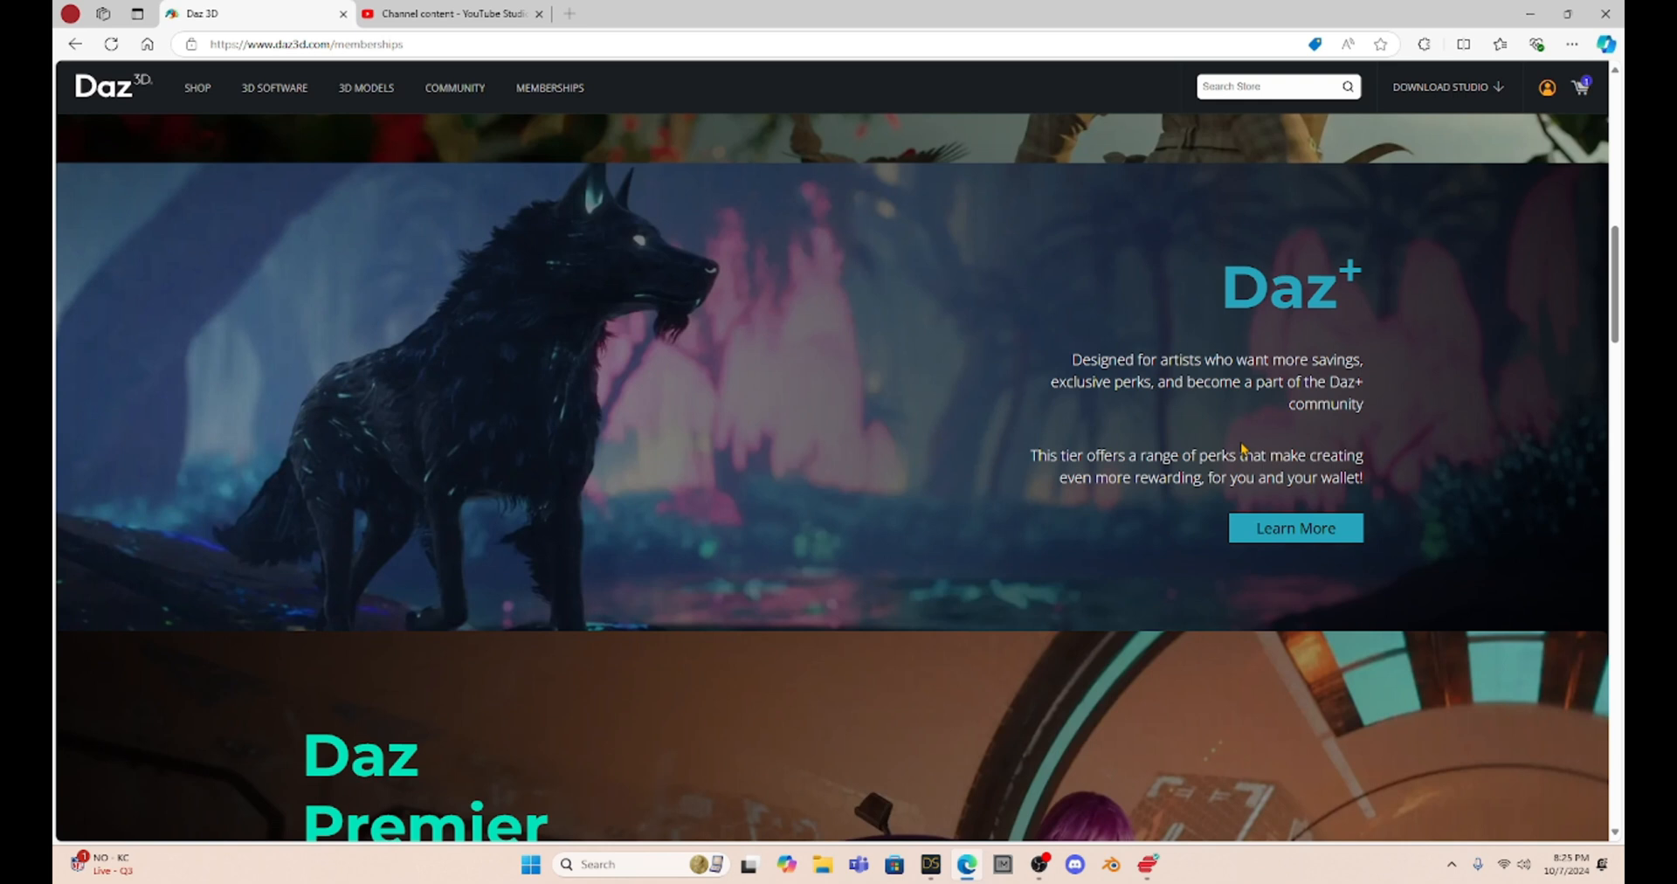
mouse_move(1398, 430)
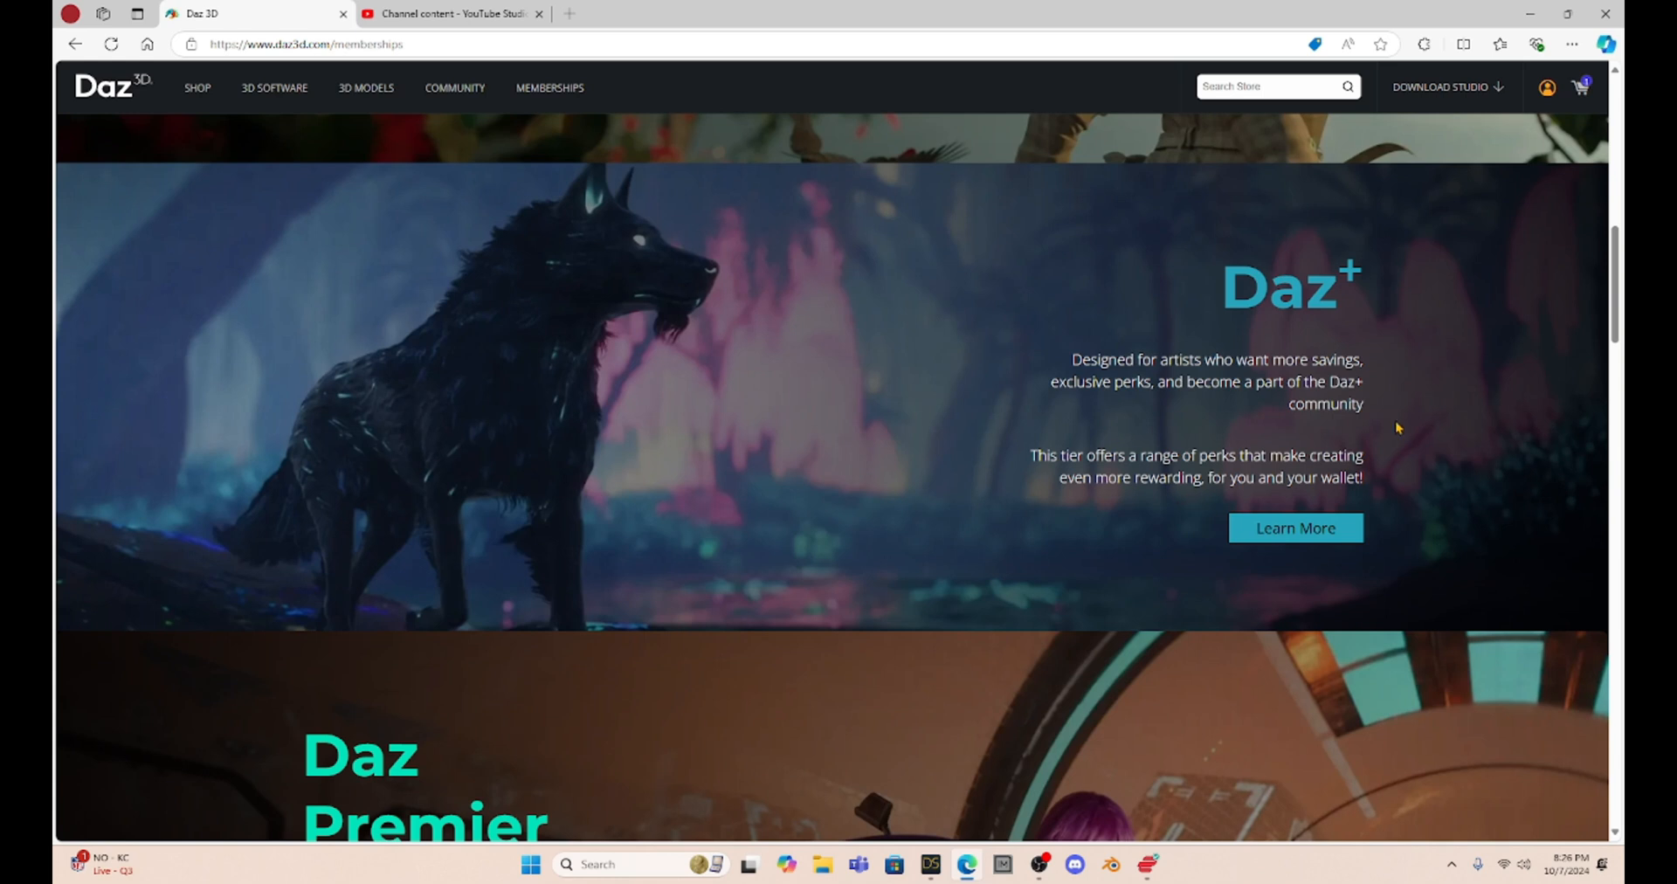
scroll(down, 3)
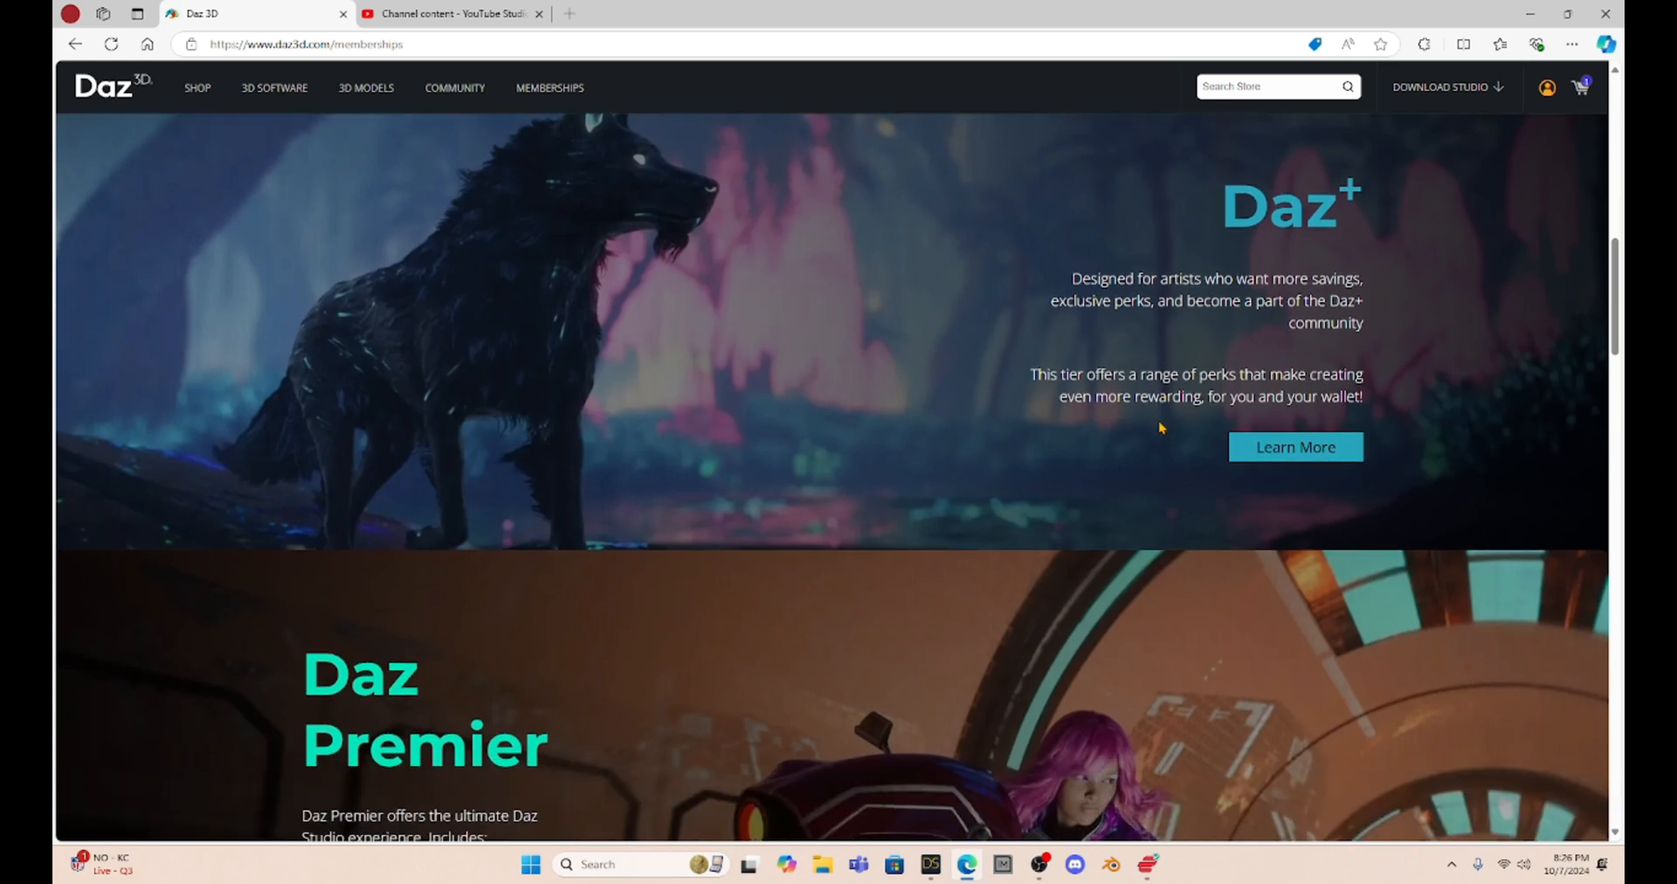
scroll(down, 3)
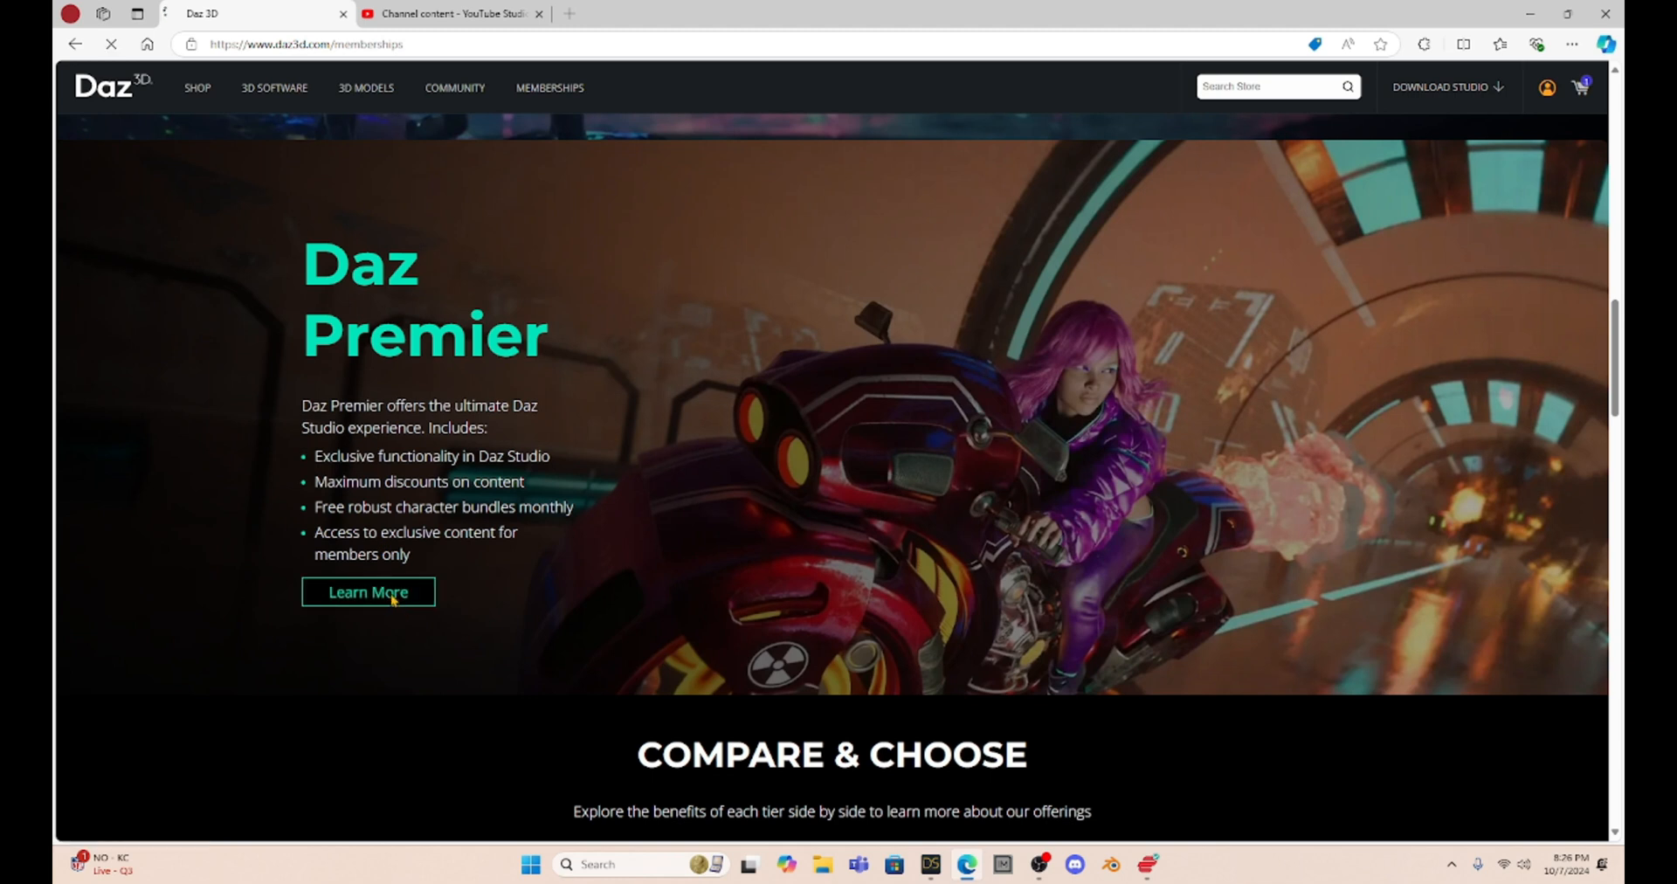
Step: Open the Daz Premier page and play the Membership Tiers video into the discount perks
click(369, 592)
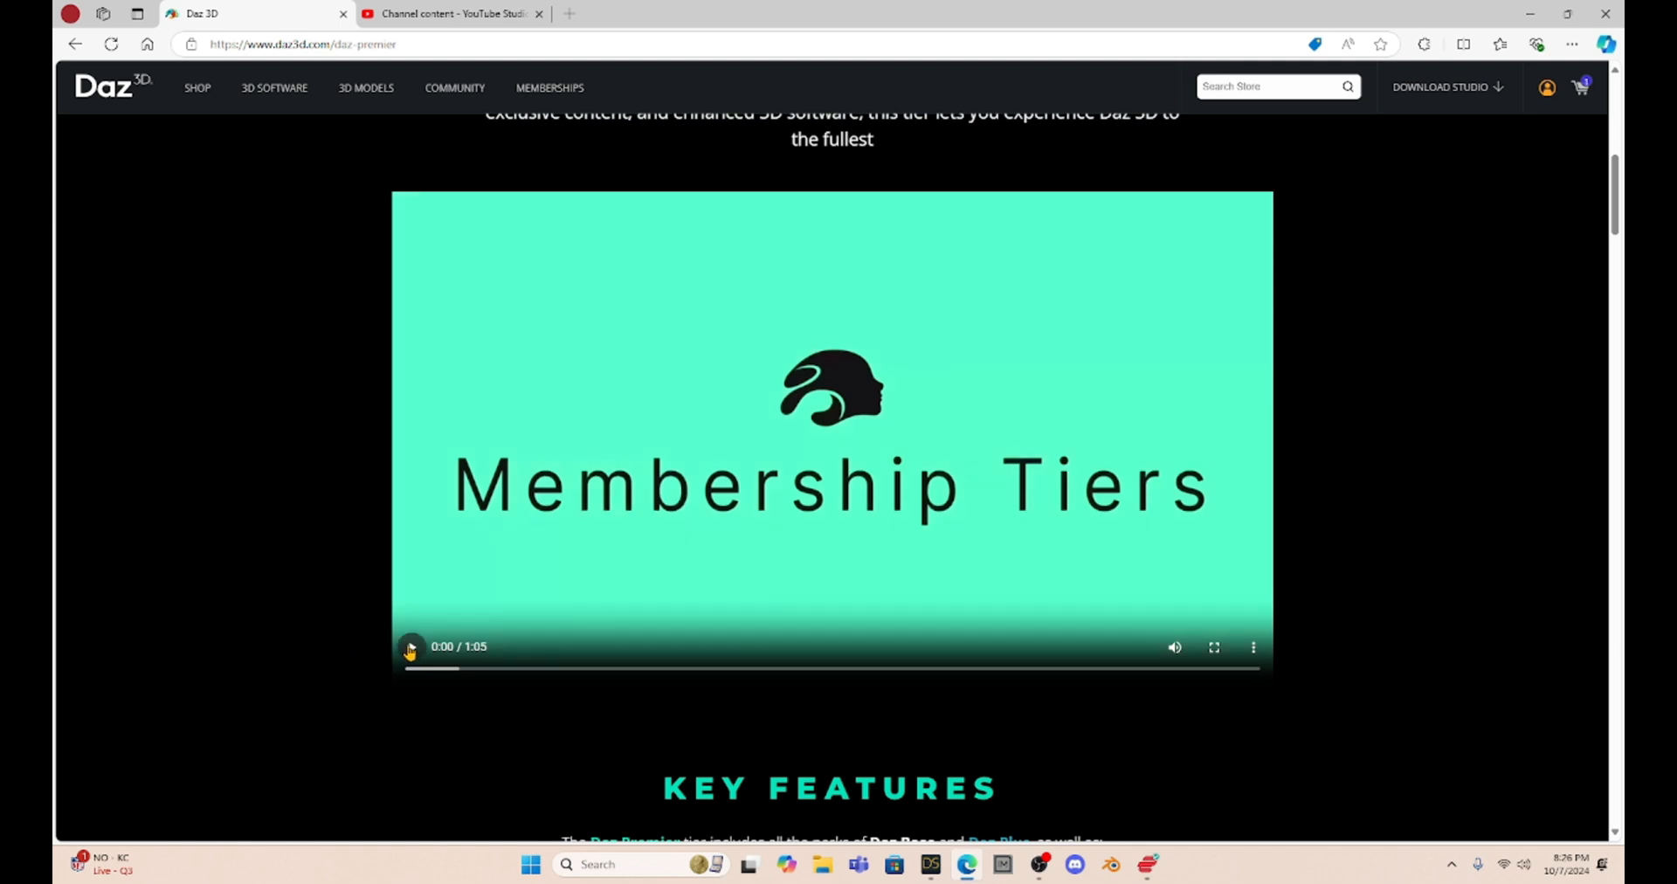
click(410, 648)
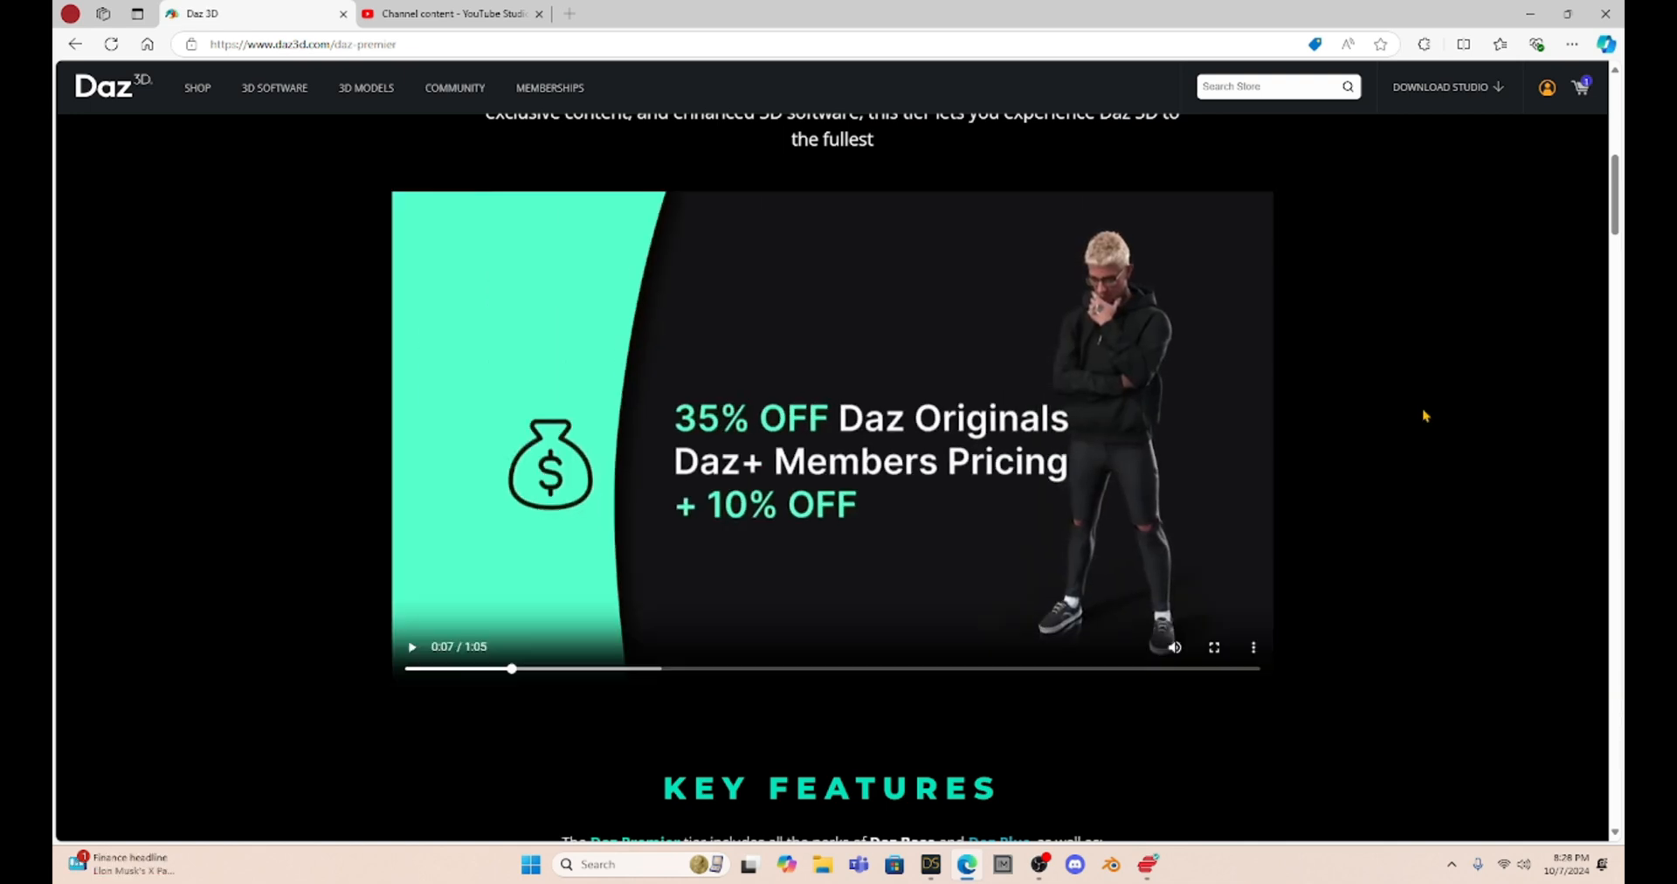
mouse_move(1604, 386)
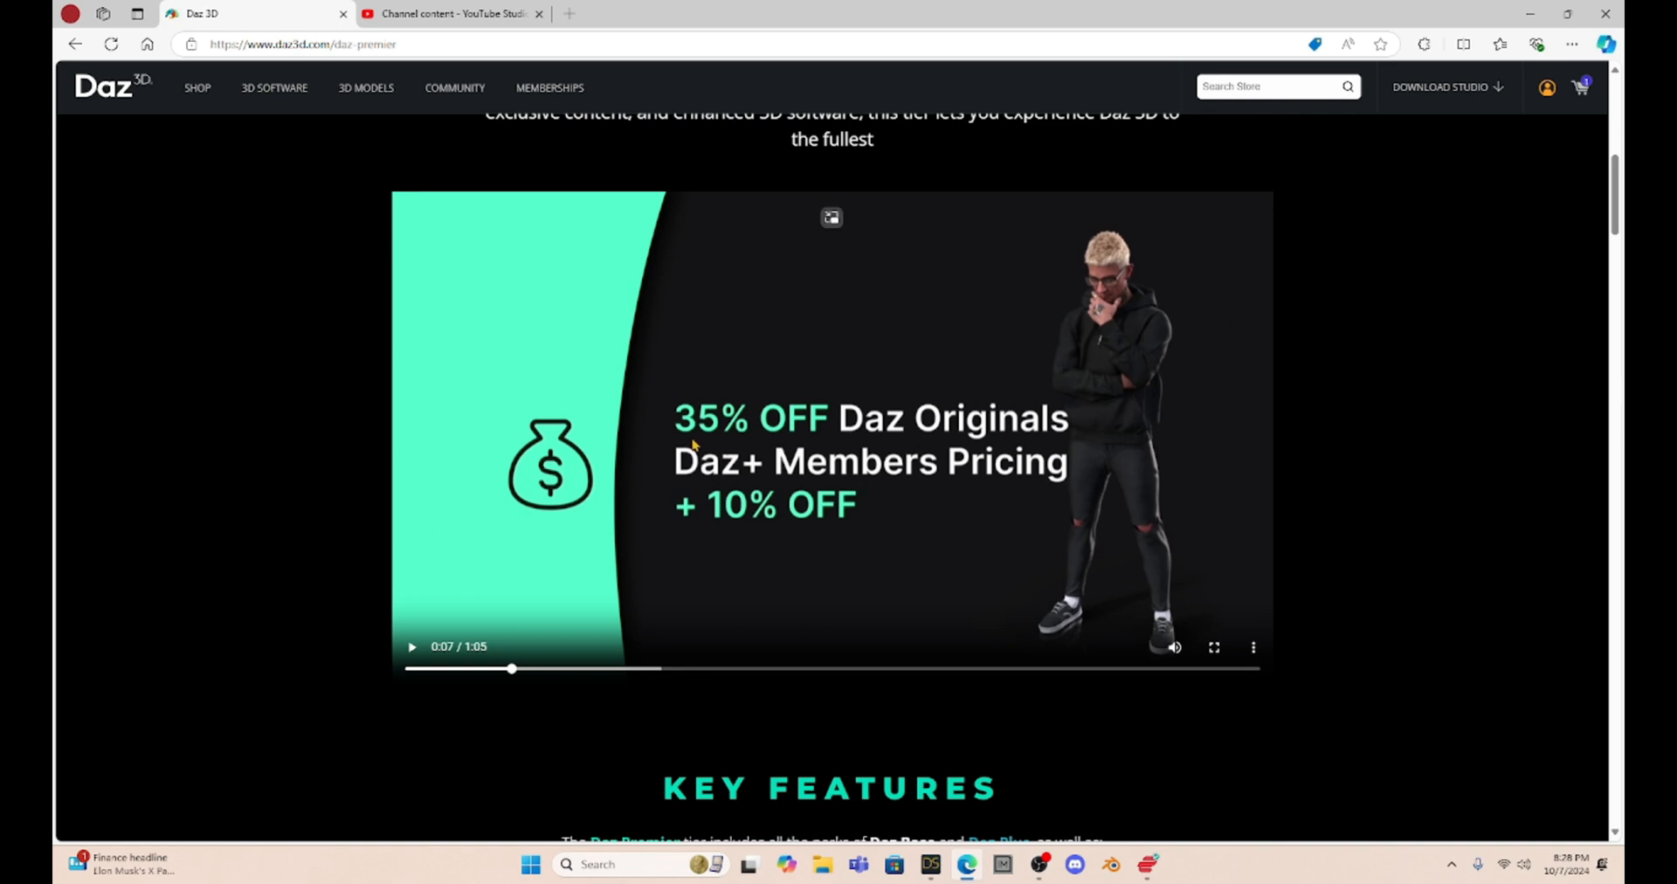
mouse_move(793, 481)
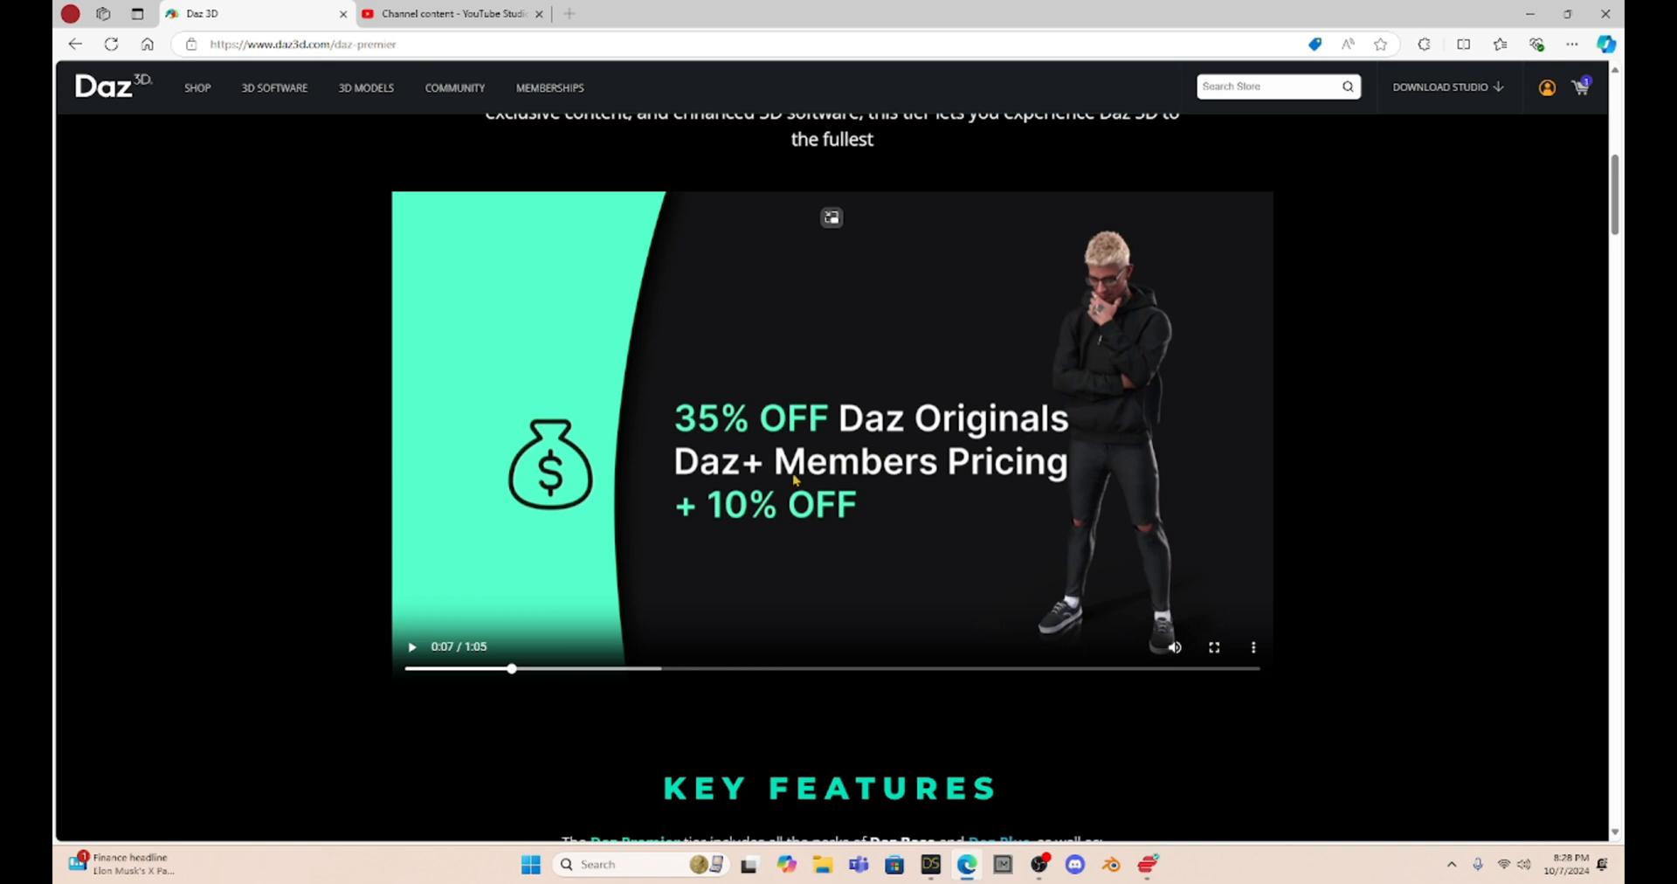
mouse_move(770, 560)
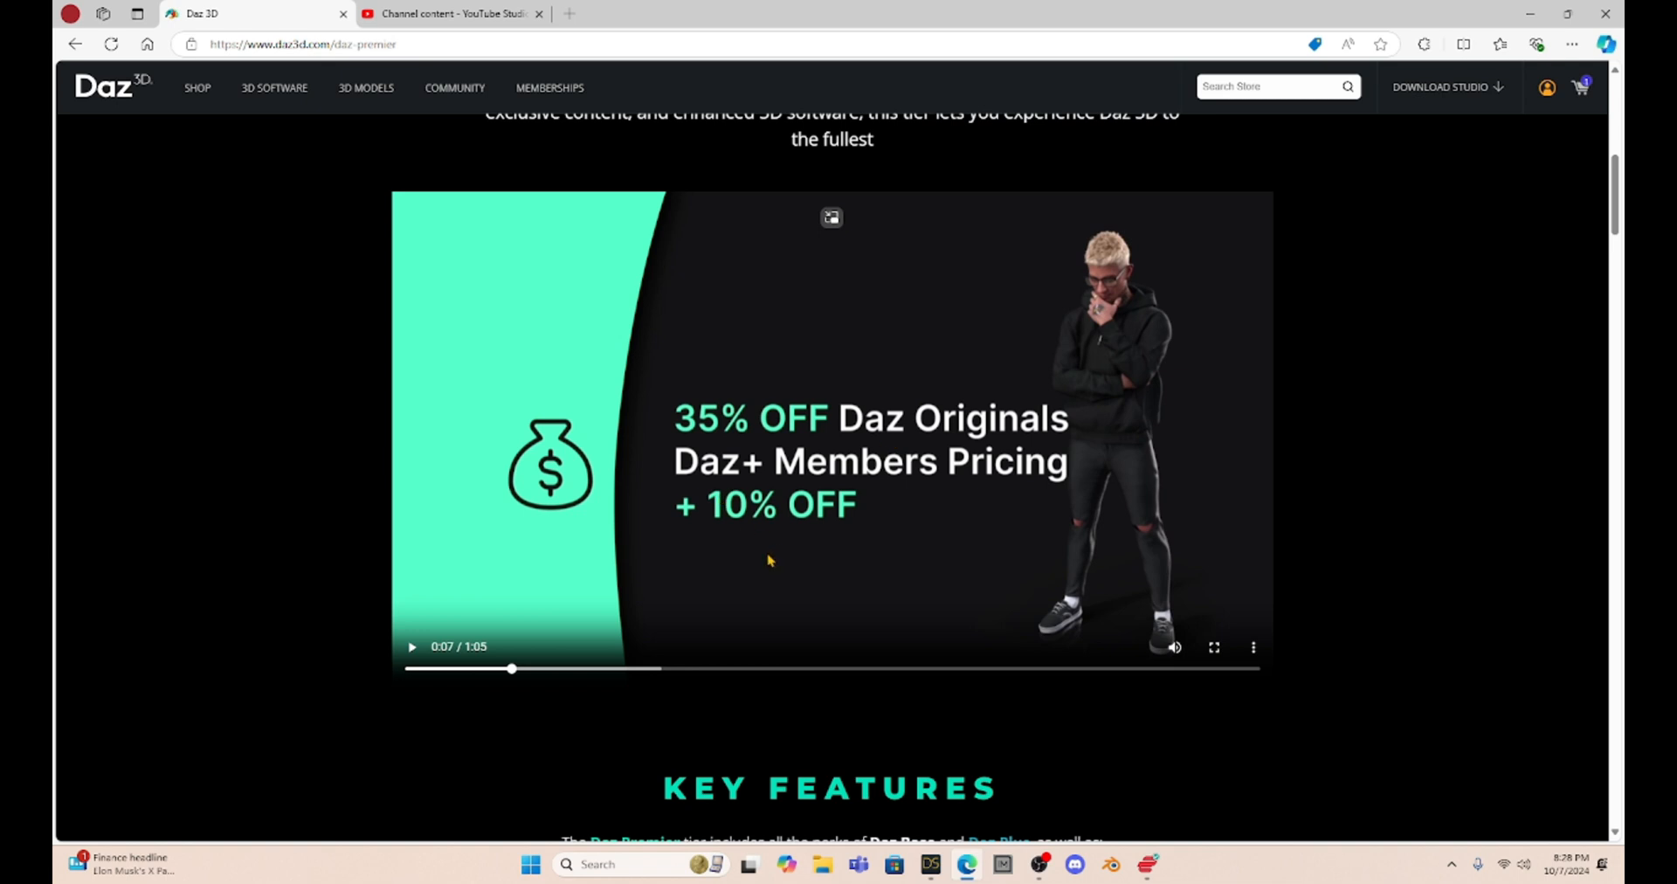
mouse_move(755, 534)
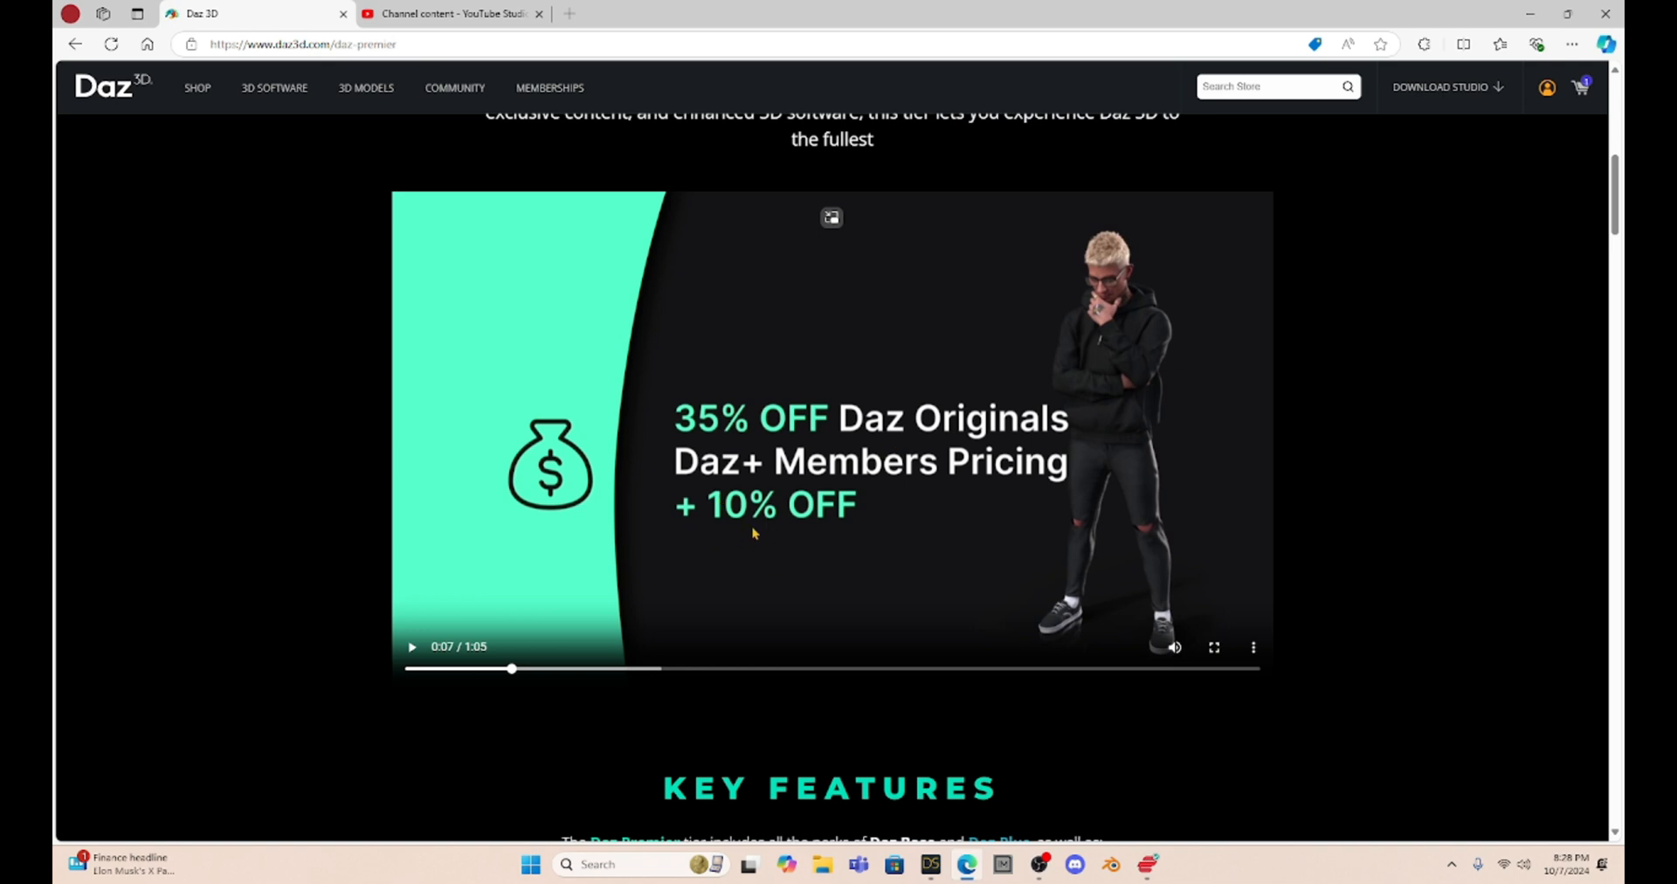
click(410, 647)
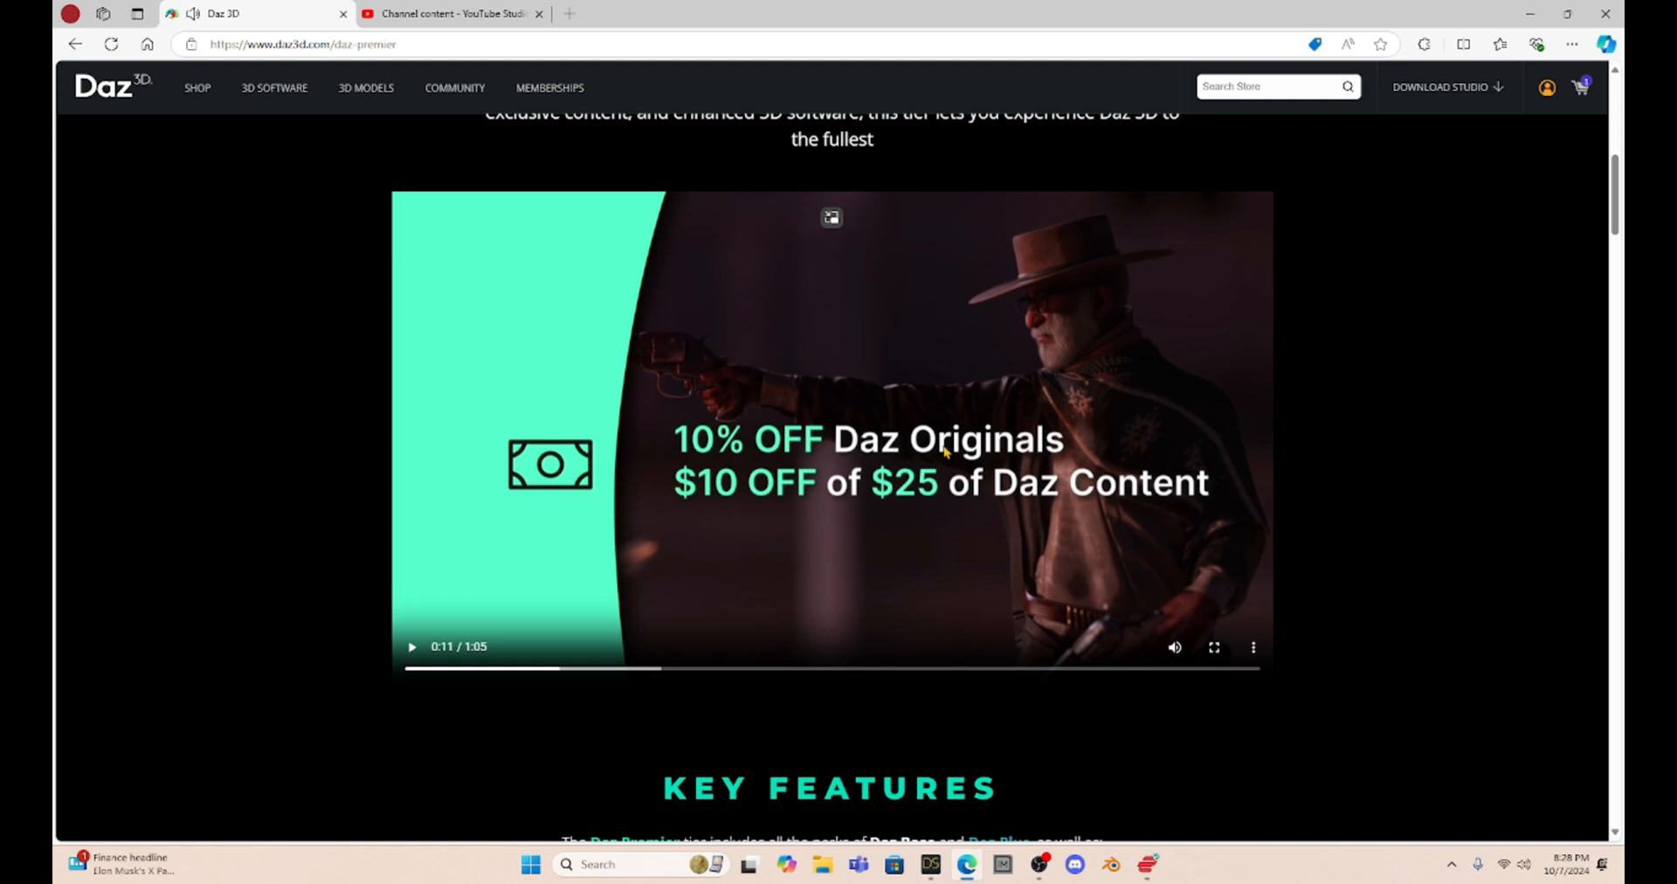
mouse_move(694, 515)
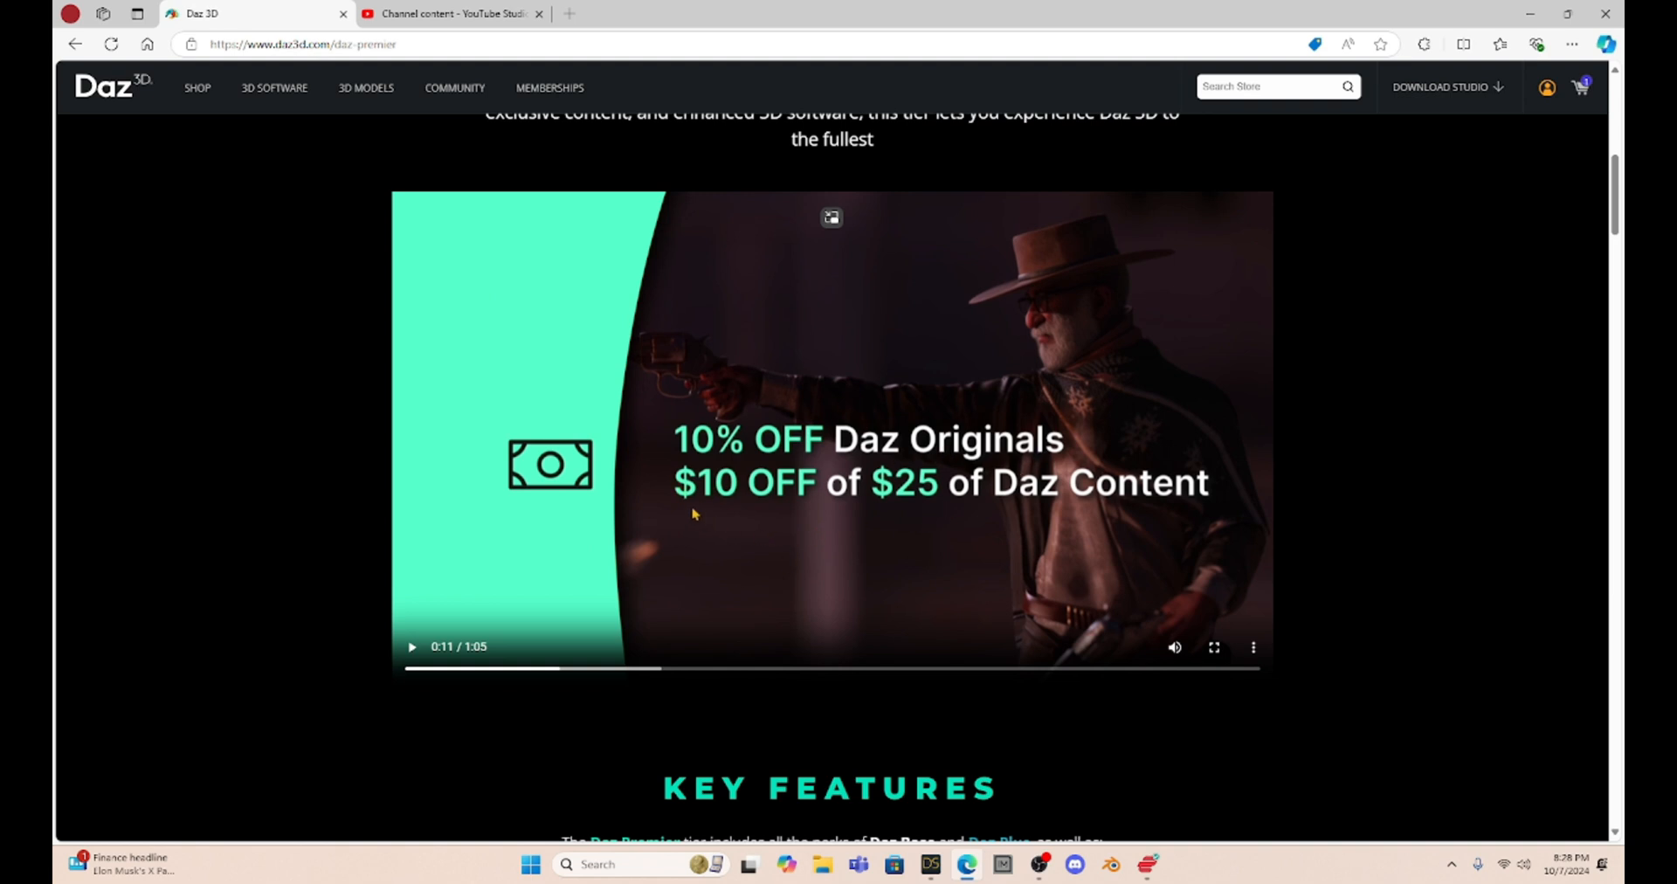
mouse_move(912, 511)
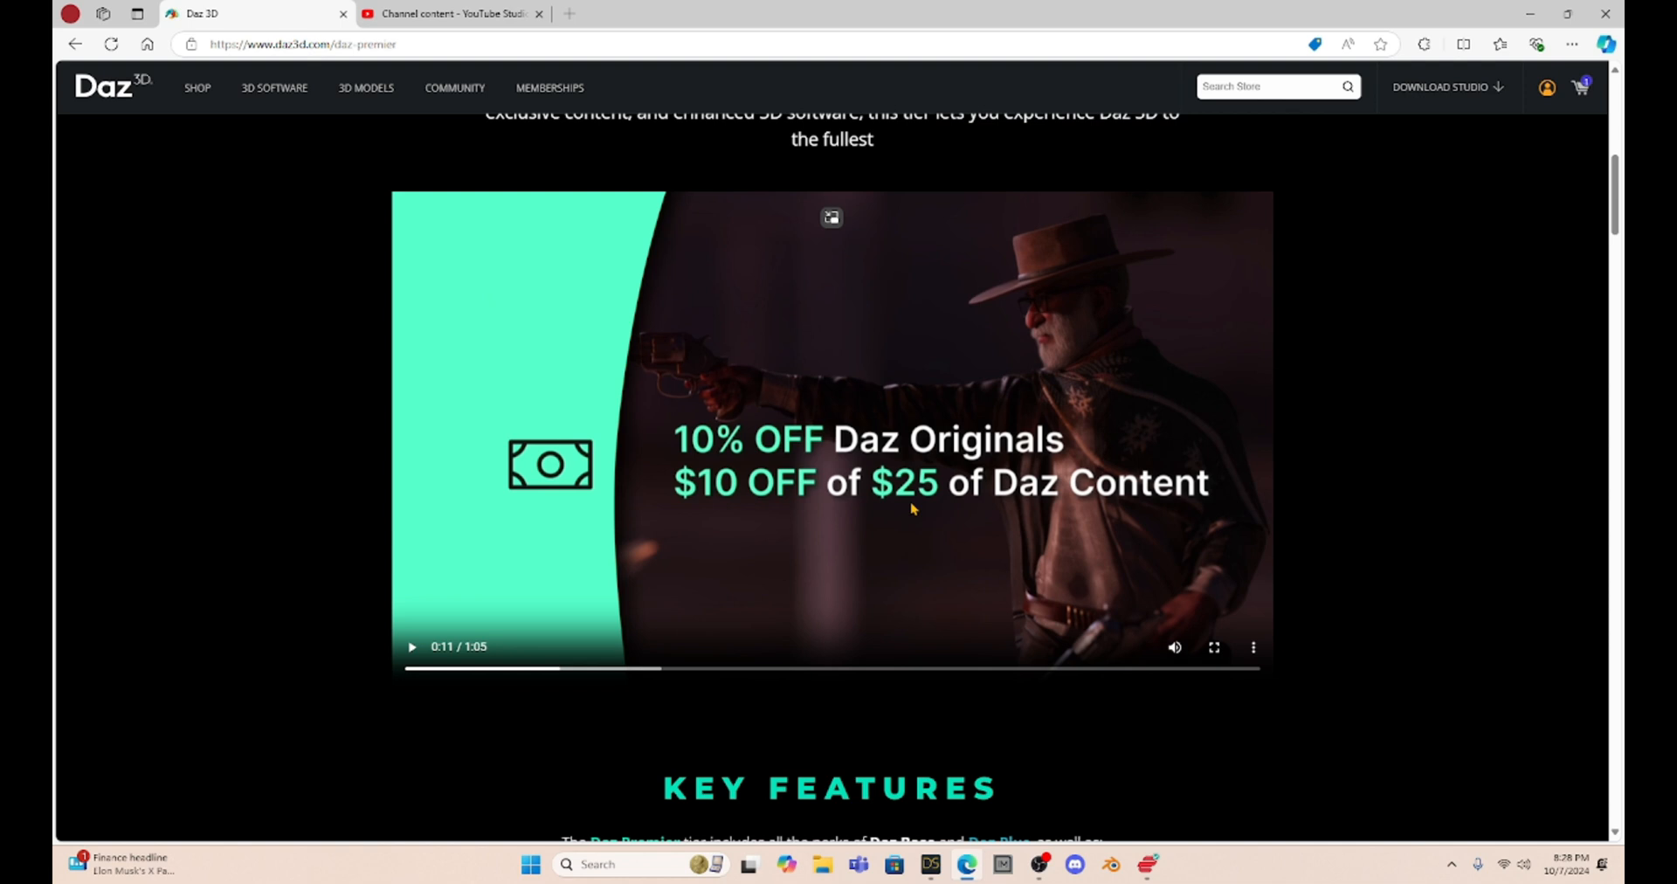
mouse_move(870, 334)
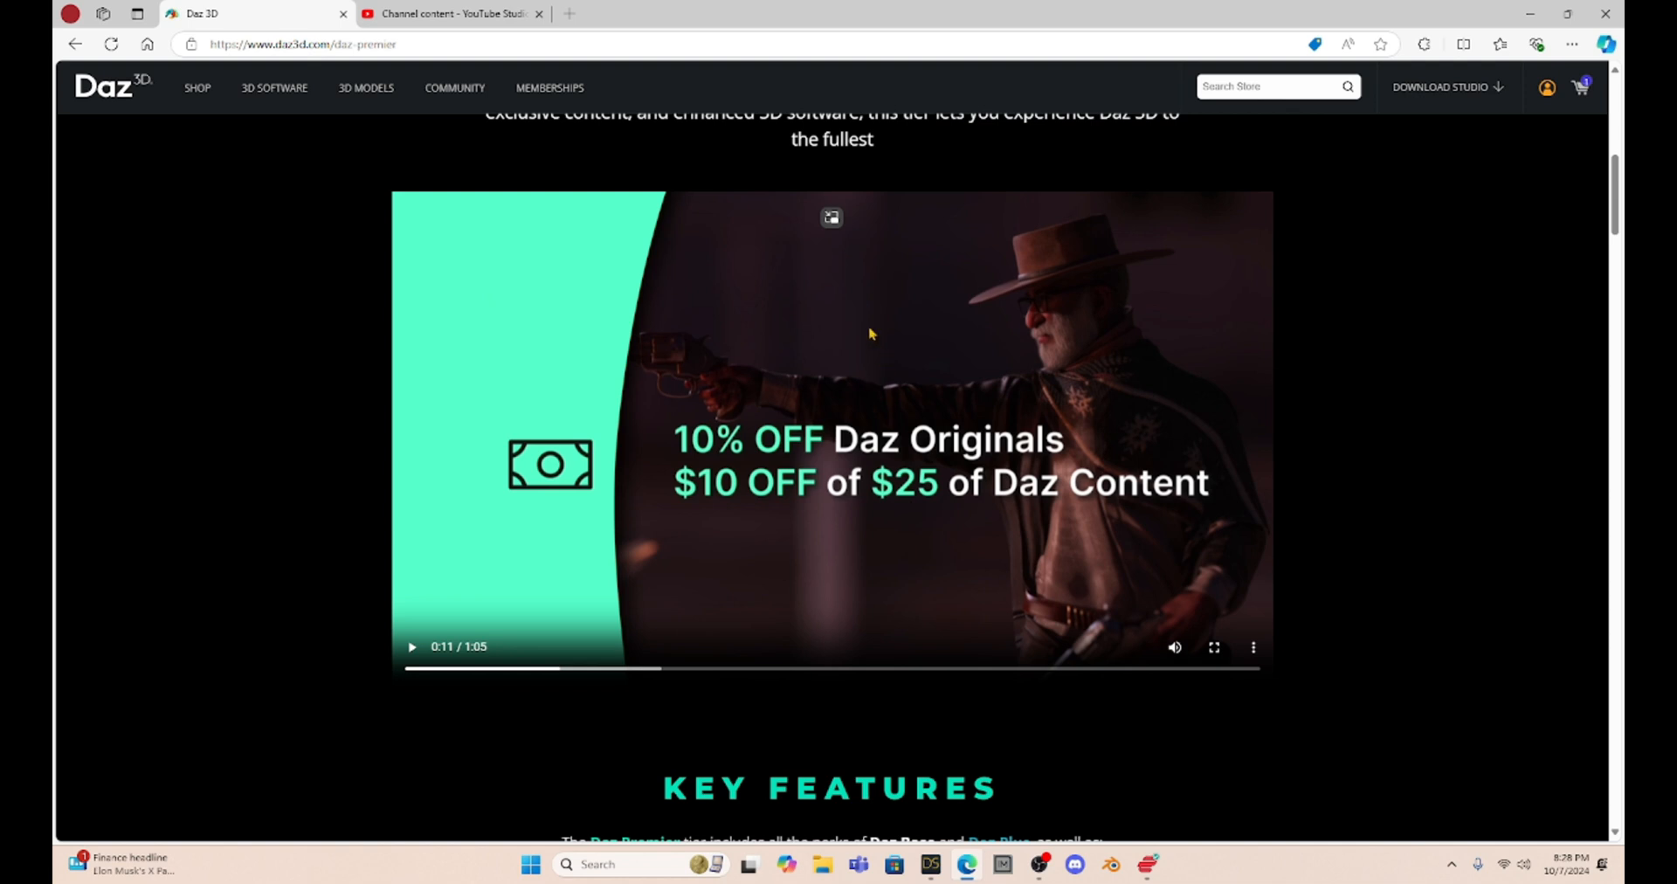
Step: Play the video through Geometry Sculptor, Render Queue, morphs and the monthly bundle
click(410, 647)
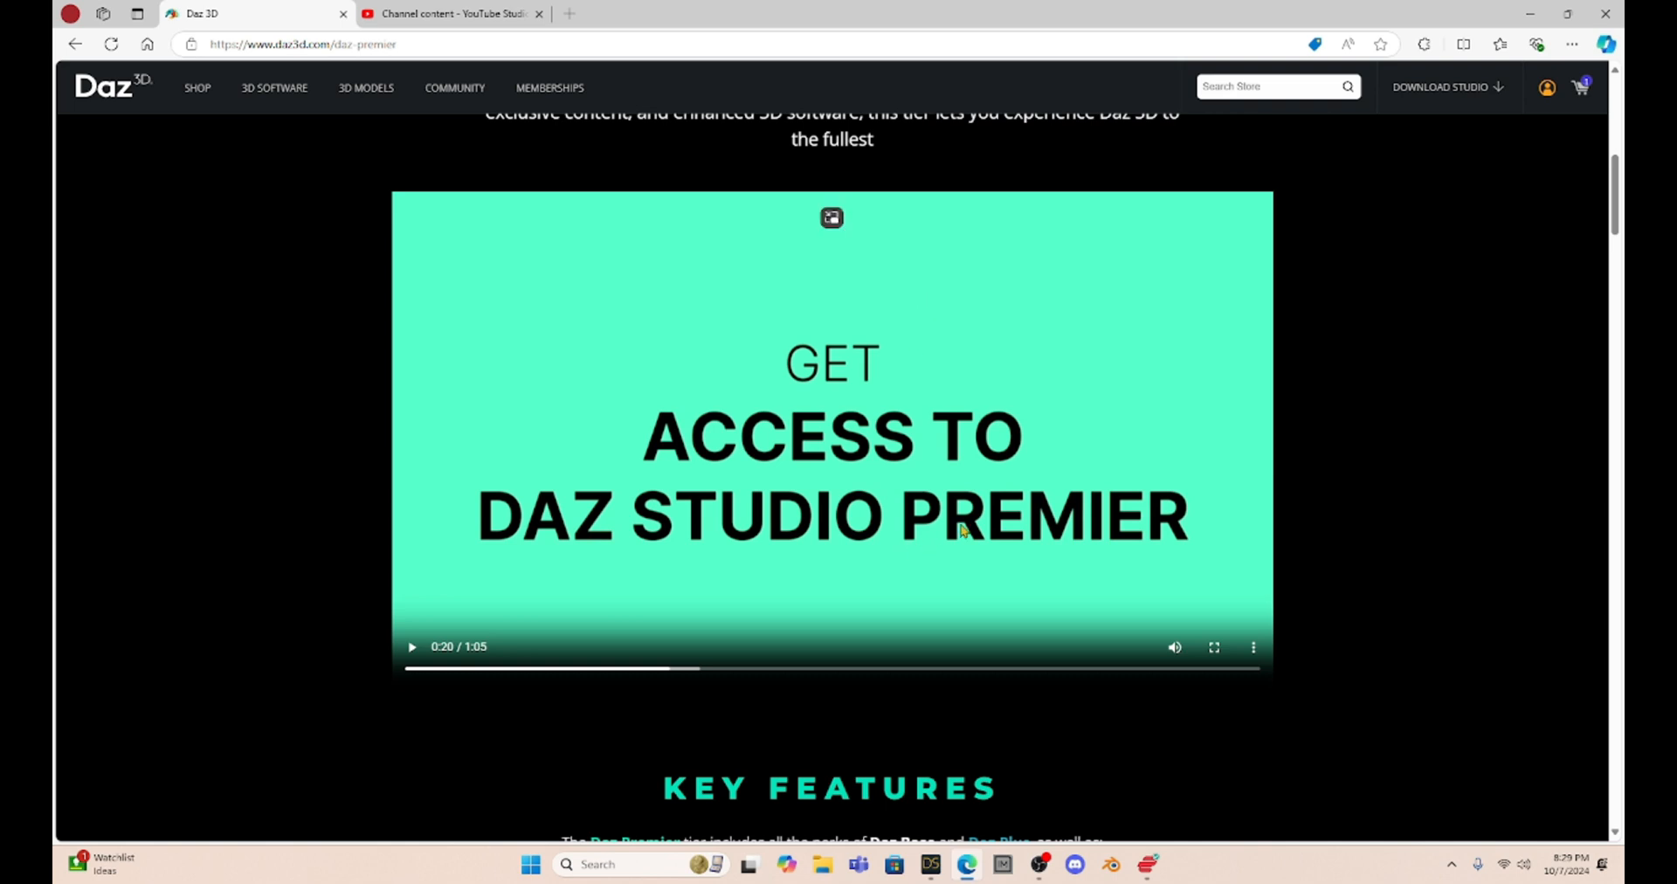
mouse_move(920, 298)
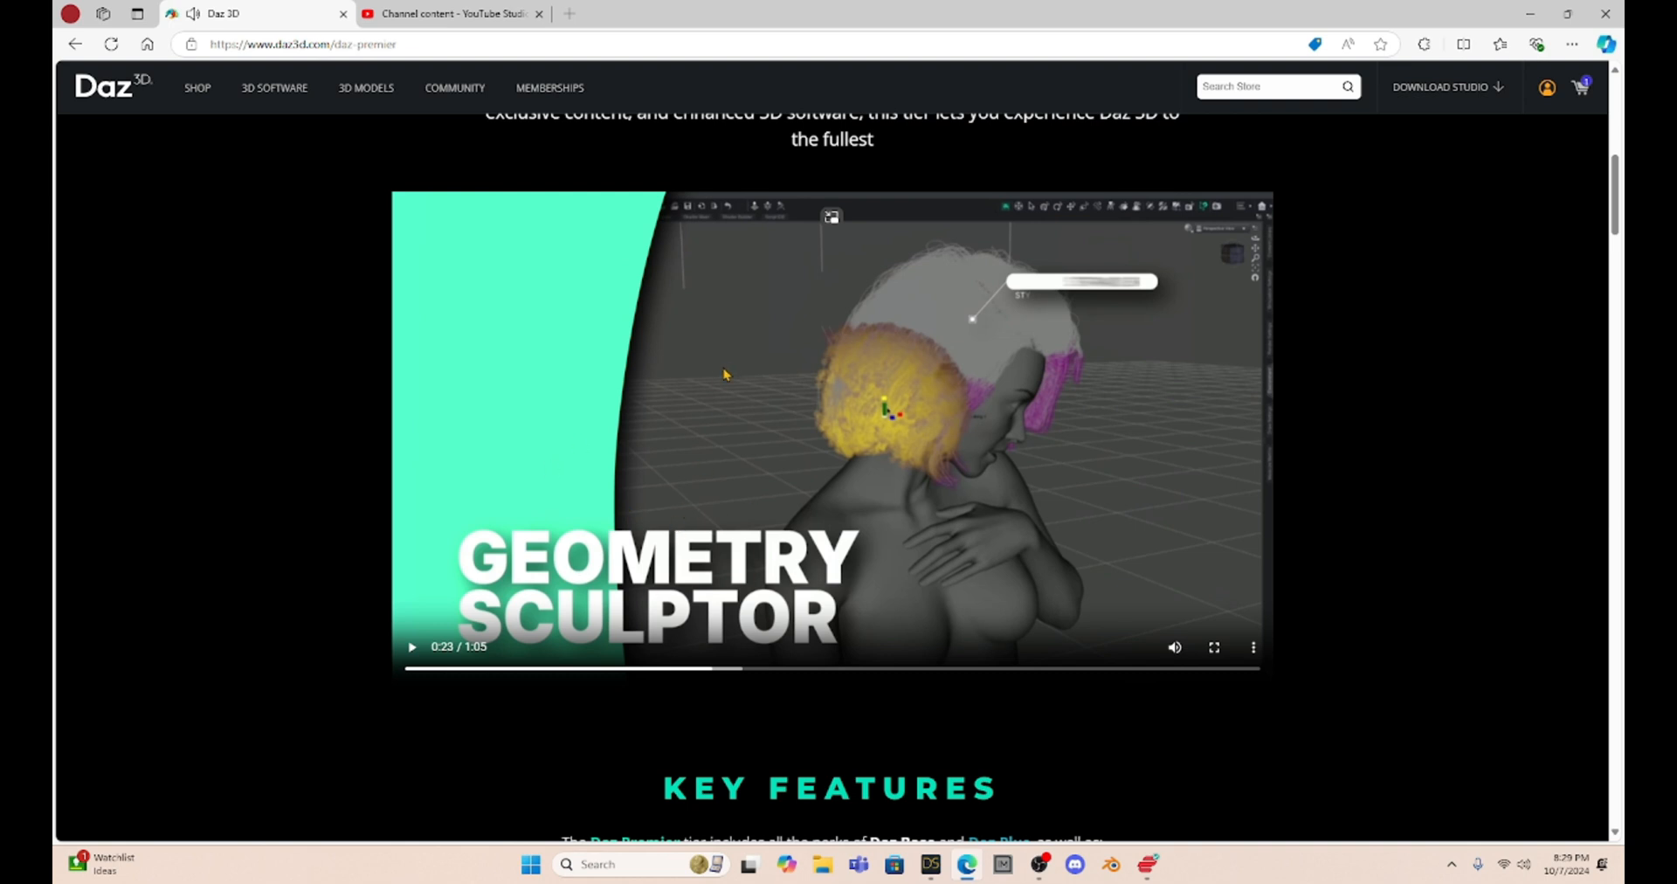
mouse_move(718, 378)
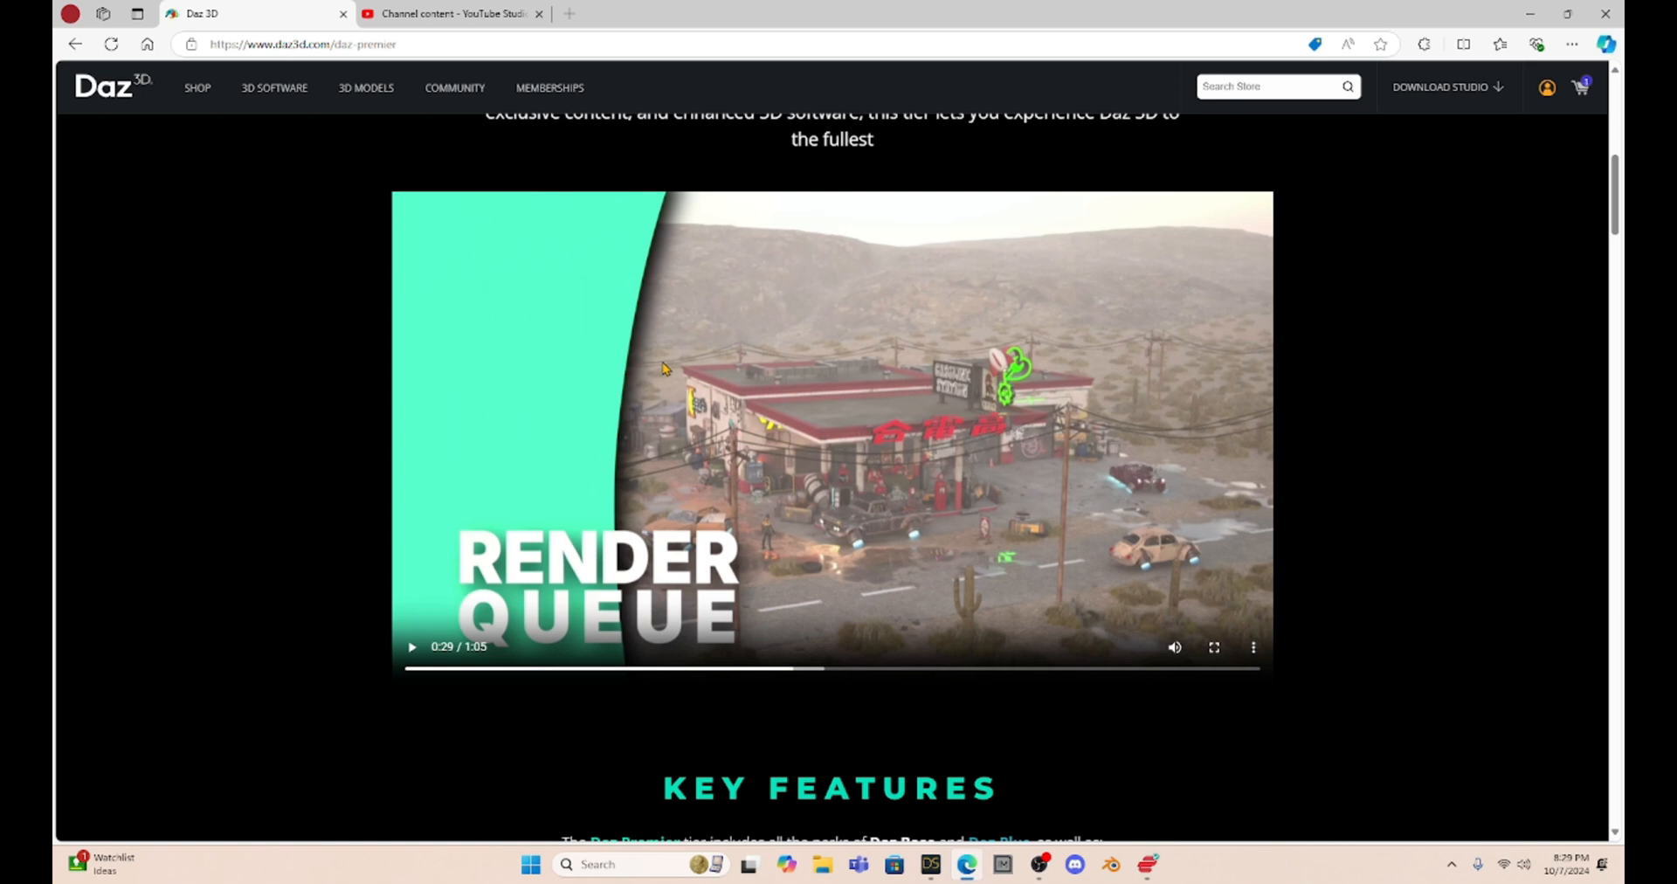
click(411, 648)
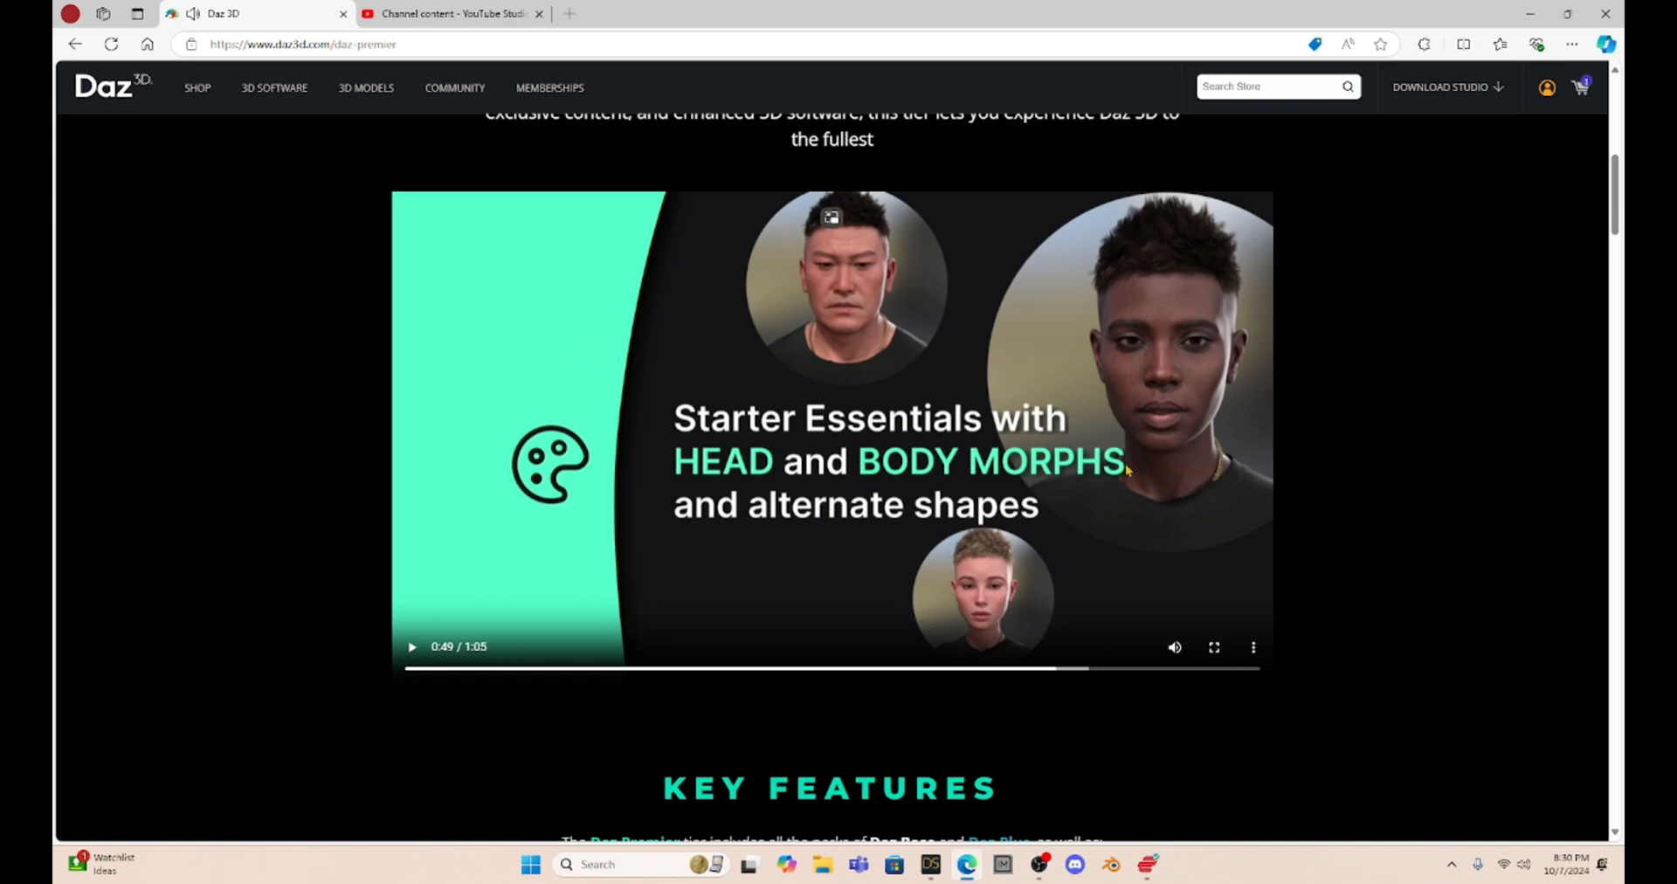
mouse_move(599, 266)
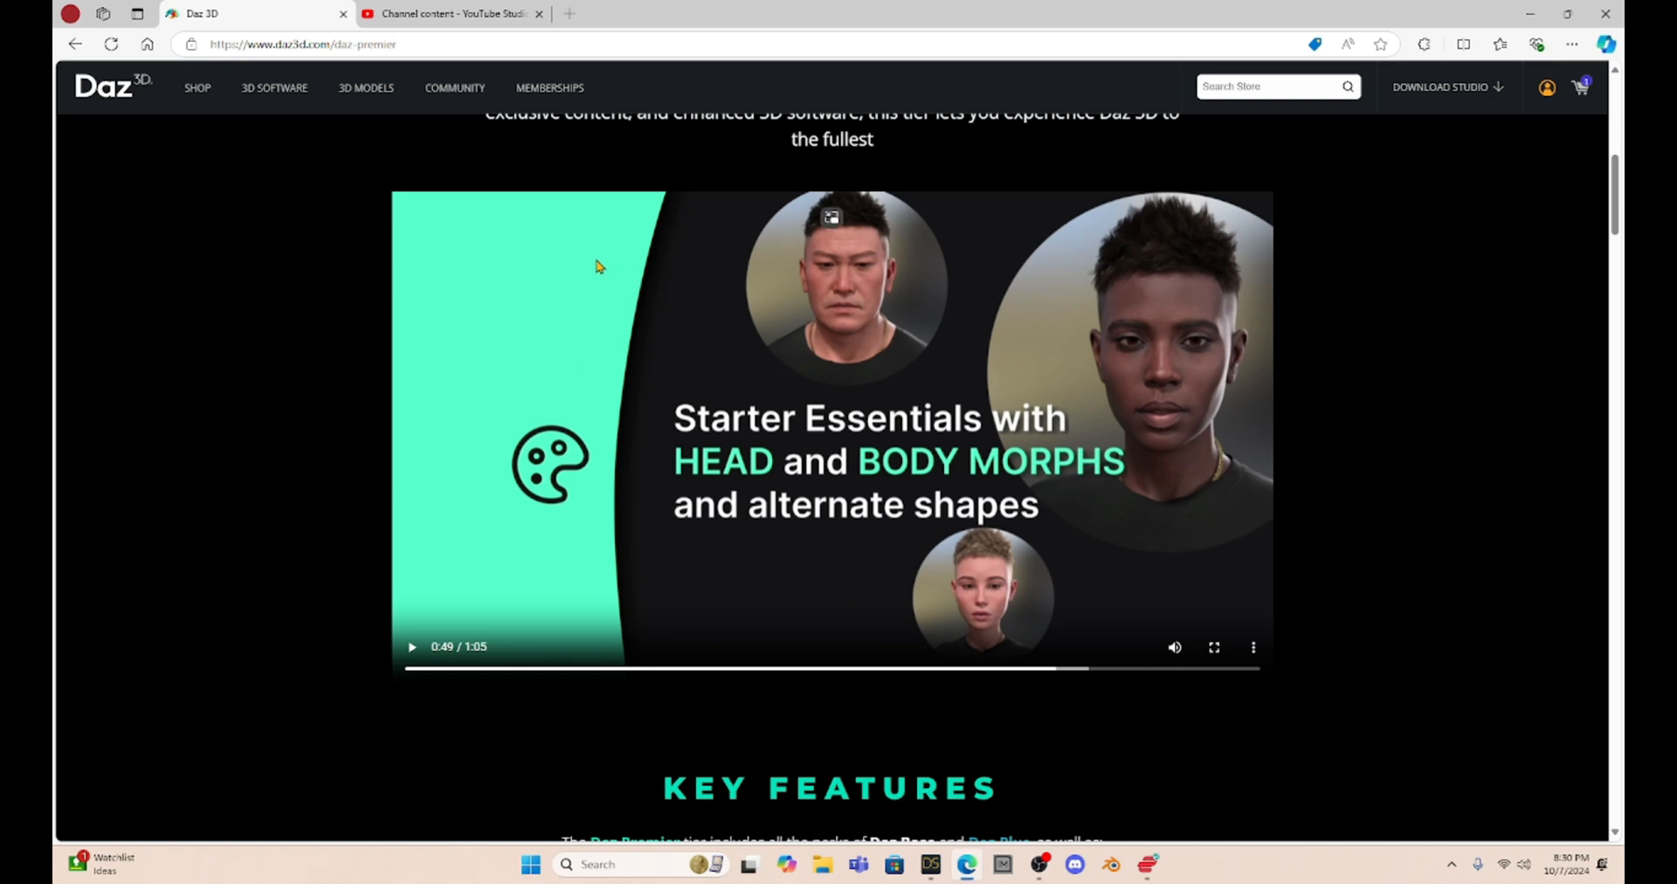
click(412, 647)
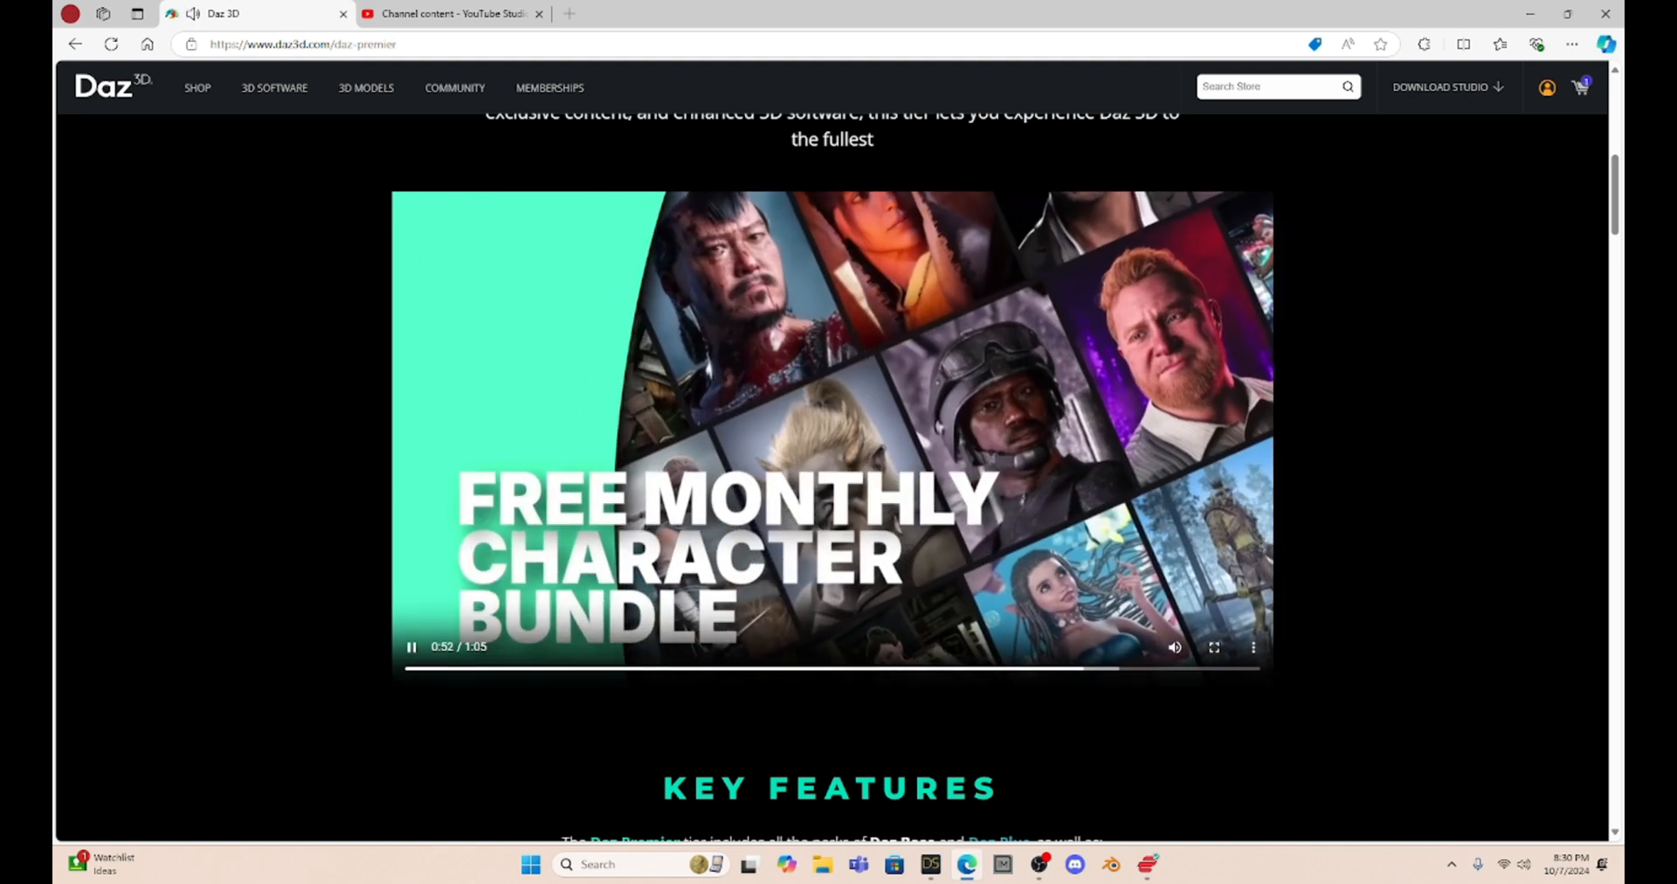
click(411, 647)
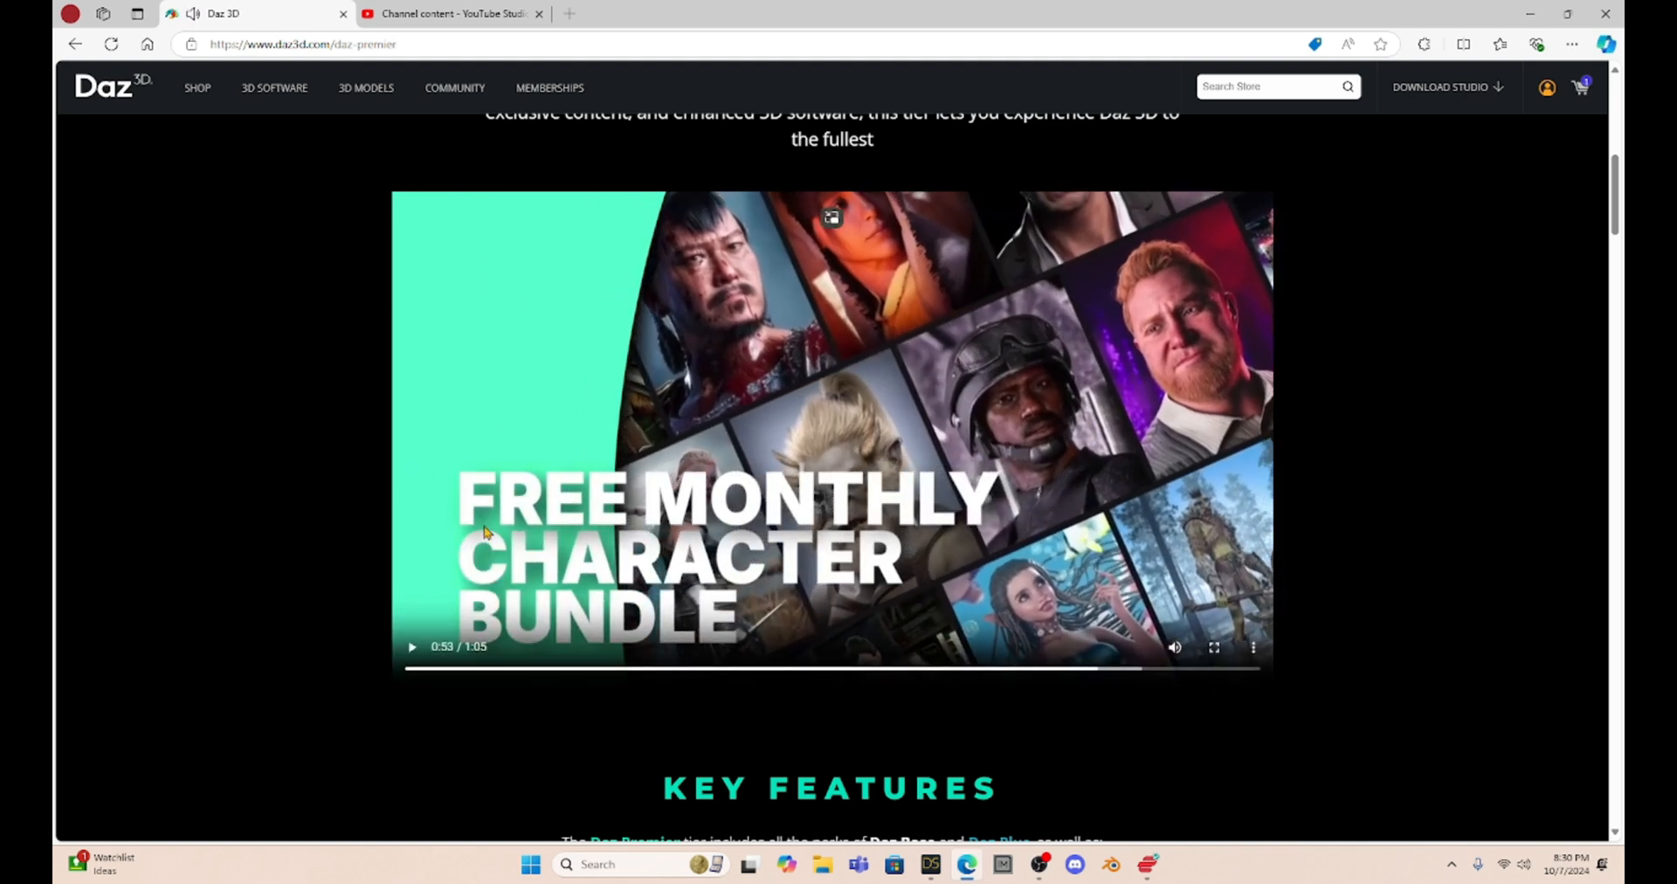
mouse_move(528, 309)
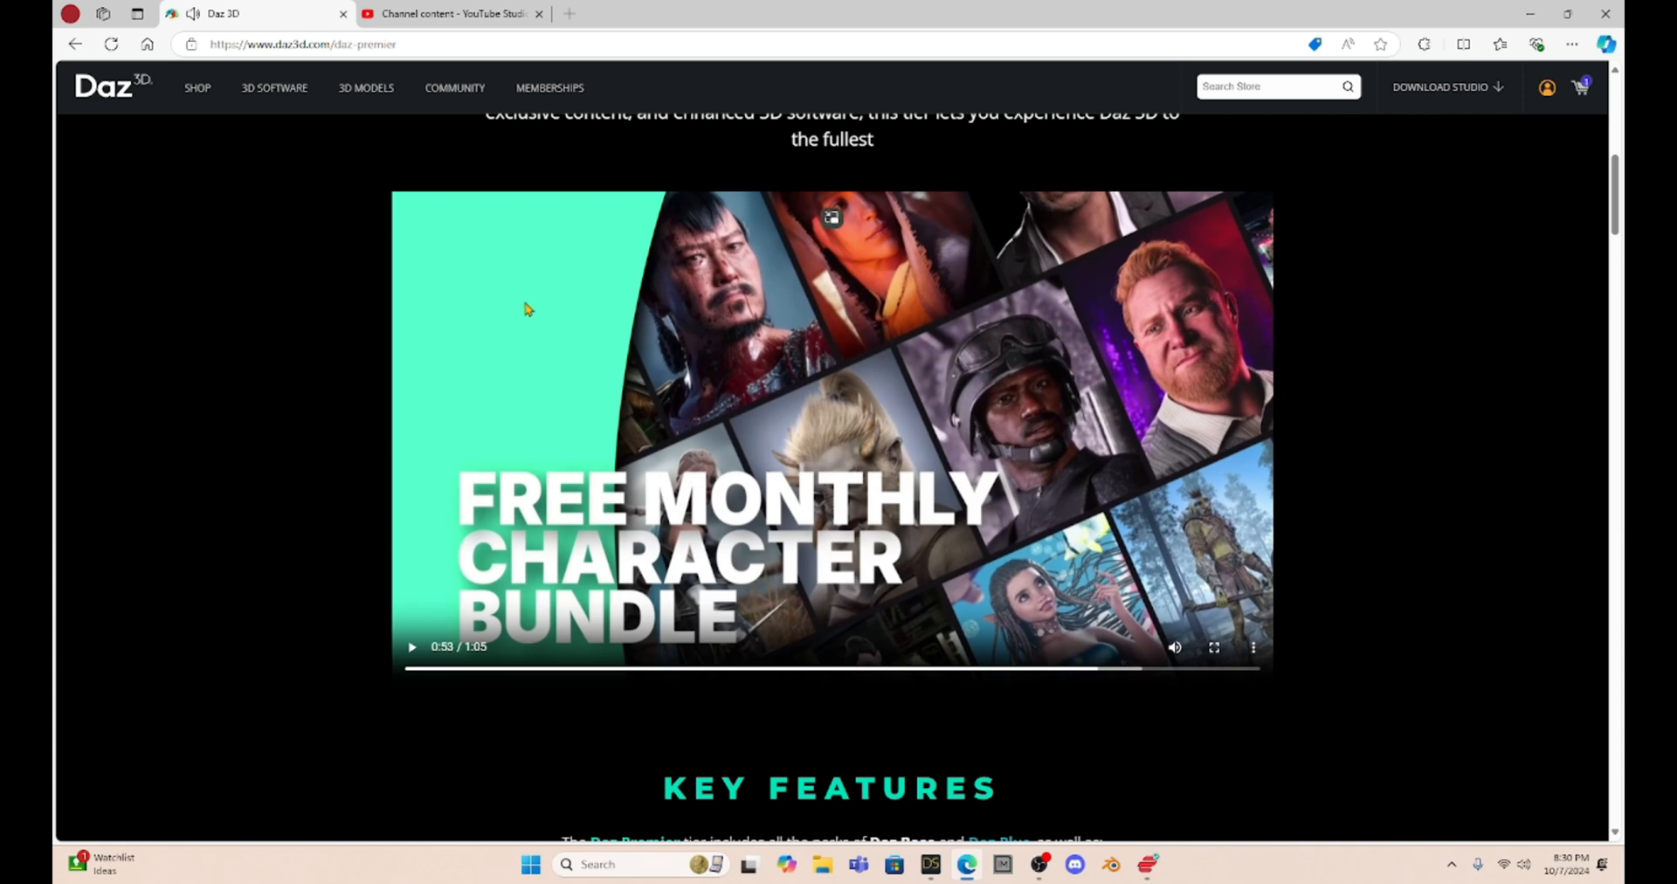
click(411, 647)
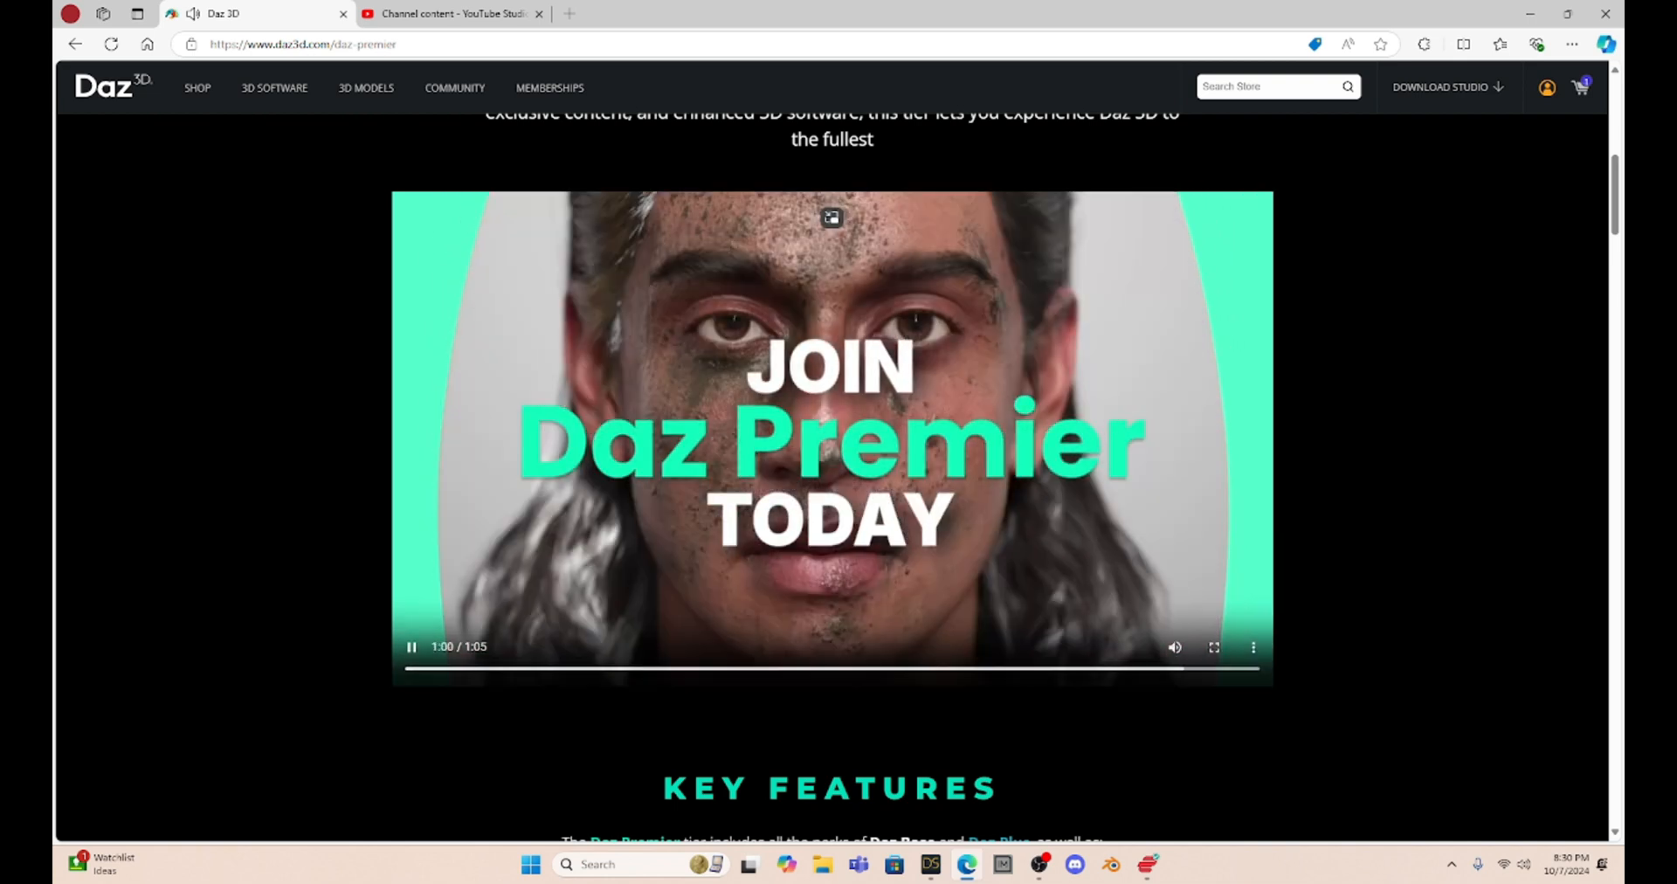
Step: Pause the Premier promo video at 1:00 on the 'Join Daz Premier Today' card
click(410, 648)
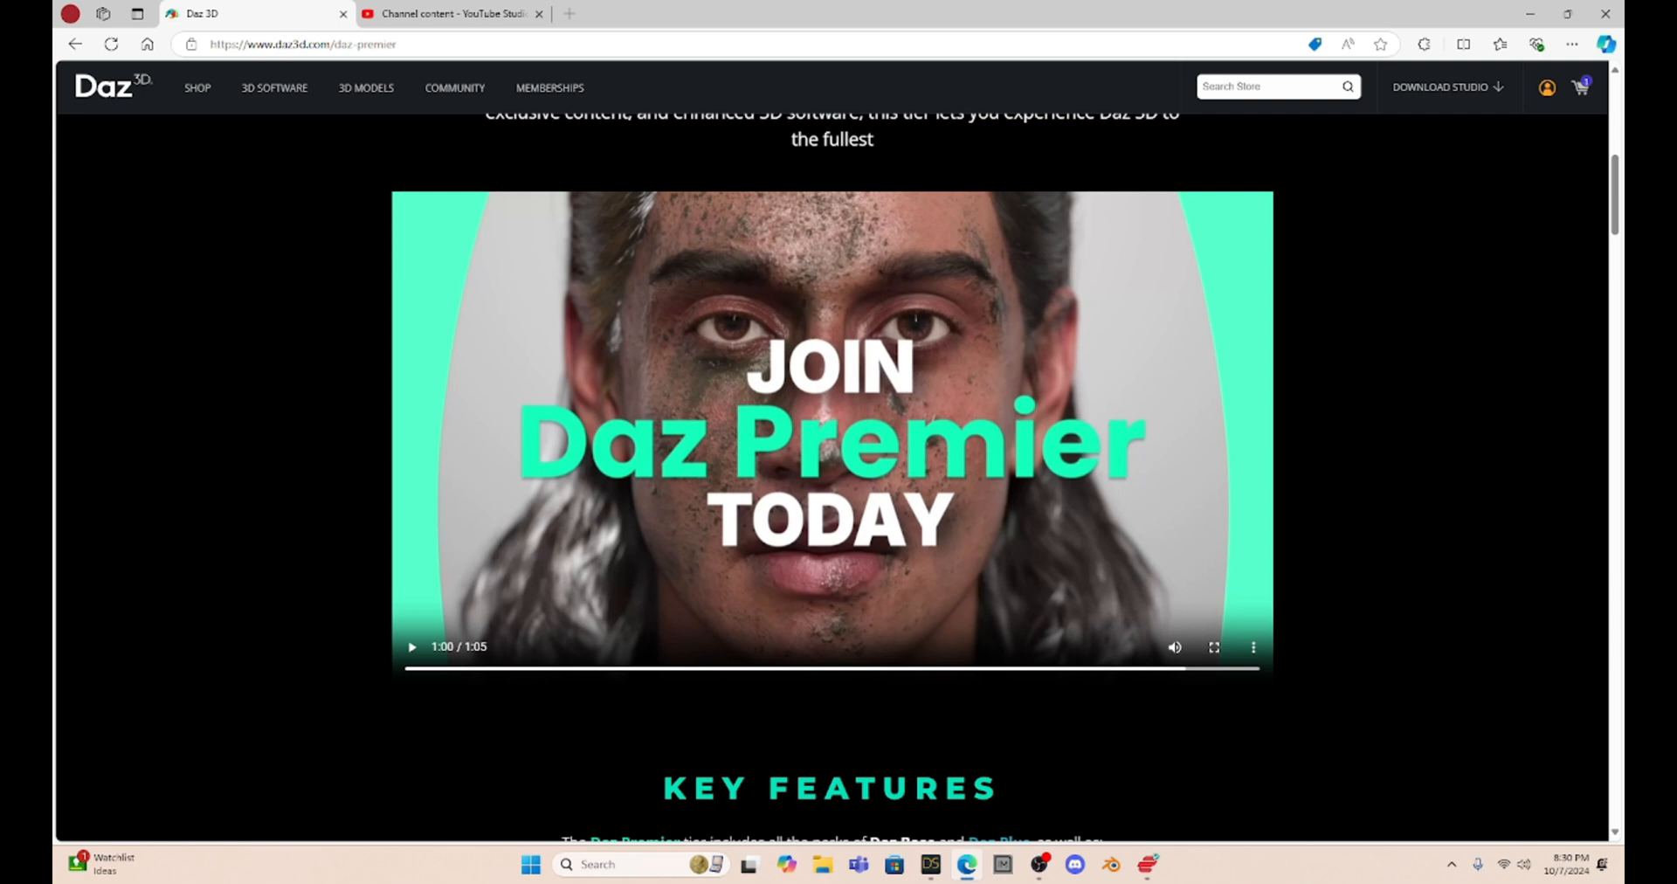
mouse_move(932, 866)
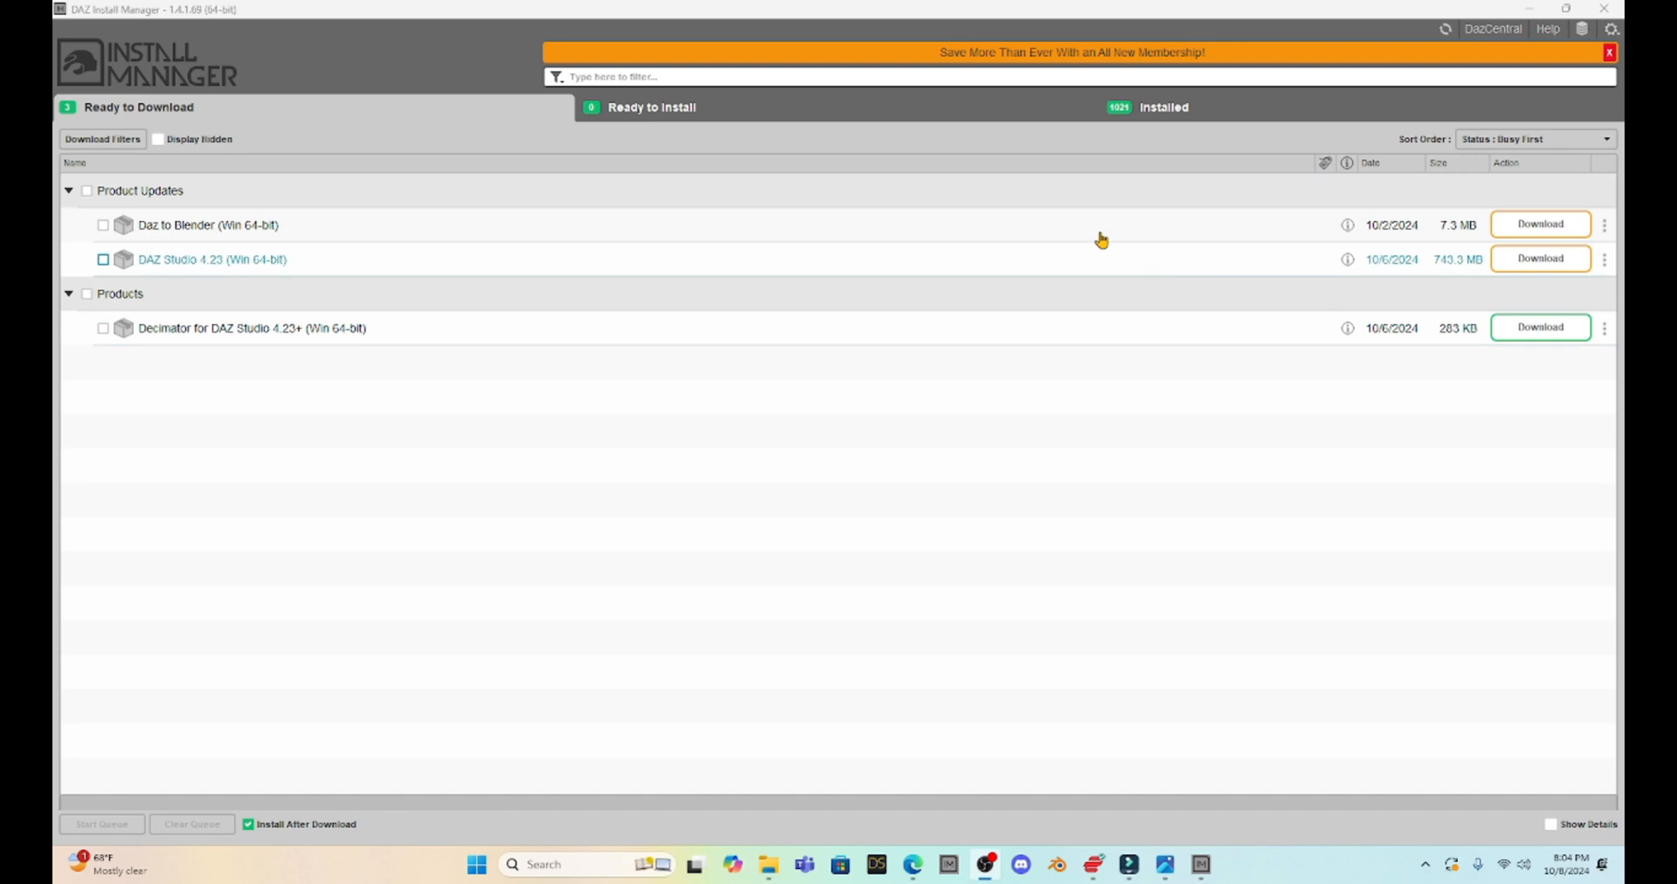
mouse_move(161, 280)
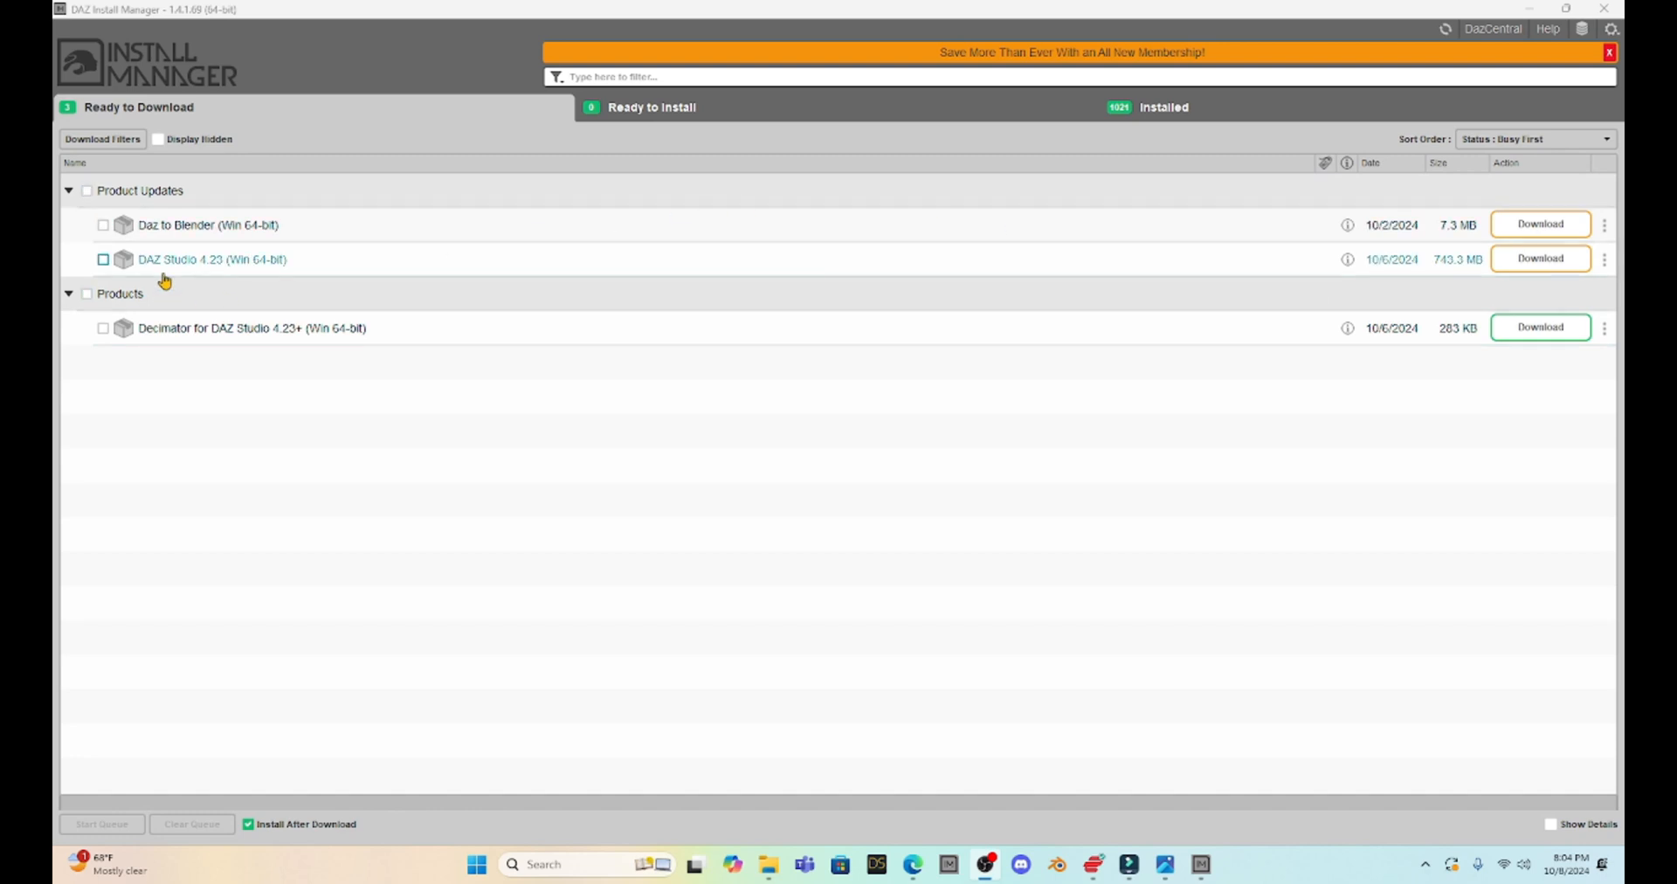
mouse_move(224, 273)
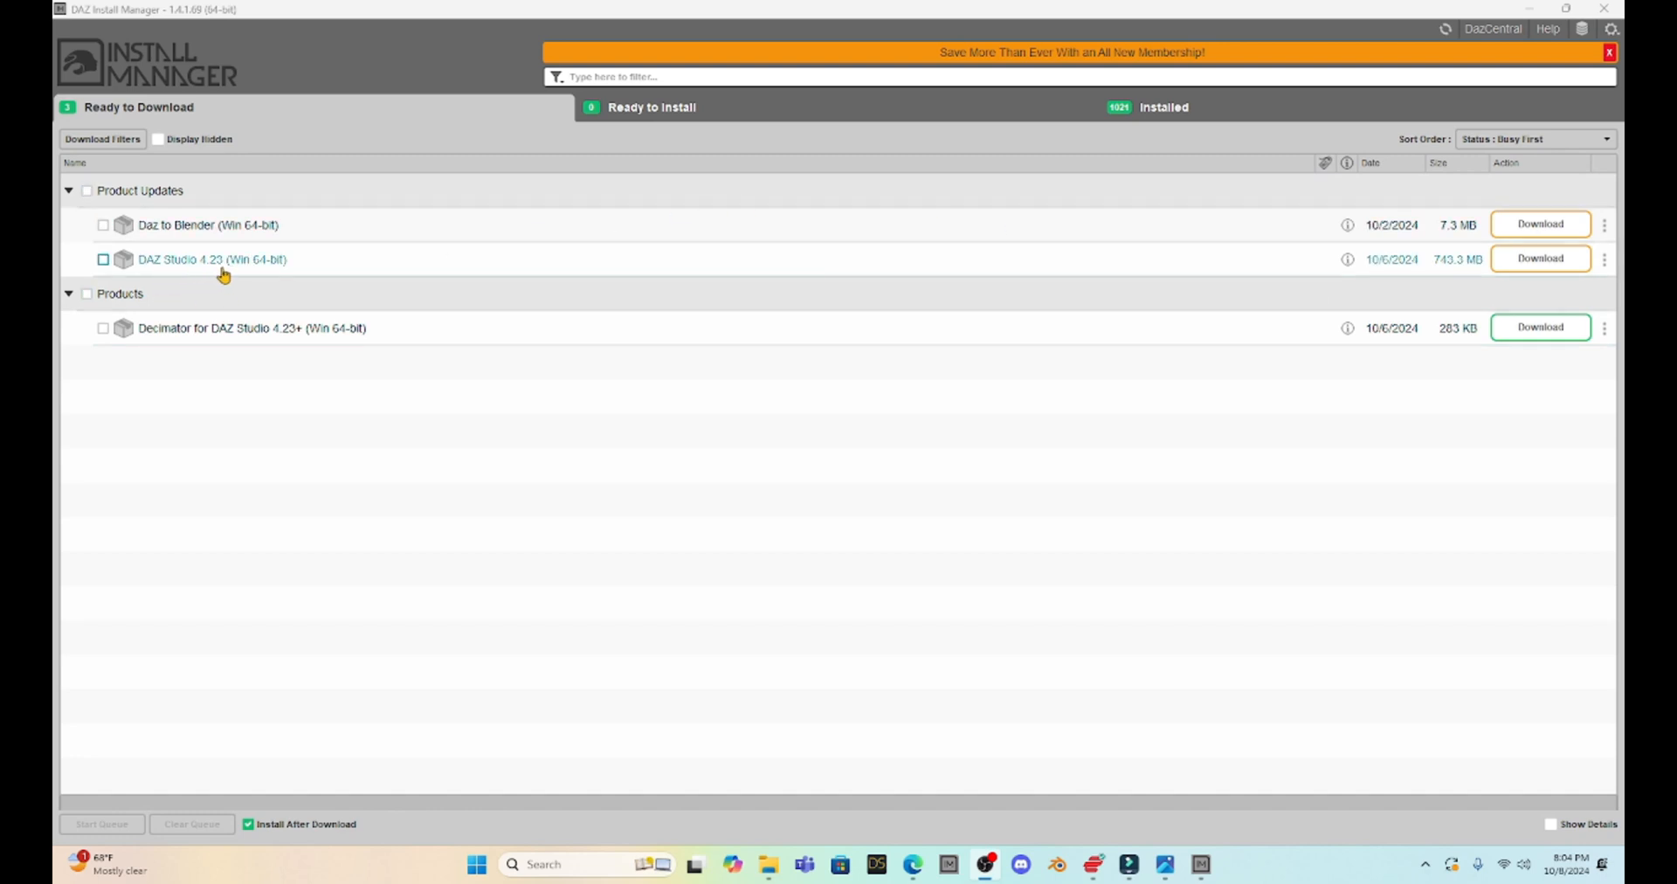